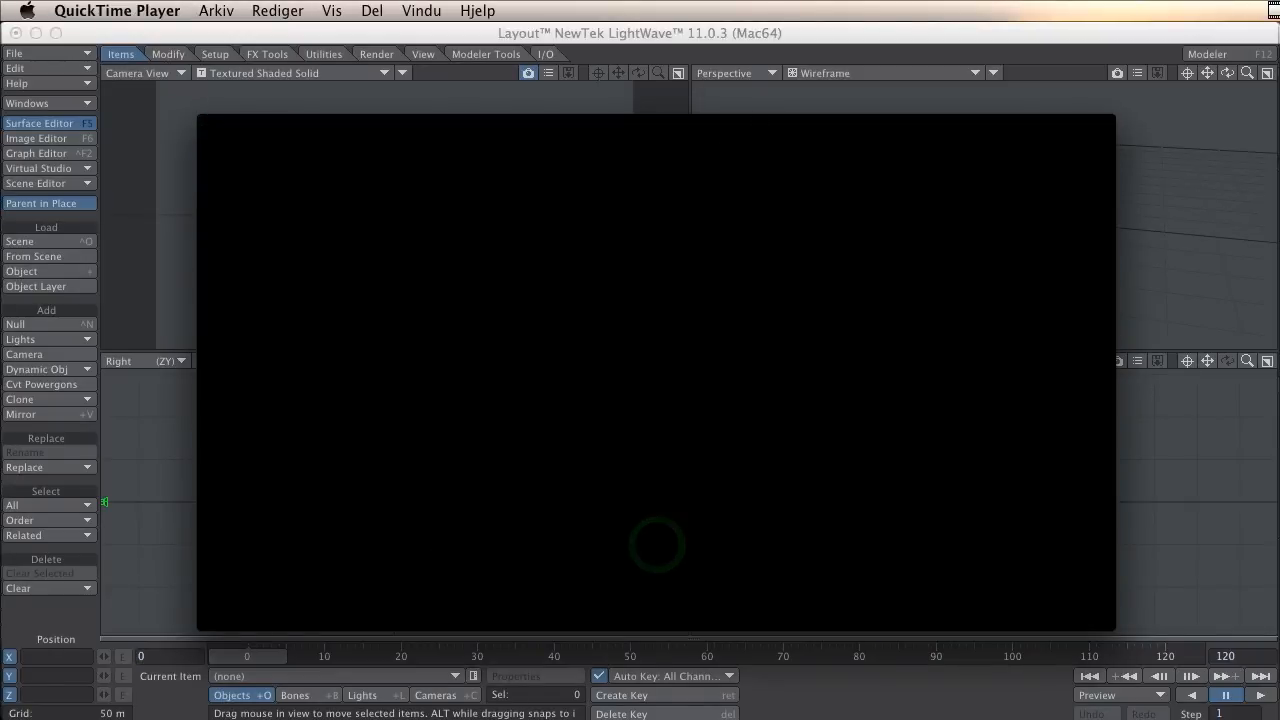
- Play the Hav.mp4 ocean preview in QuickTime, pause it and close the window
left_click(656, 544)
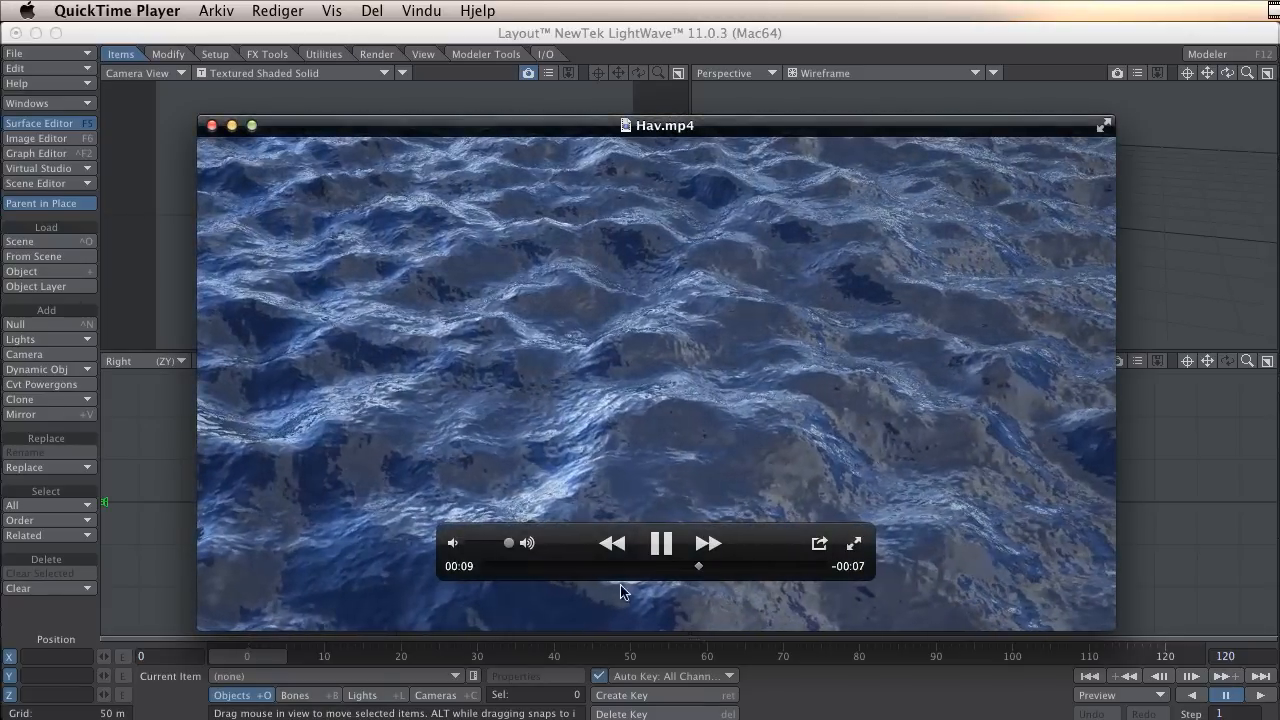
left_click(660, 544)
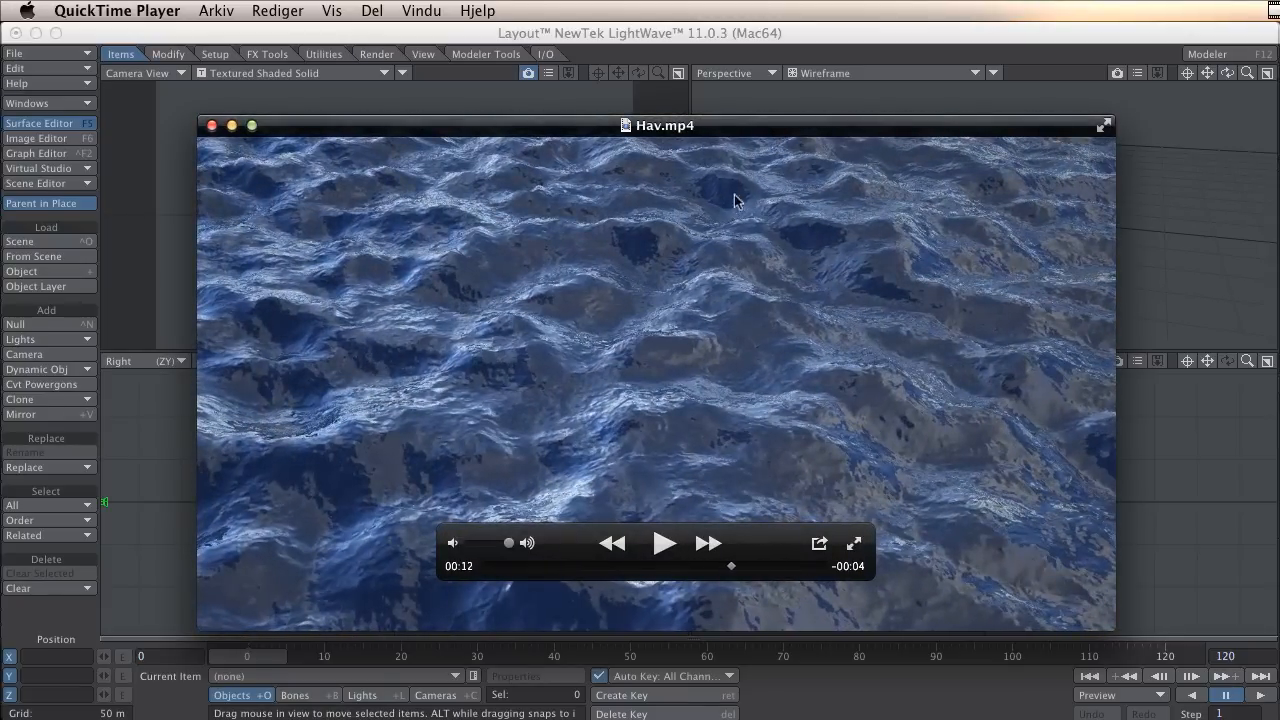
left_click(212, 124)
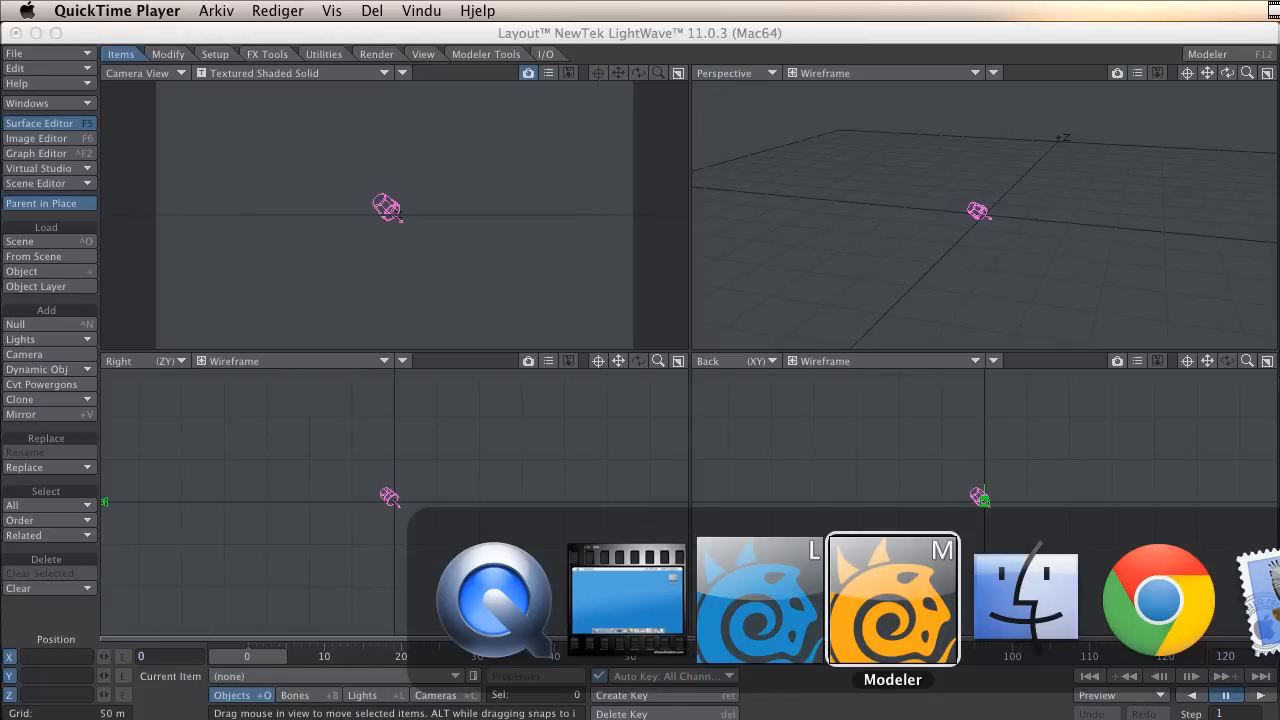
- Create a Box plane 150 m wide, 0 high, 100 m deep with 10 by 15 segments
left_click(892, 598)
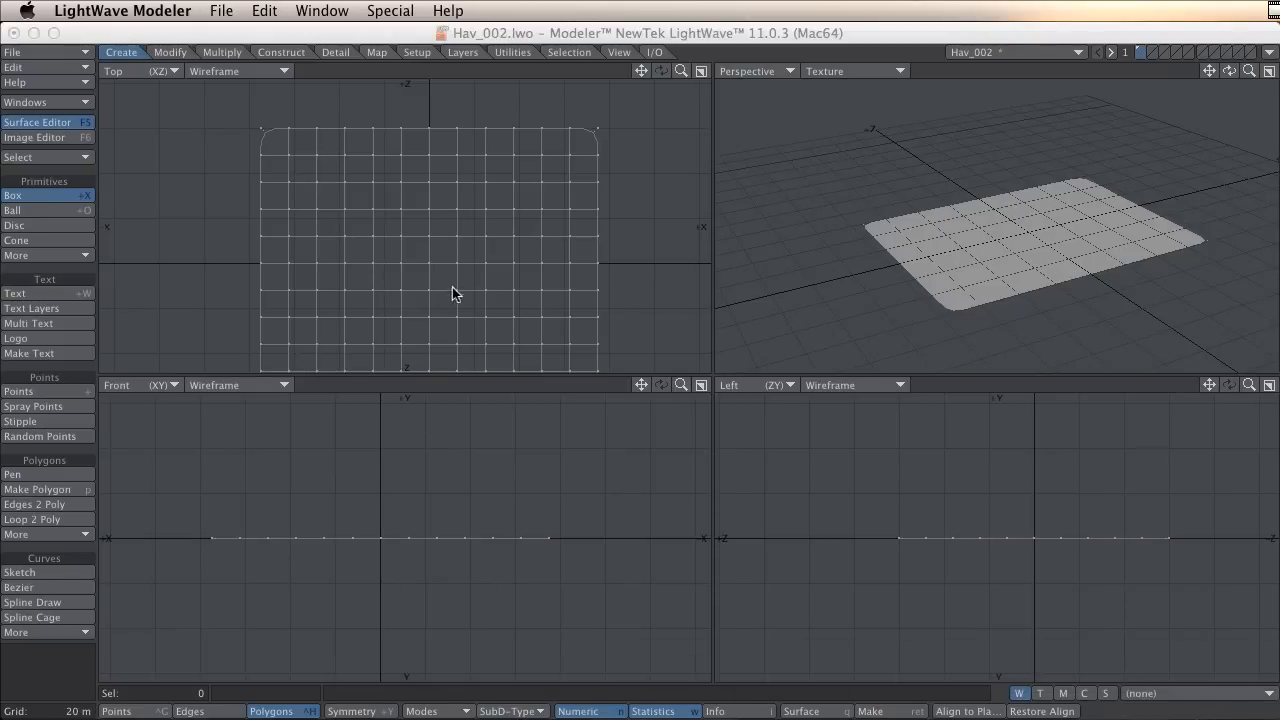
mouse_move(372, 192)
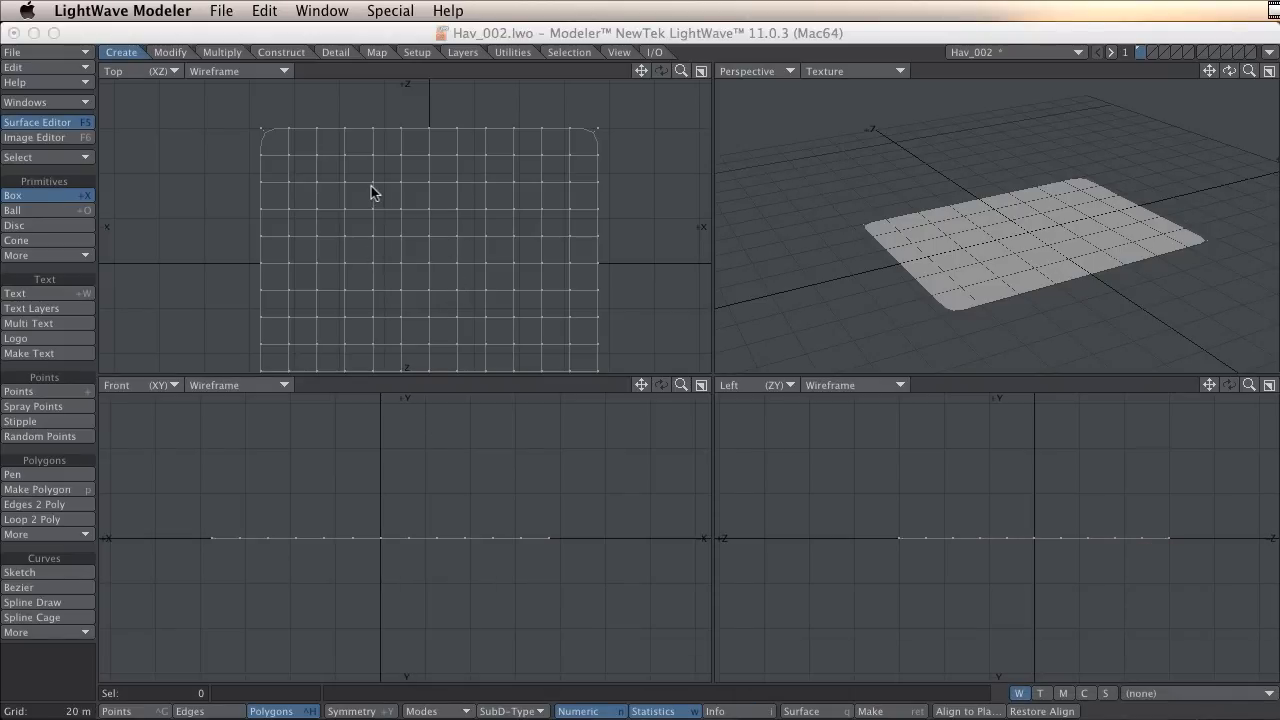
left_click(220, 12)
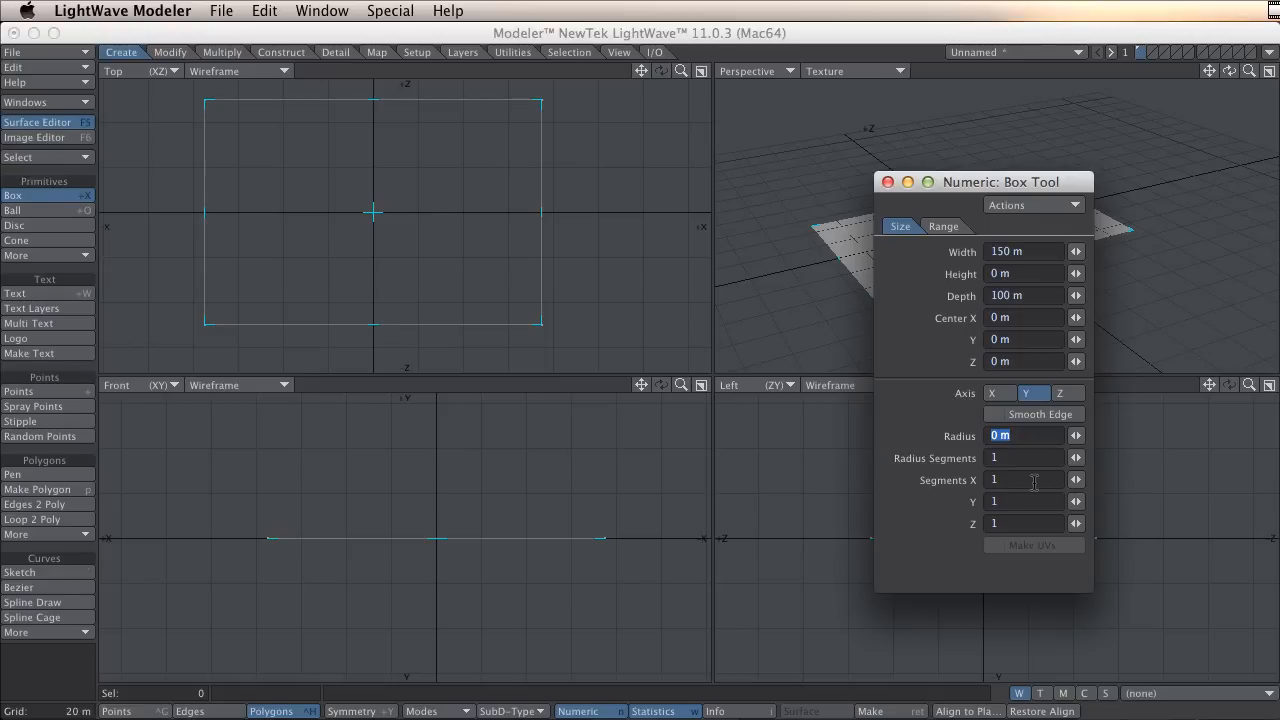
type("10")
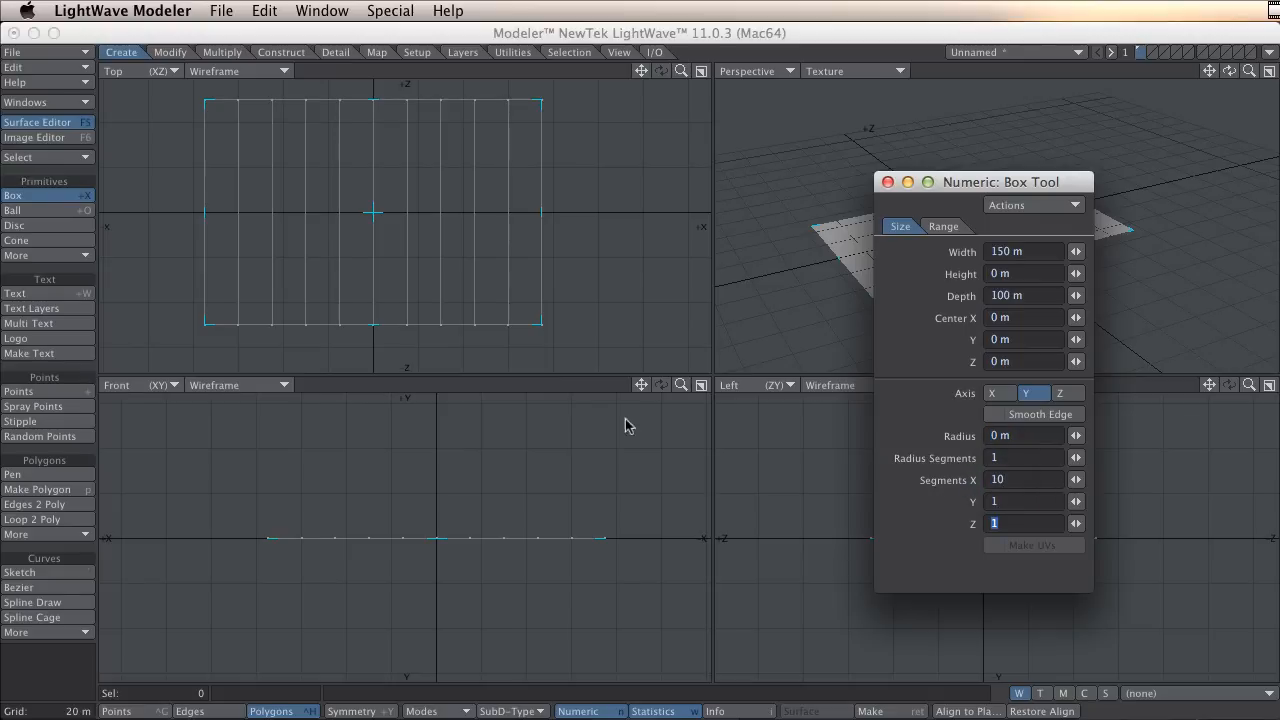
mouse_move(808, 458)
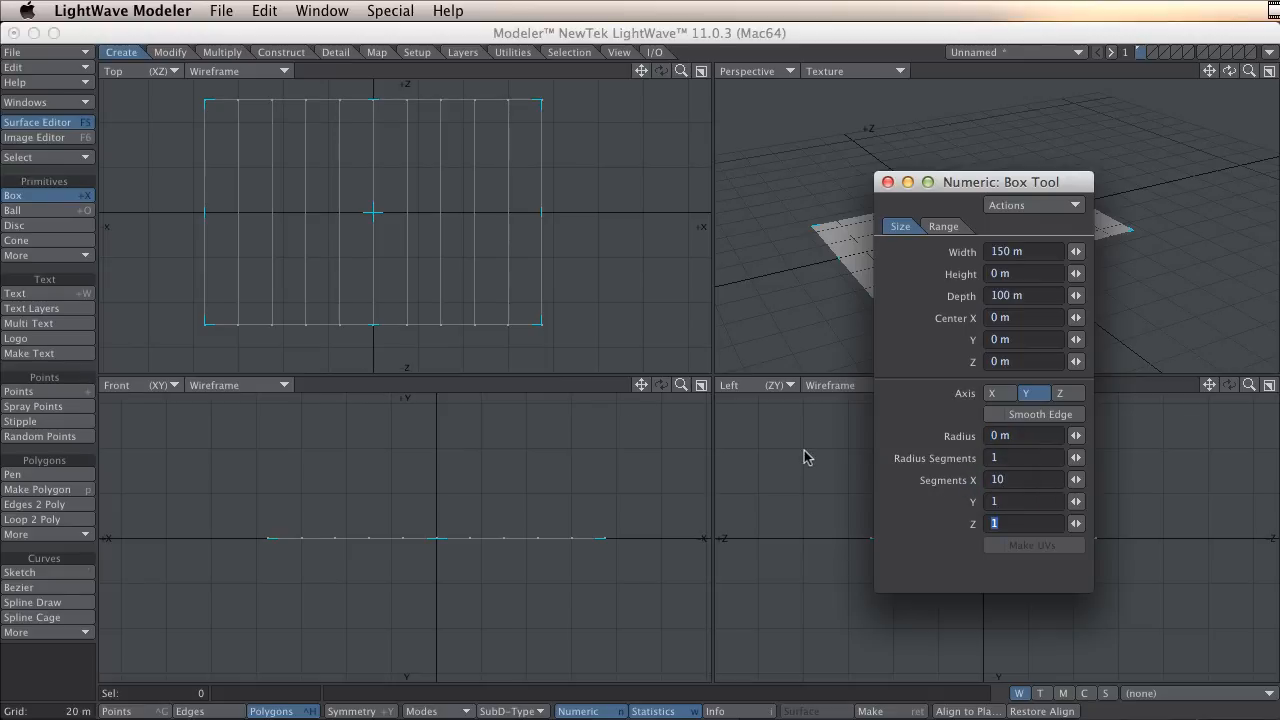
type("15")
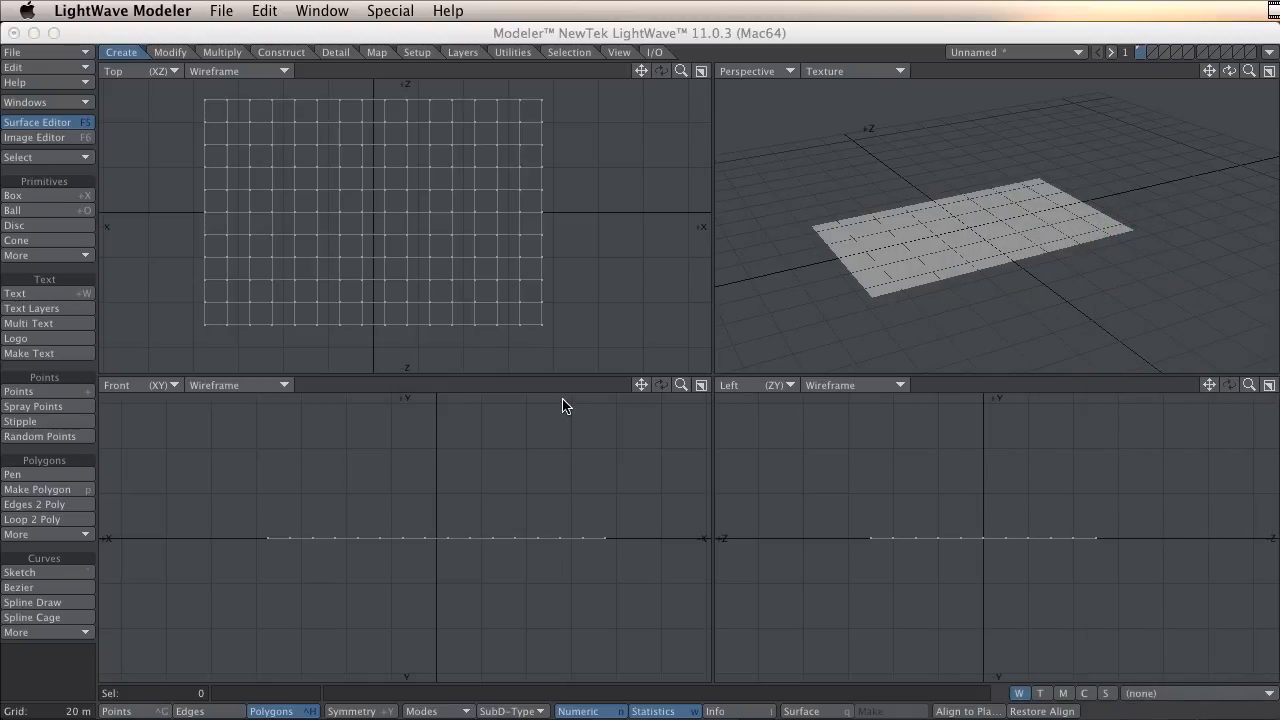
mouse_move(576, 264)
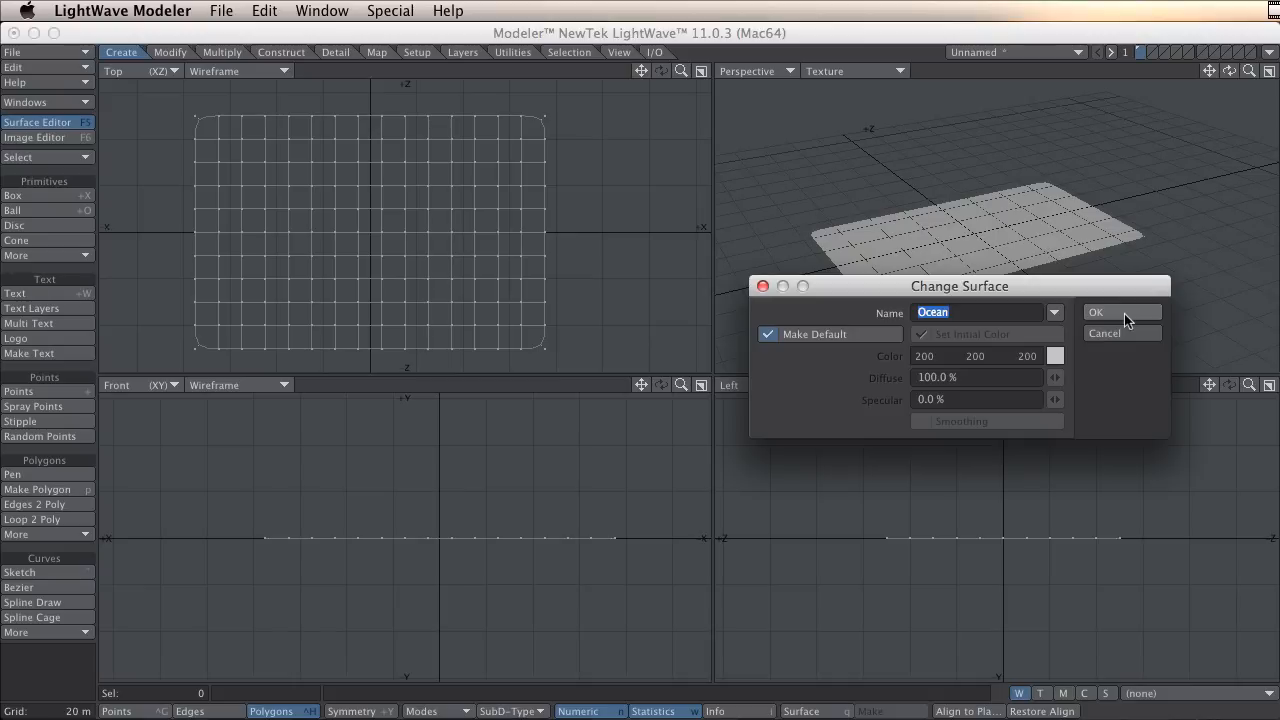
- Name the plane's surface Ocean and save the object as Hav_003.lwo
left_click(1096, 312)
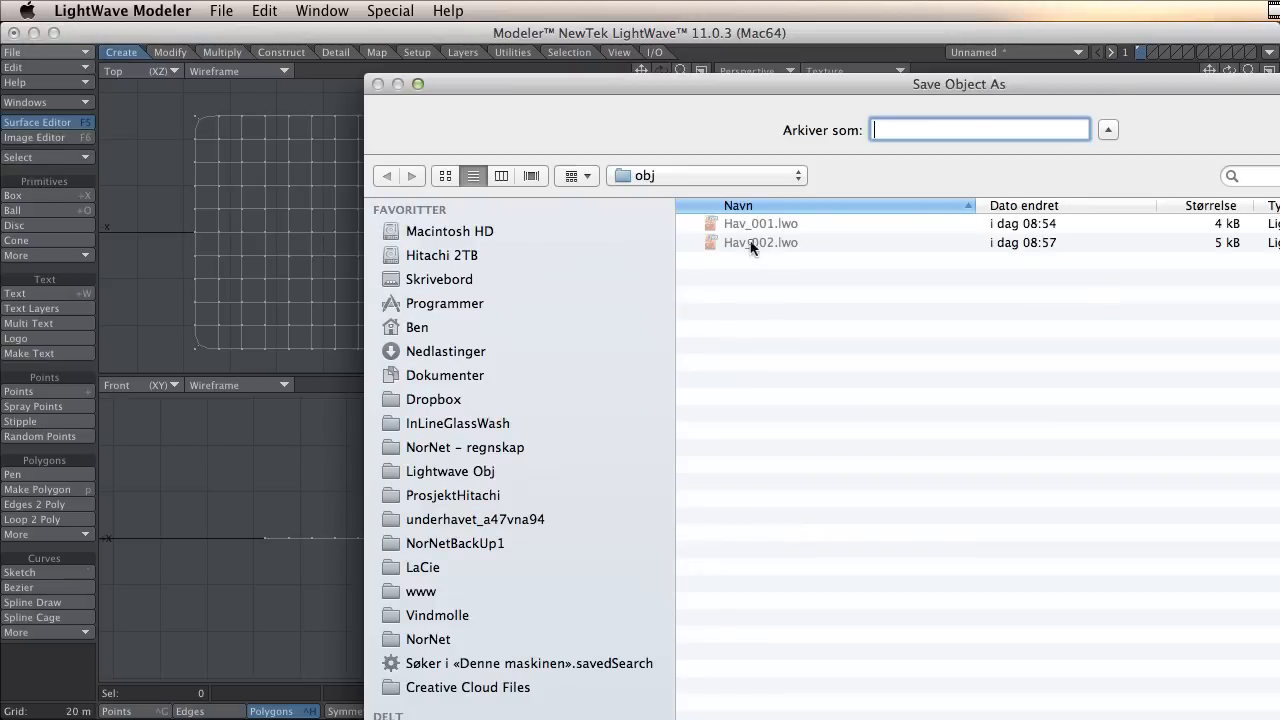
left_click(760, 244)
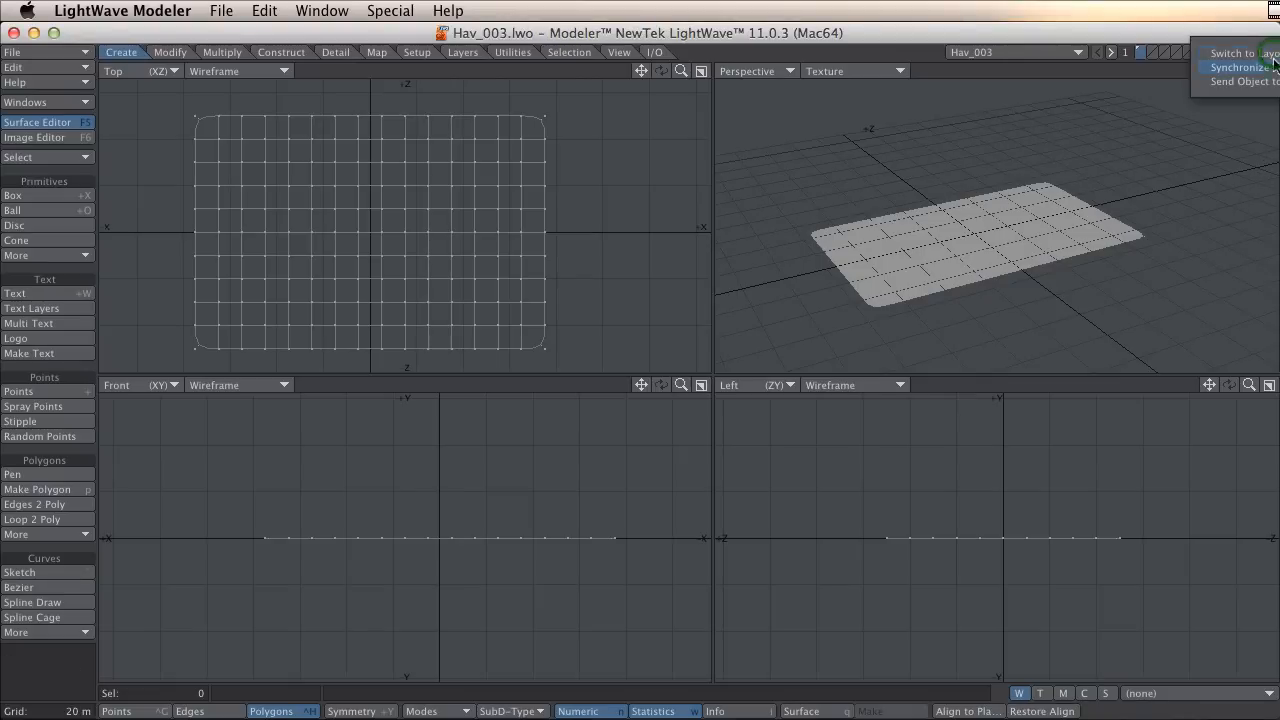
- Send the plane to Layout, frame it low in a maximized camera view and select Hav_003
left_click(1240, 52)
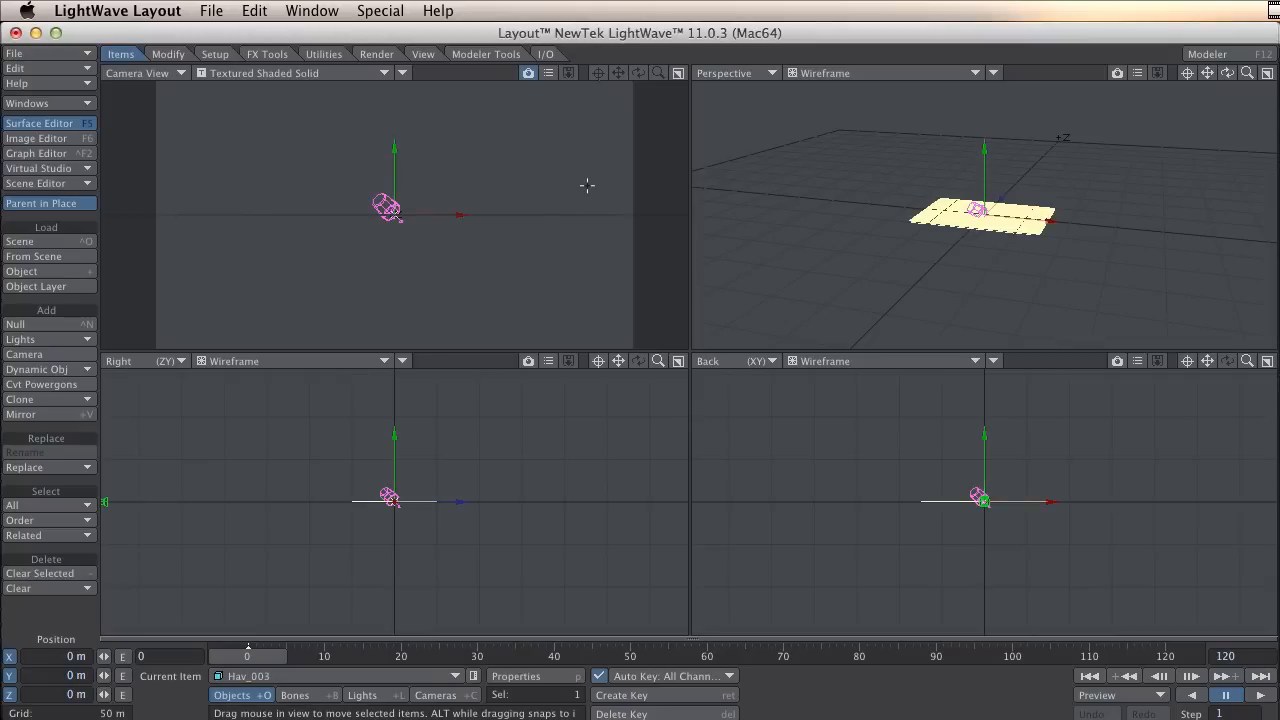
left_click(436, 694)
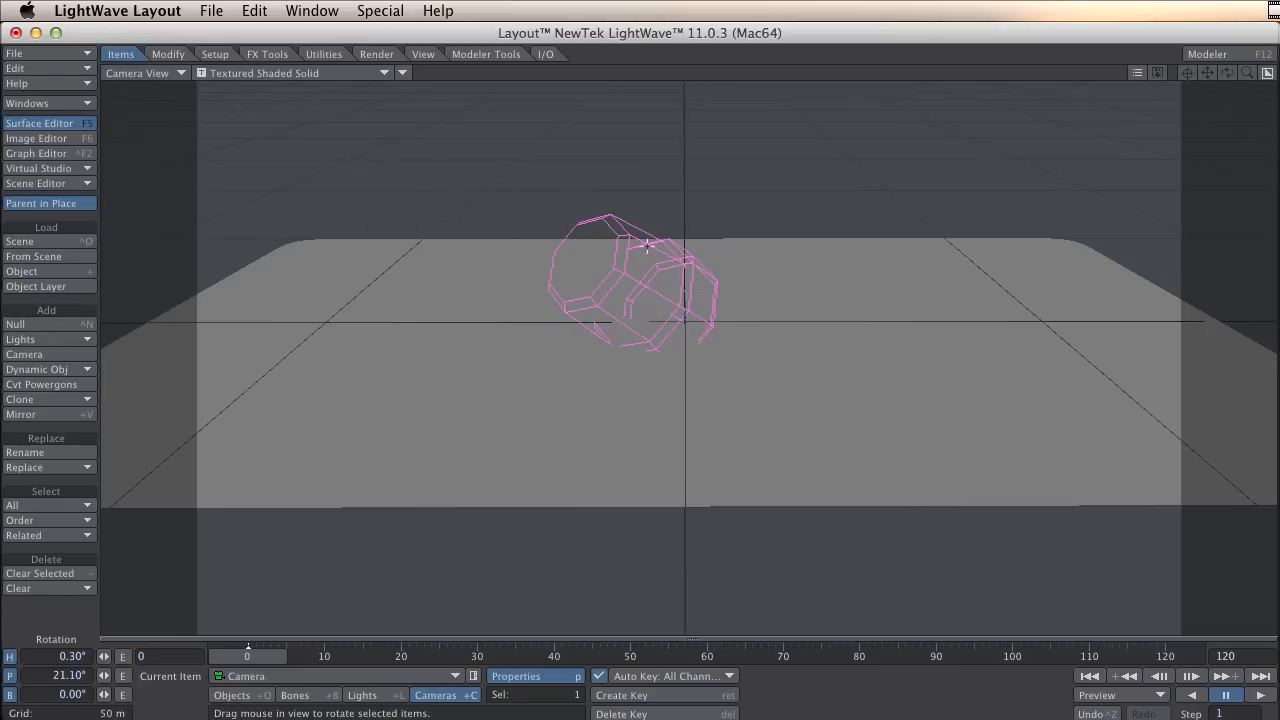
mouse_move(684, 290)
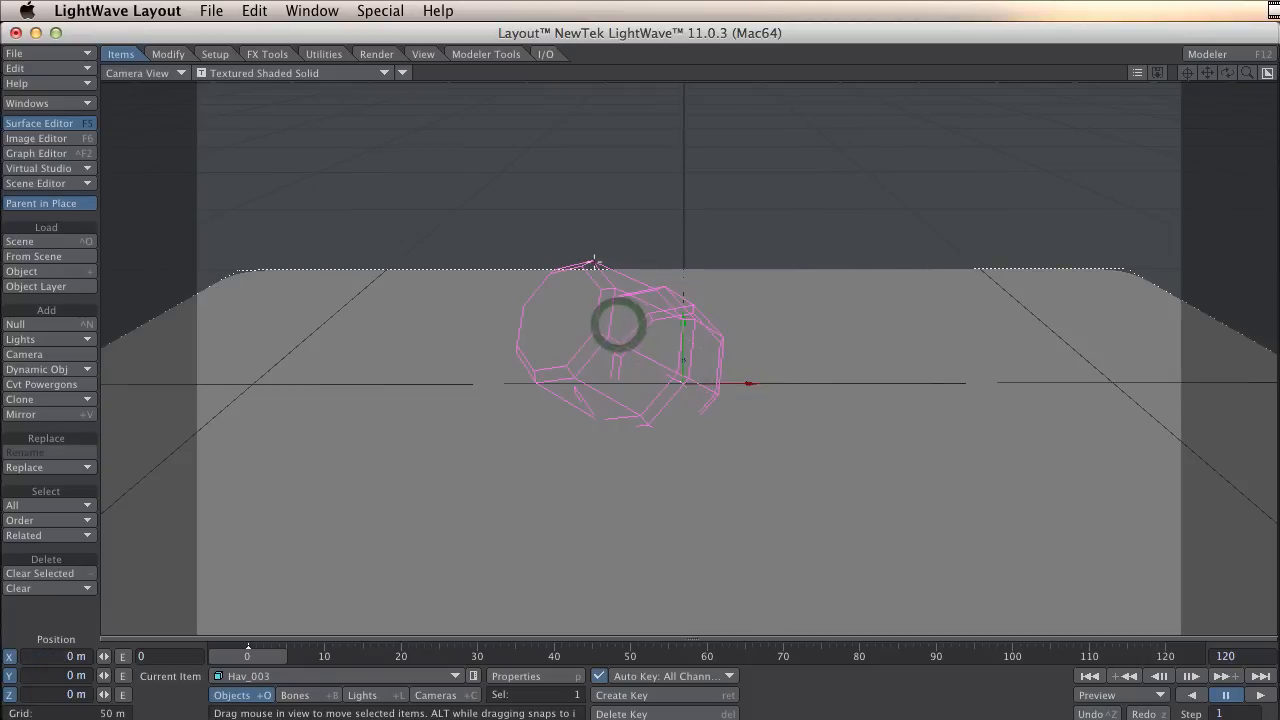
left_click(362, 696)
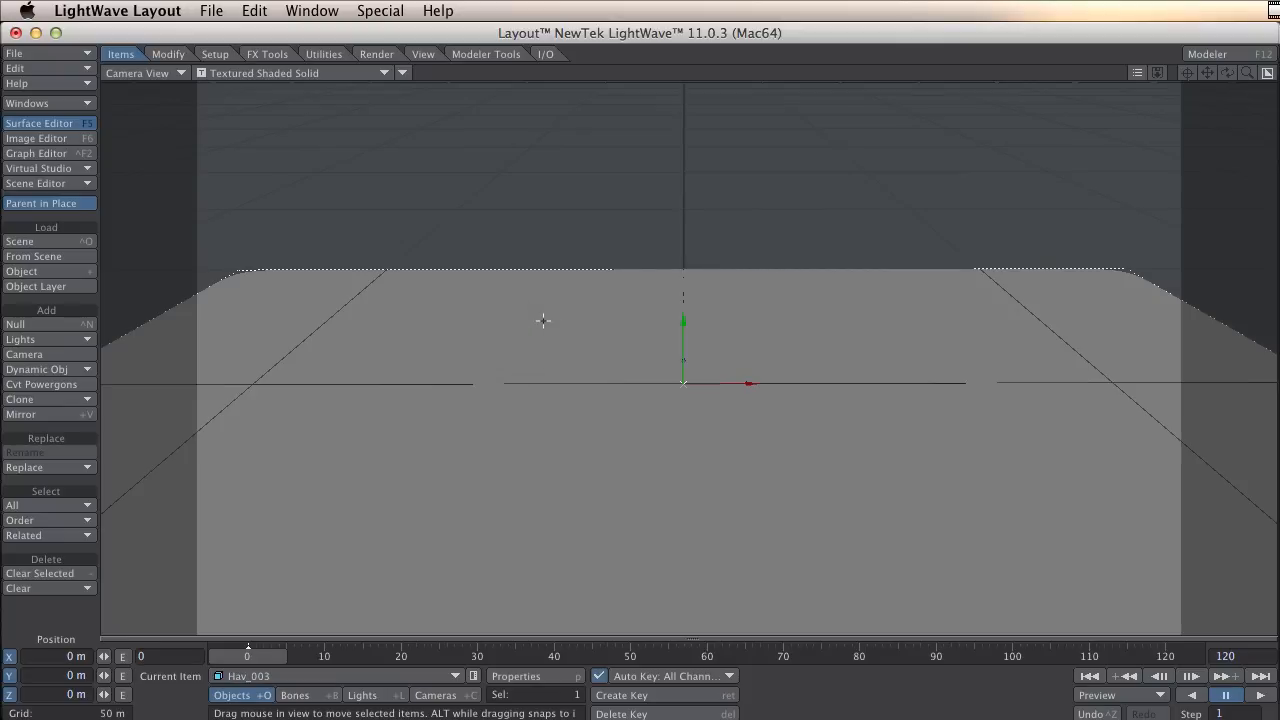
mouse_move(734, 304)
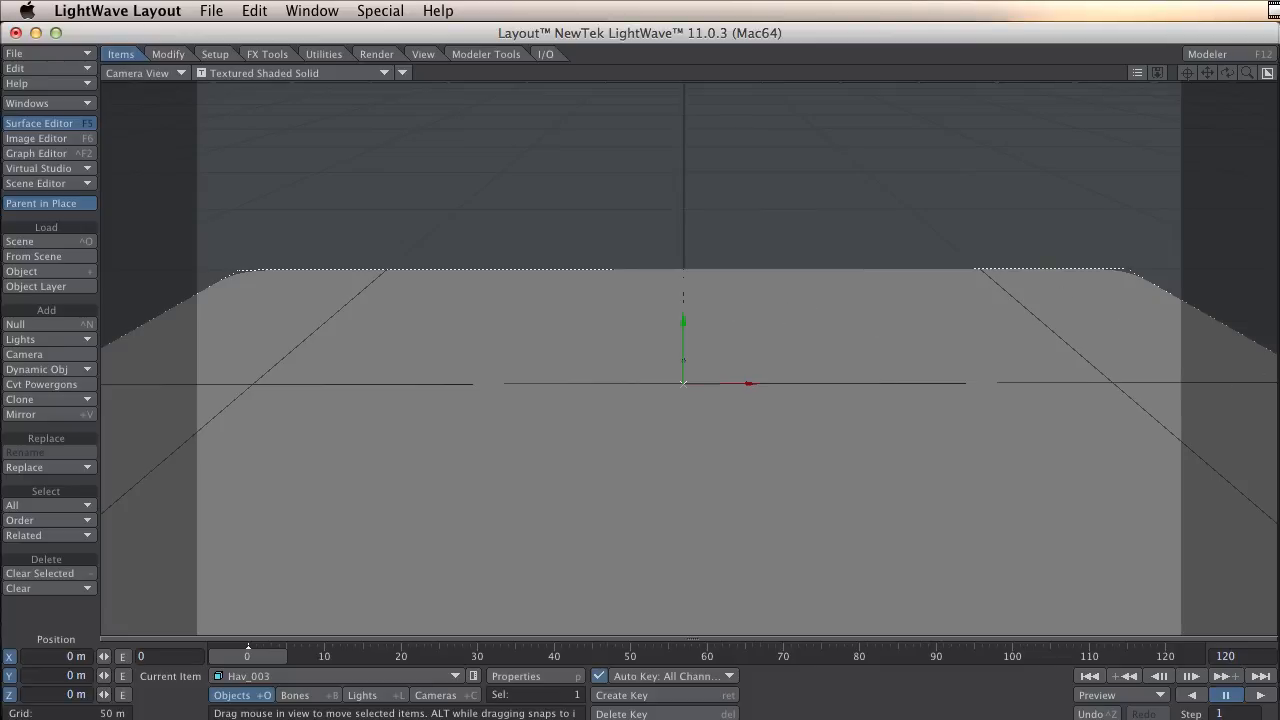
- In Object Properties, make the plane's displacement layer a Turbulence procedural texture
left_click(516, 676)
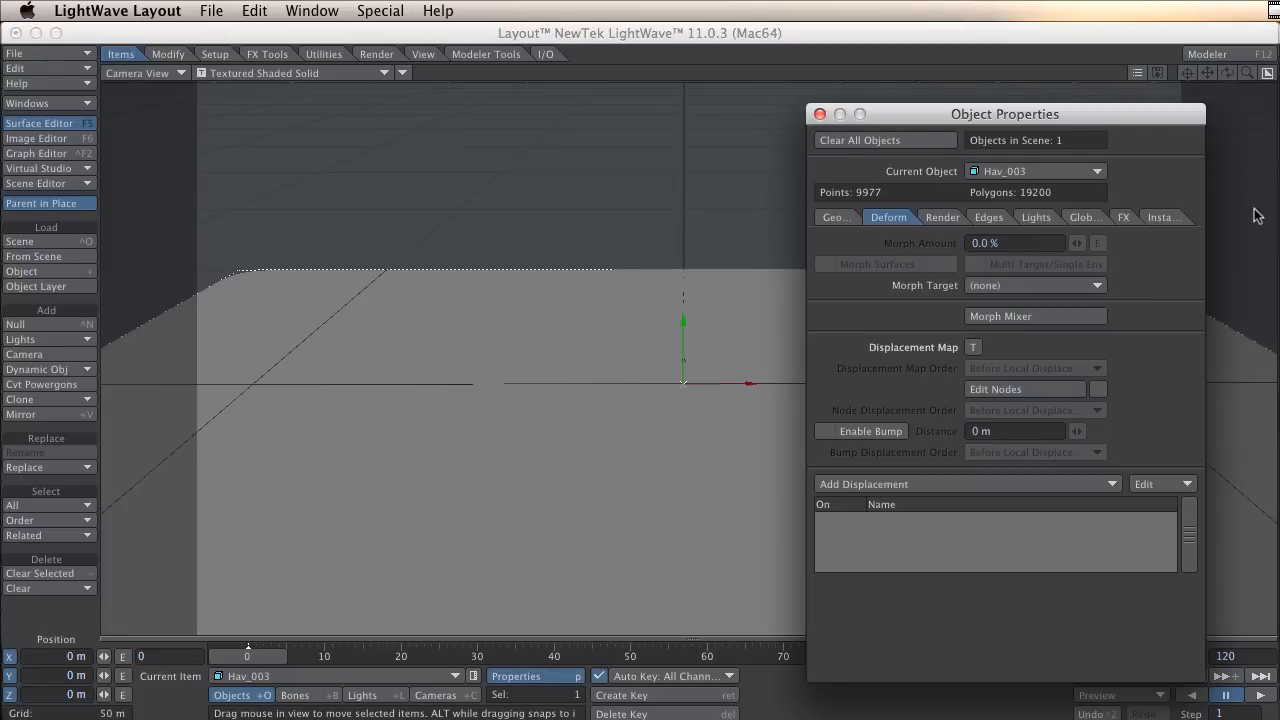
left_click_drag(1004, 112, 1004, 94)
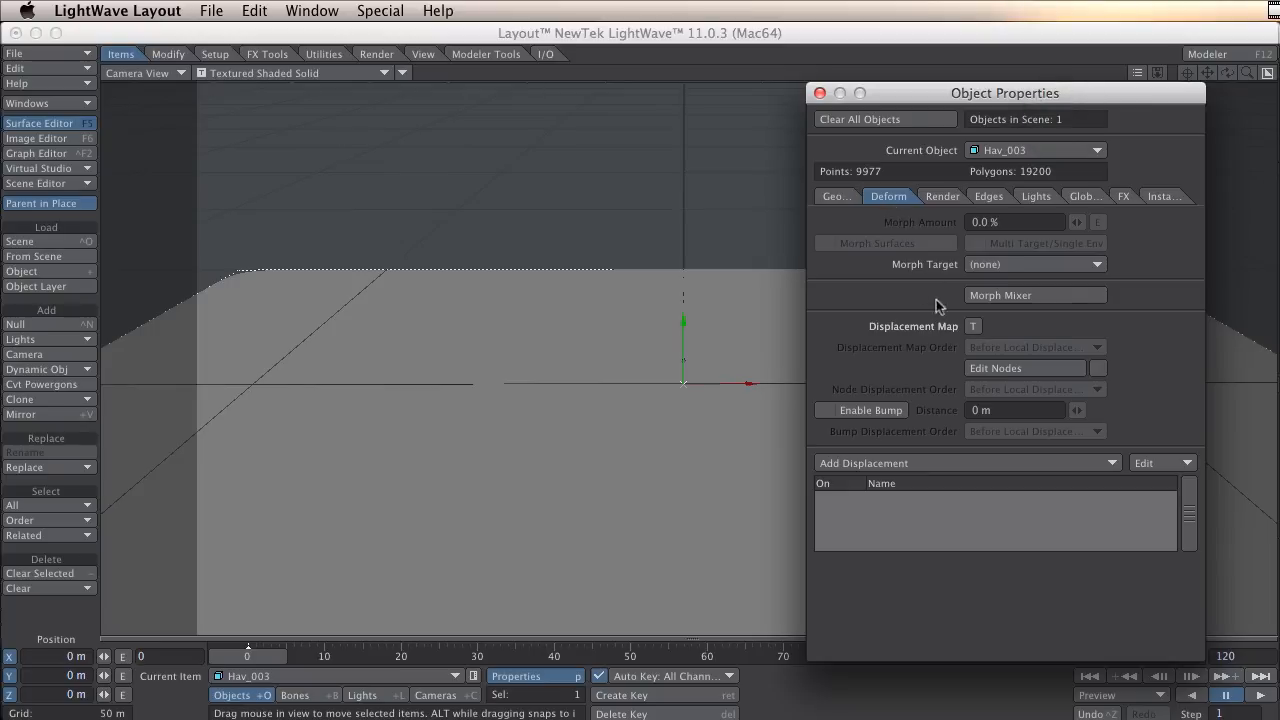
mouse_move(940, 336)
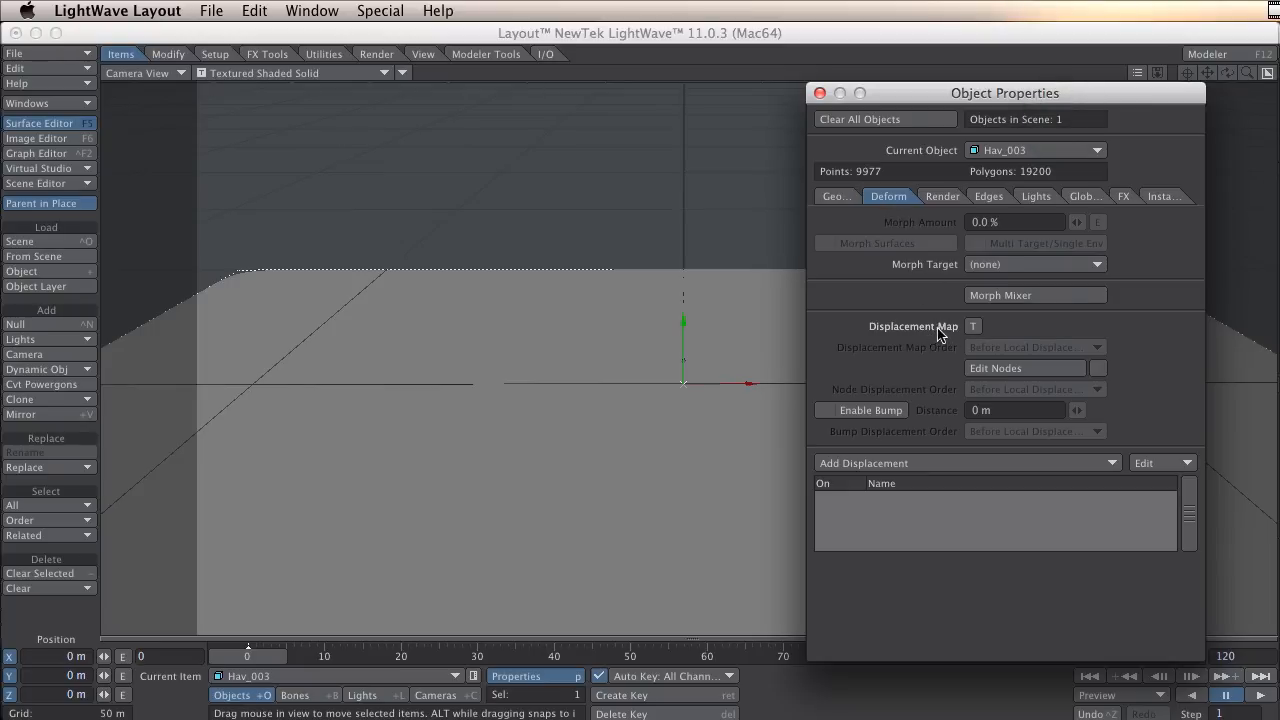
mouse_move(940, 336)
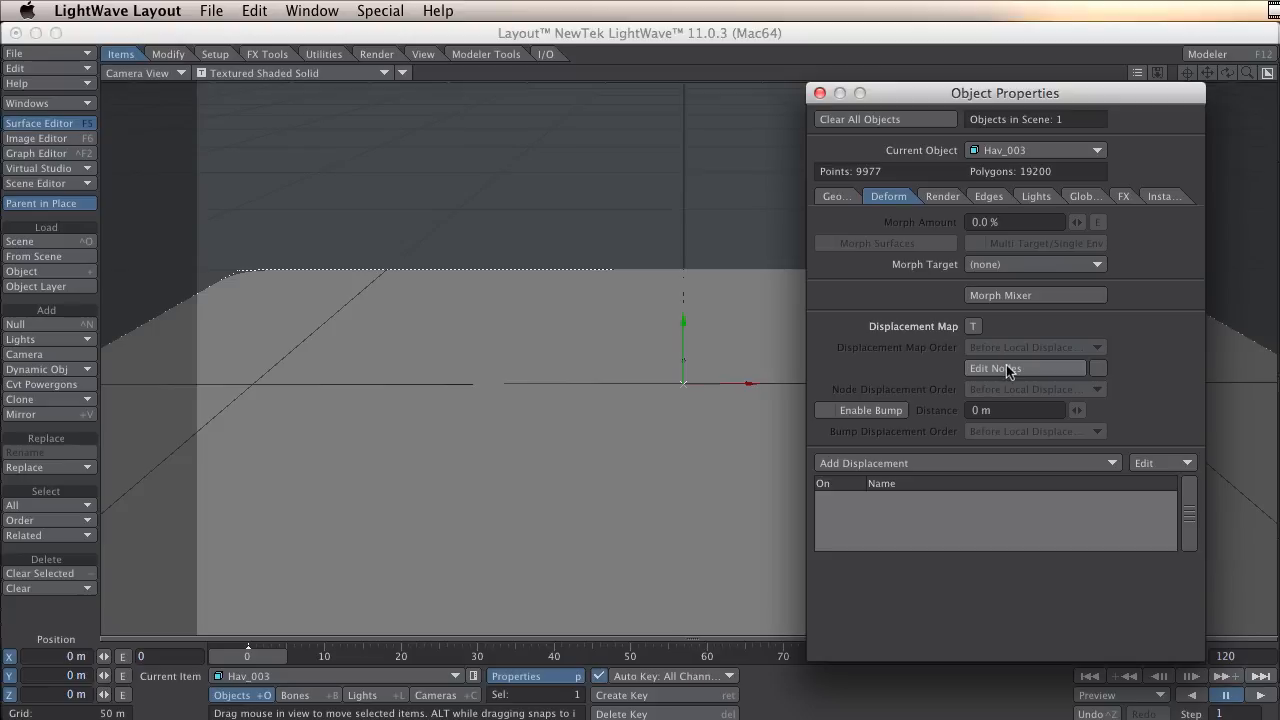
mouse_move(1044, 376)
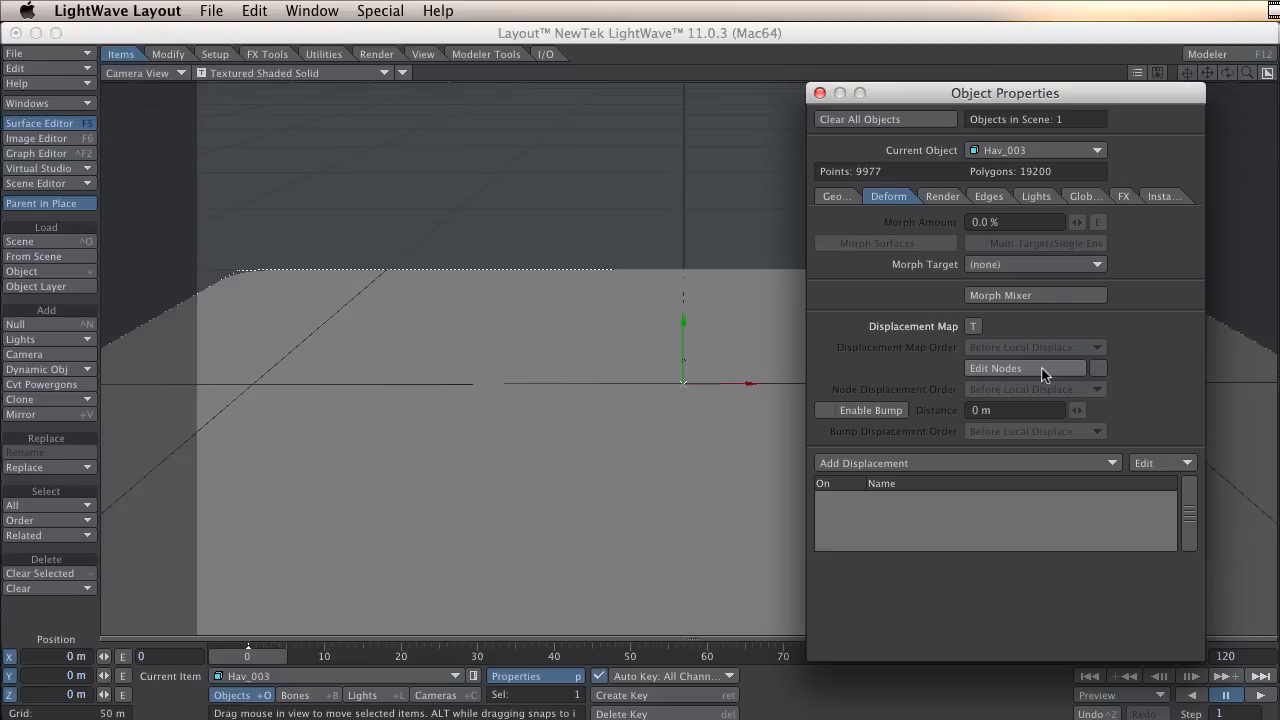
mouse_move(1038, 364)
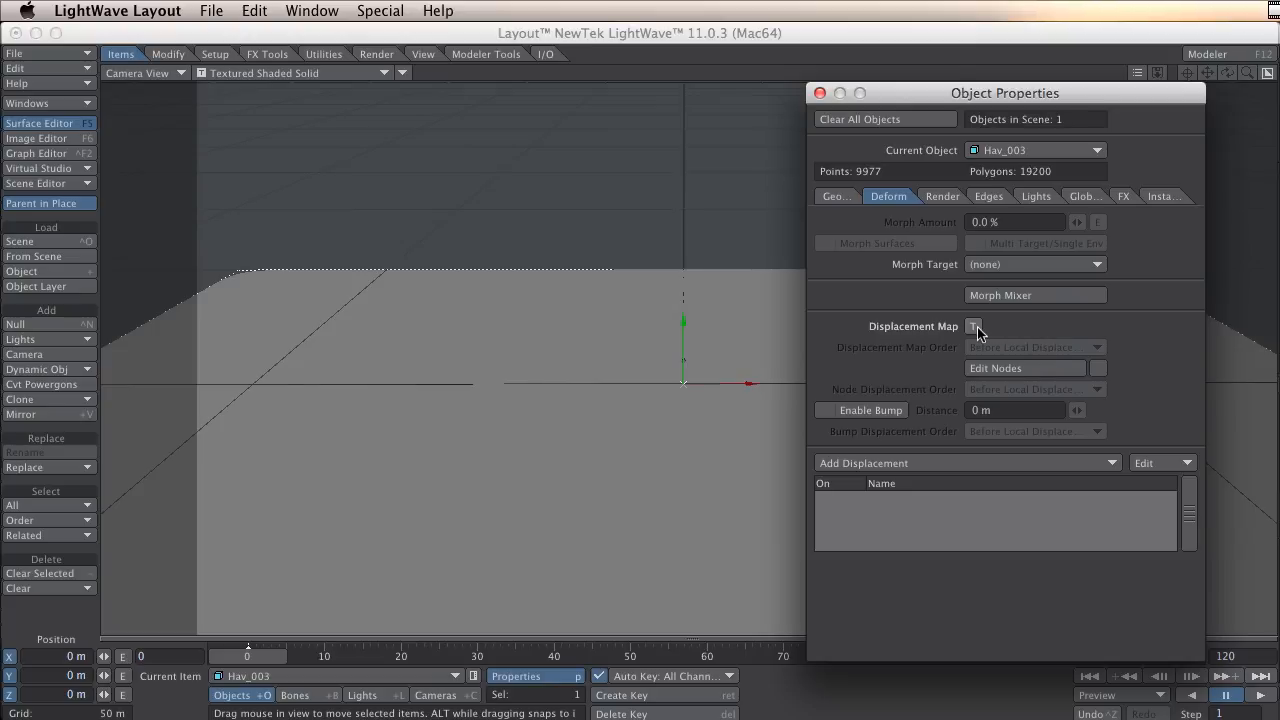
left_click(972, 326)
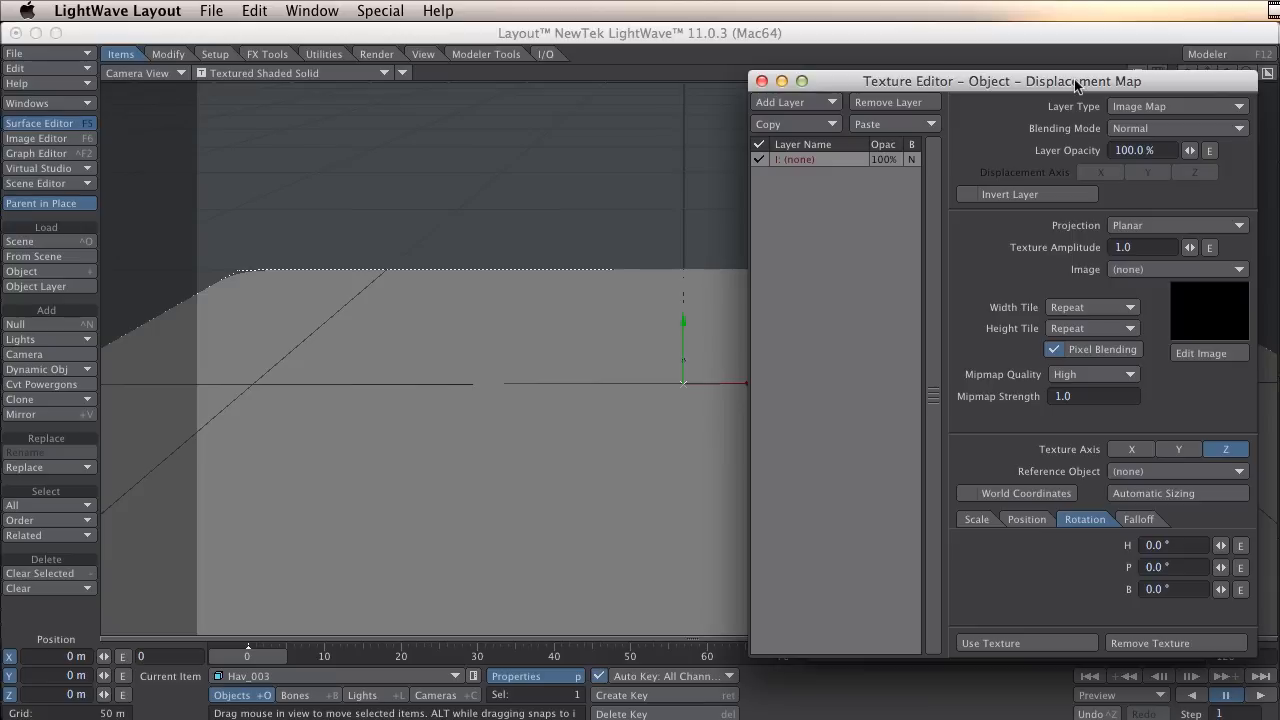
mouse_move(1078, 88)
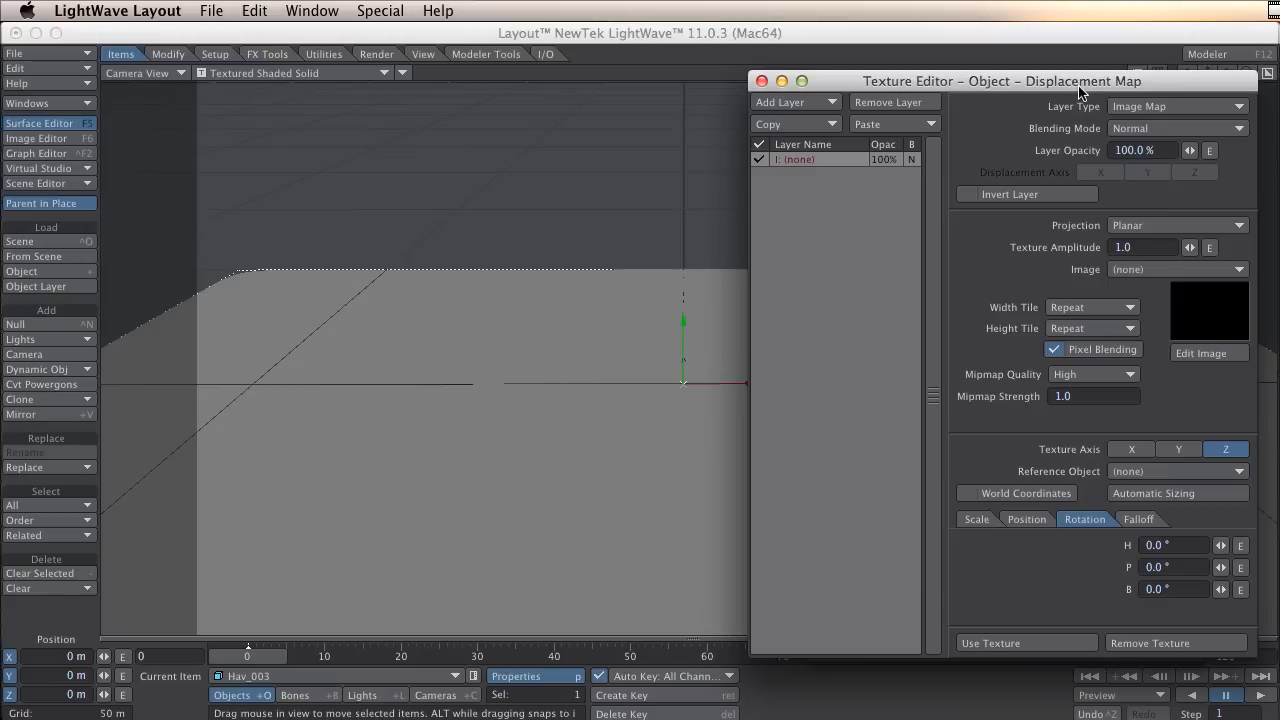
mouse_move(1100, 118)
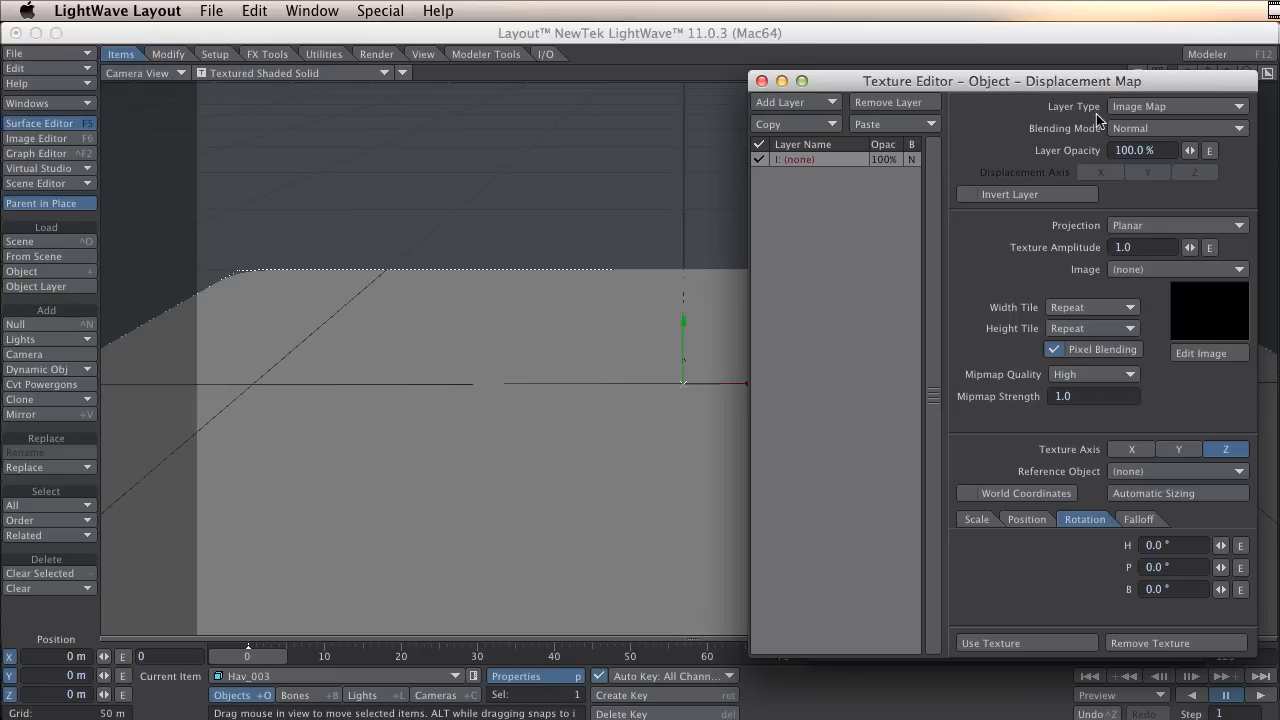
left_click(1176, 106)
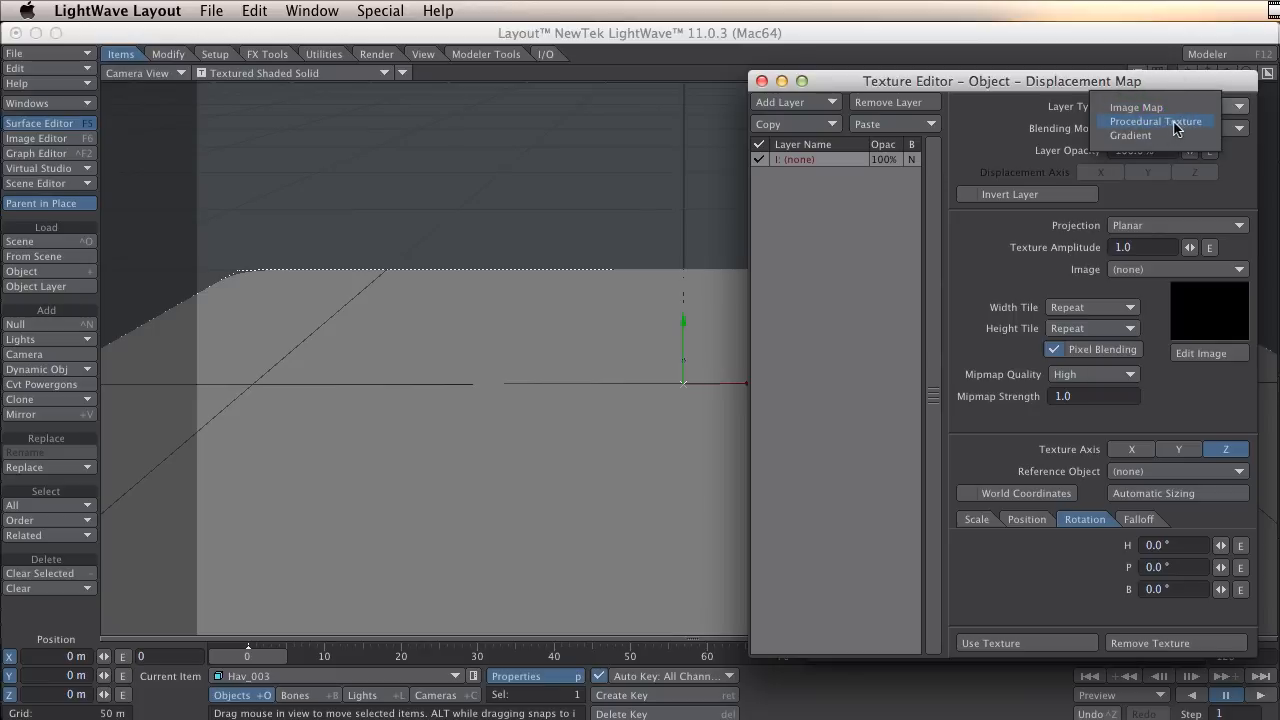
left_click(1156, 122)
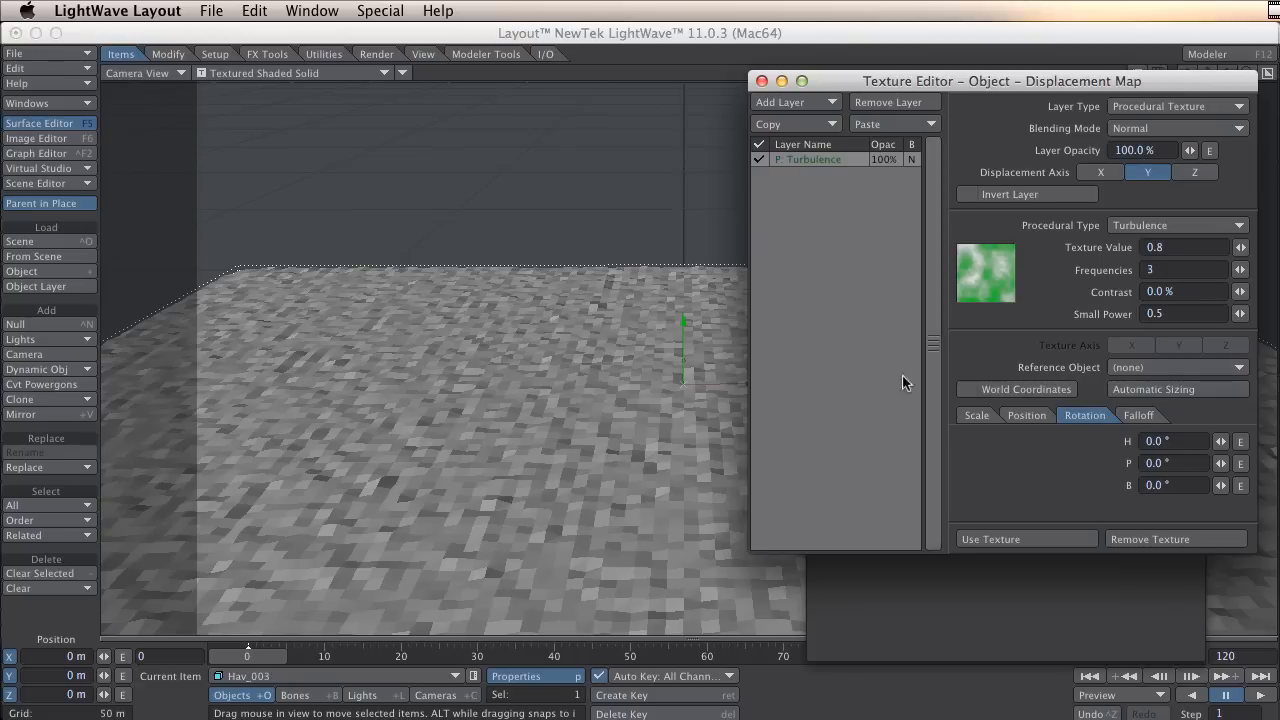
mouse_move(550, 448)
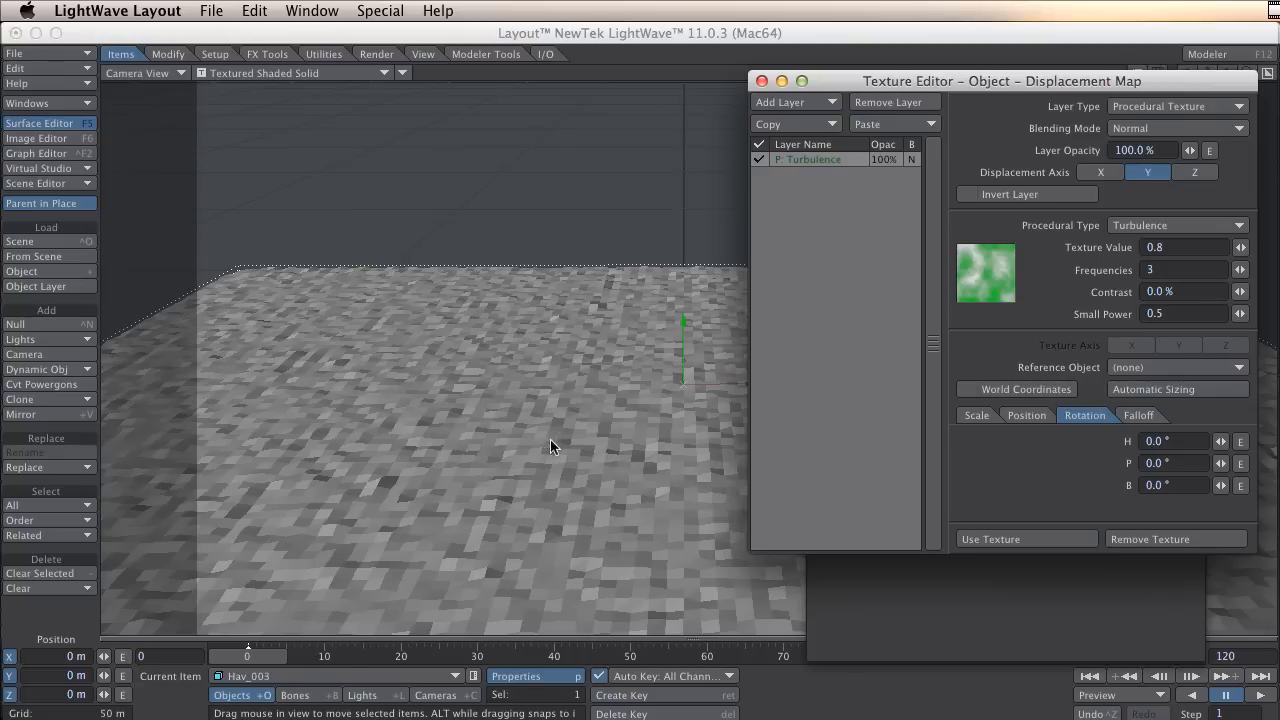
mouse_move(520, 388)
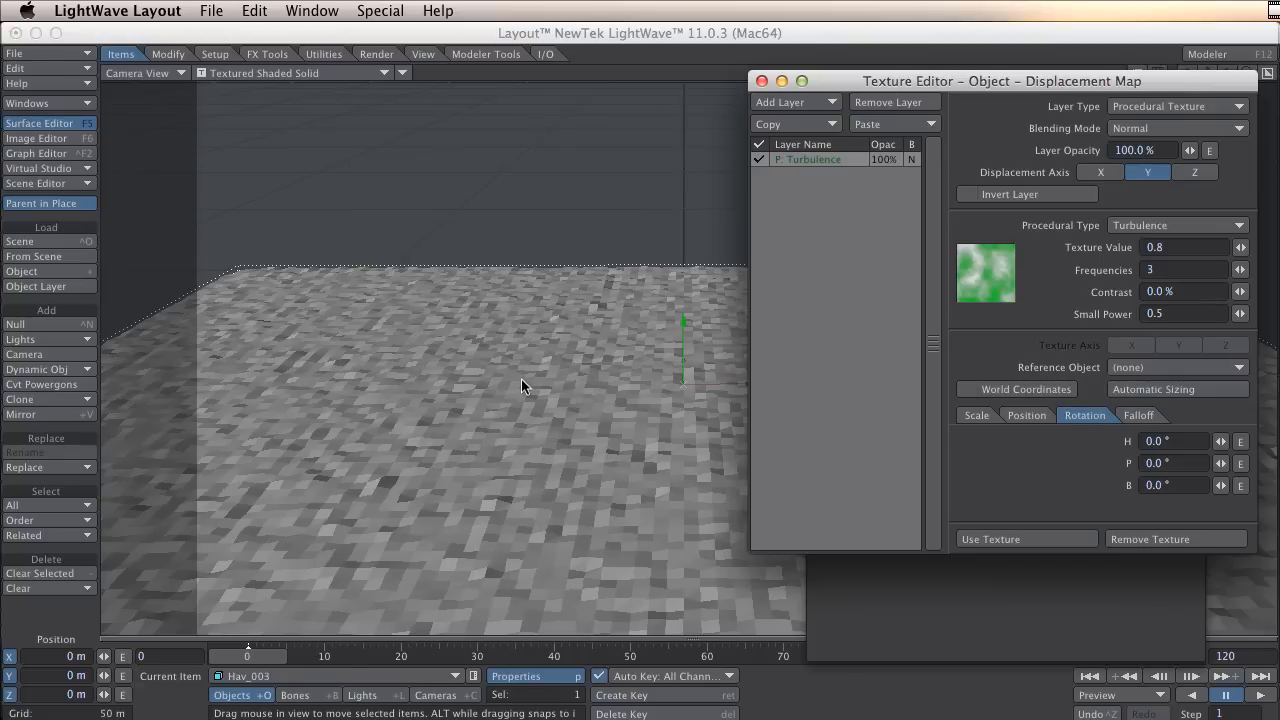
- Set the turbulence scale to 50 m on X/Y/Z and layer opacity to 500%
left_click(976, 414)
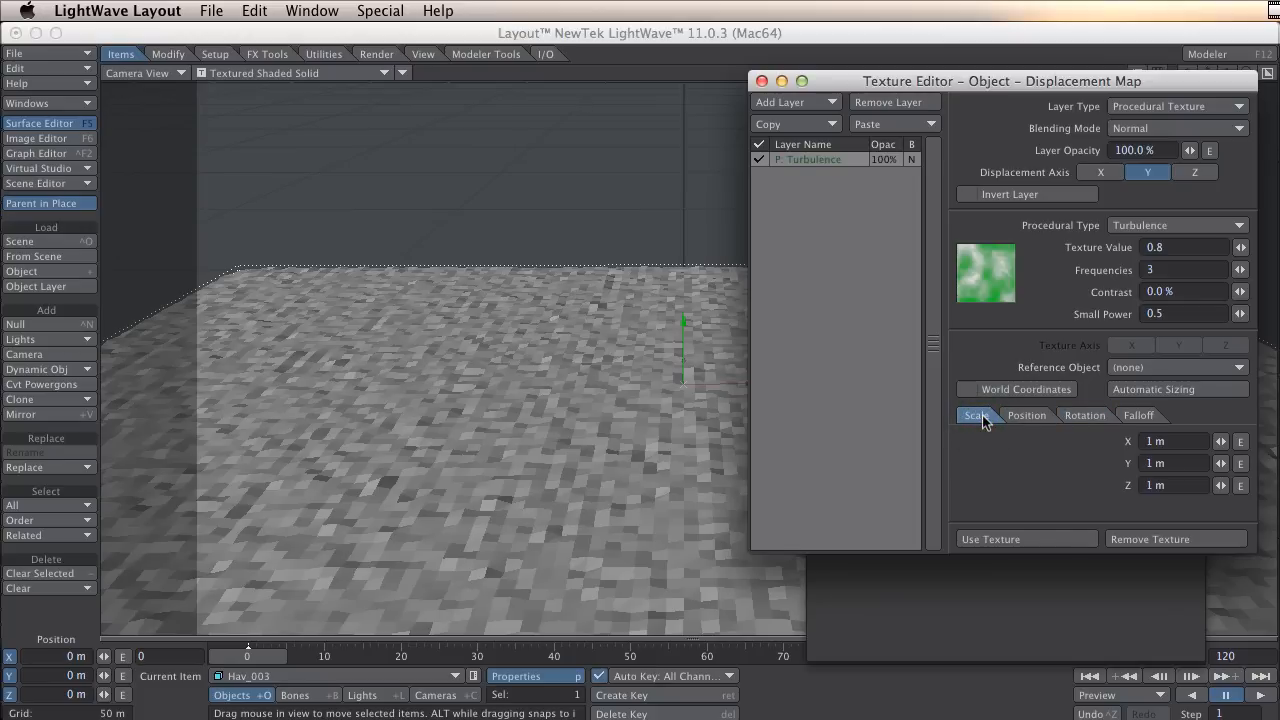
left_click(1170, 442)
type("50")
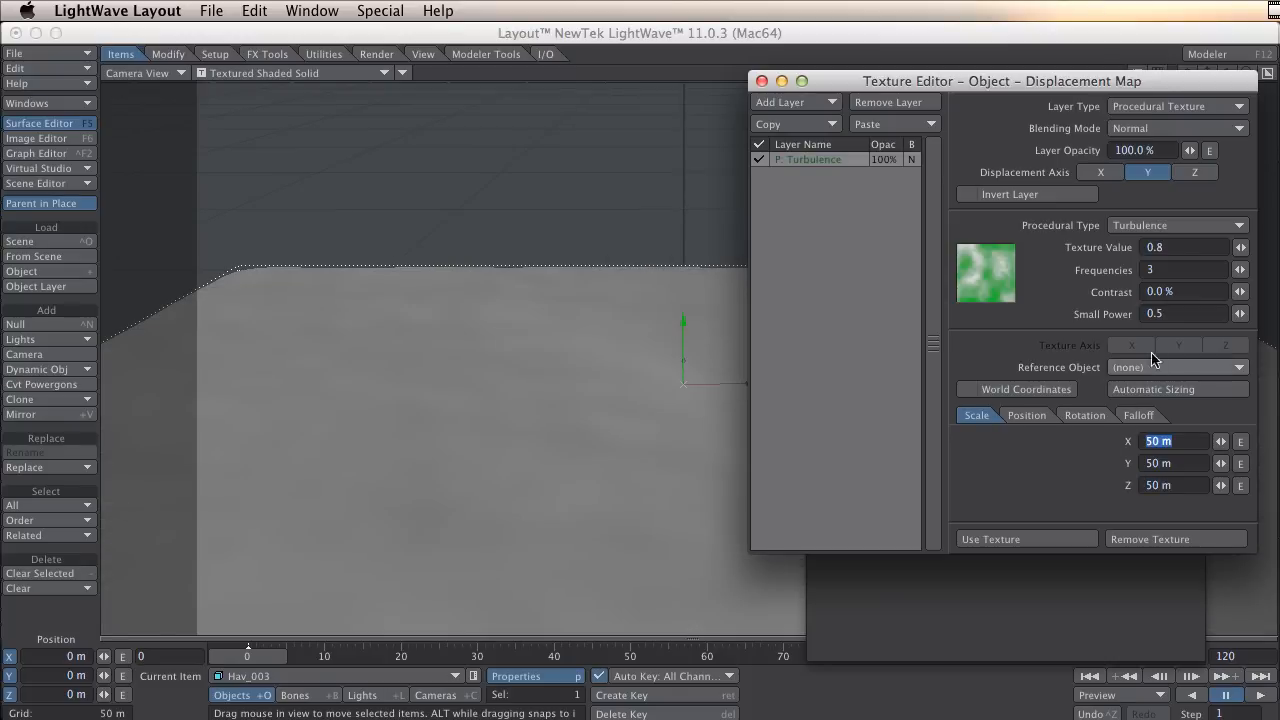
left_click(1144, 150)
type("500")
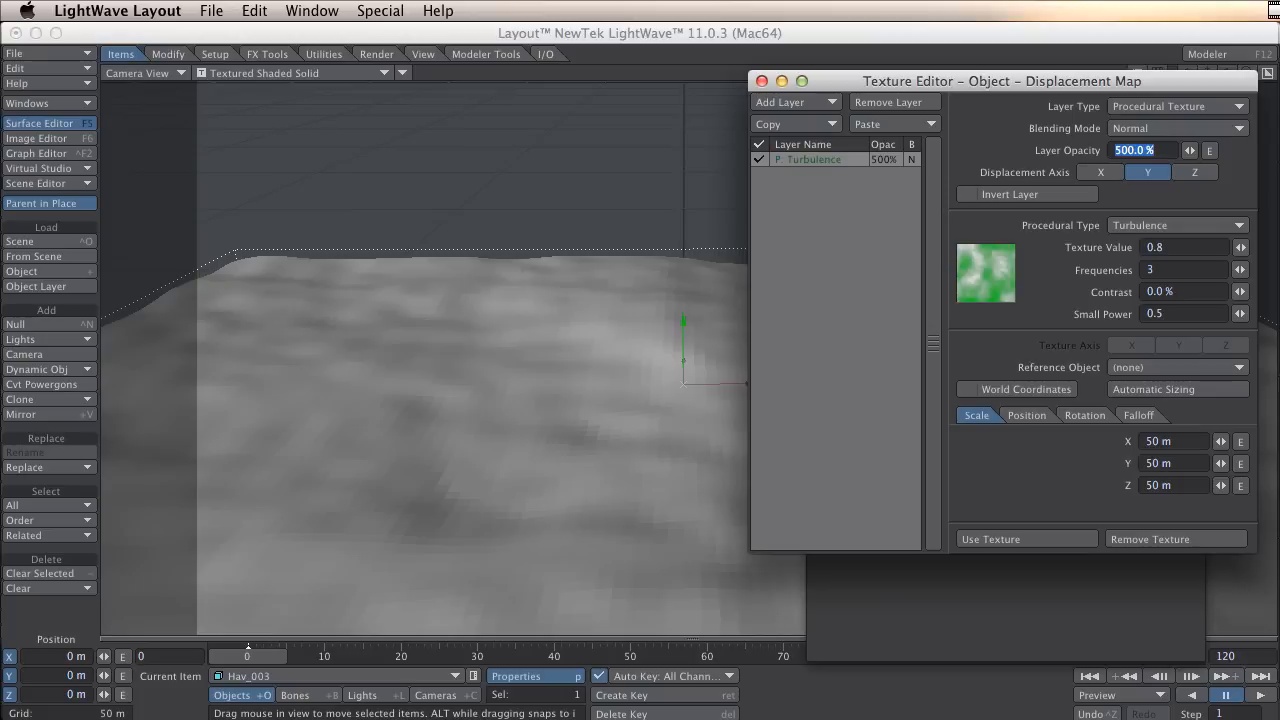
mouse_move(464, 444)
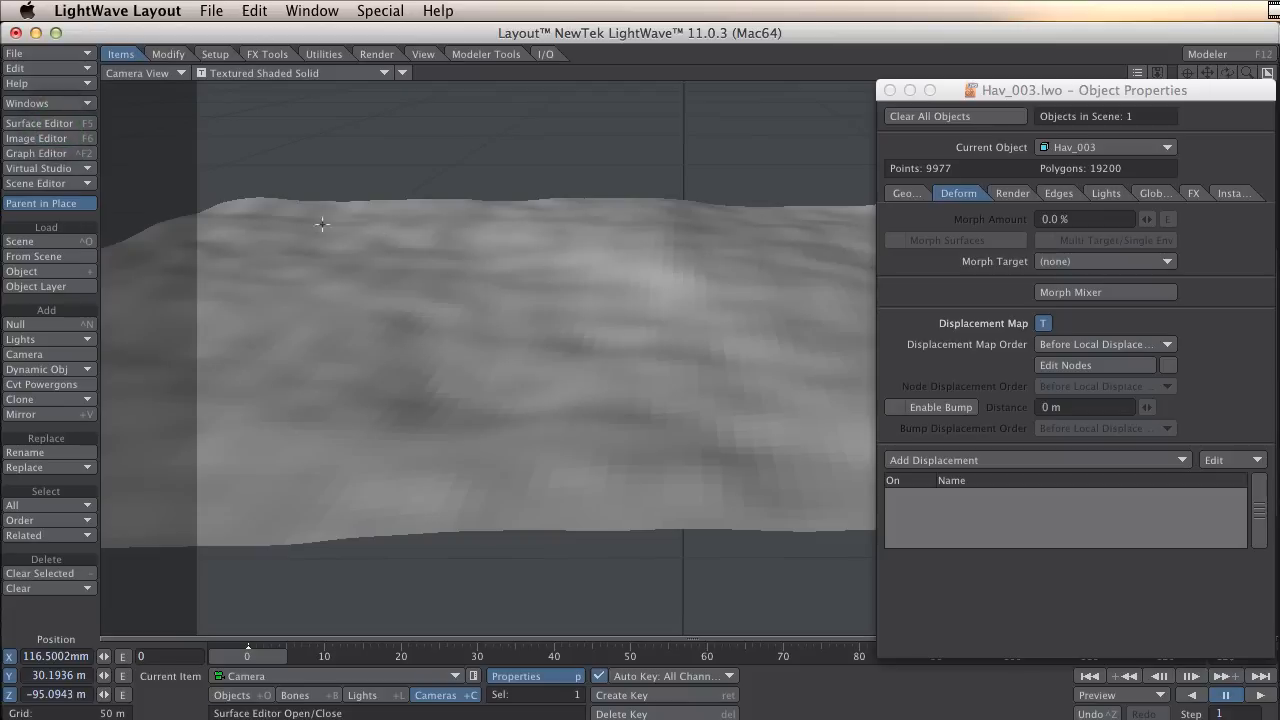
mouse_move(36, 152)
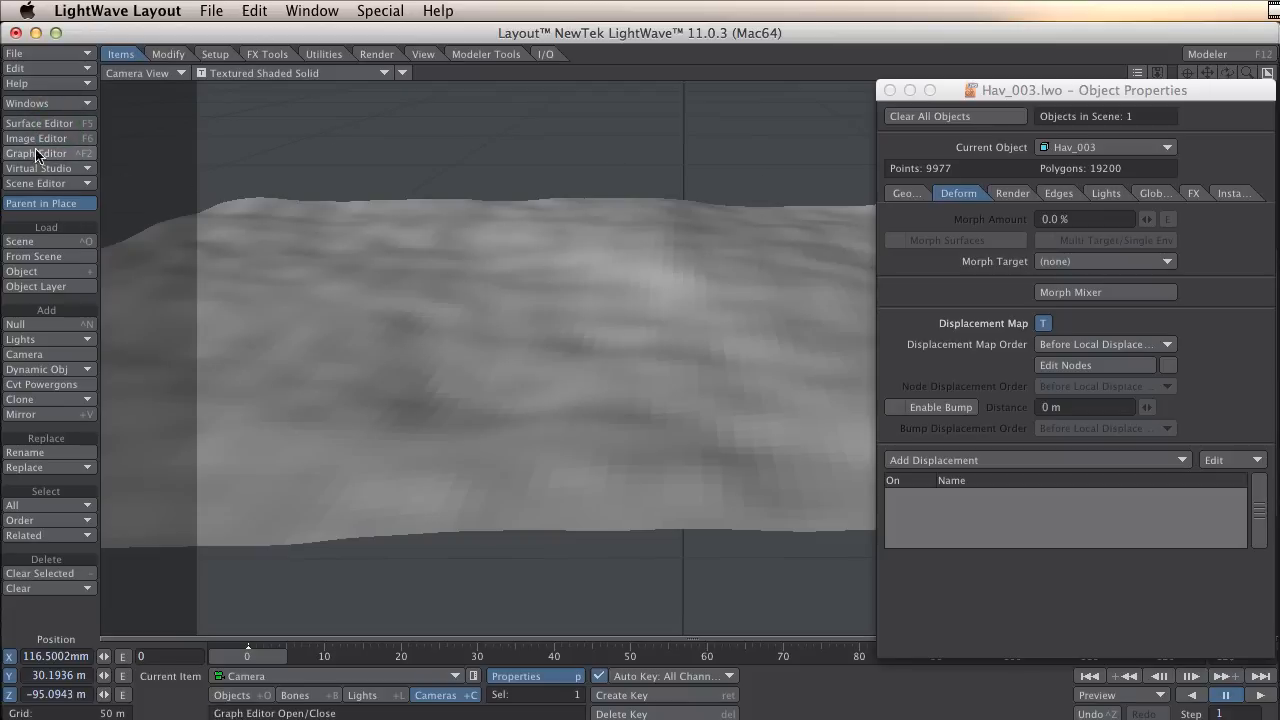
- Give the Ocean surface Reflection 90.5%, Diffuse 96%, Specularity 55%, Glossiness 69% and Smoothing
left_click(40, 122)
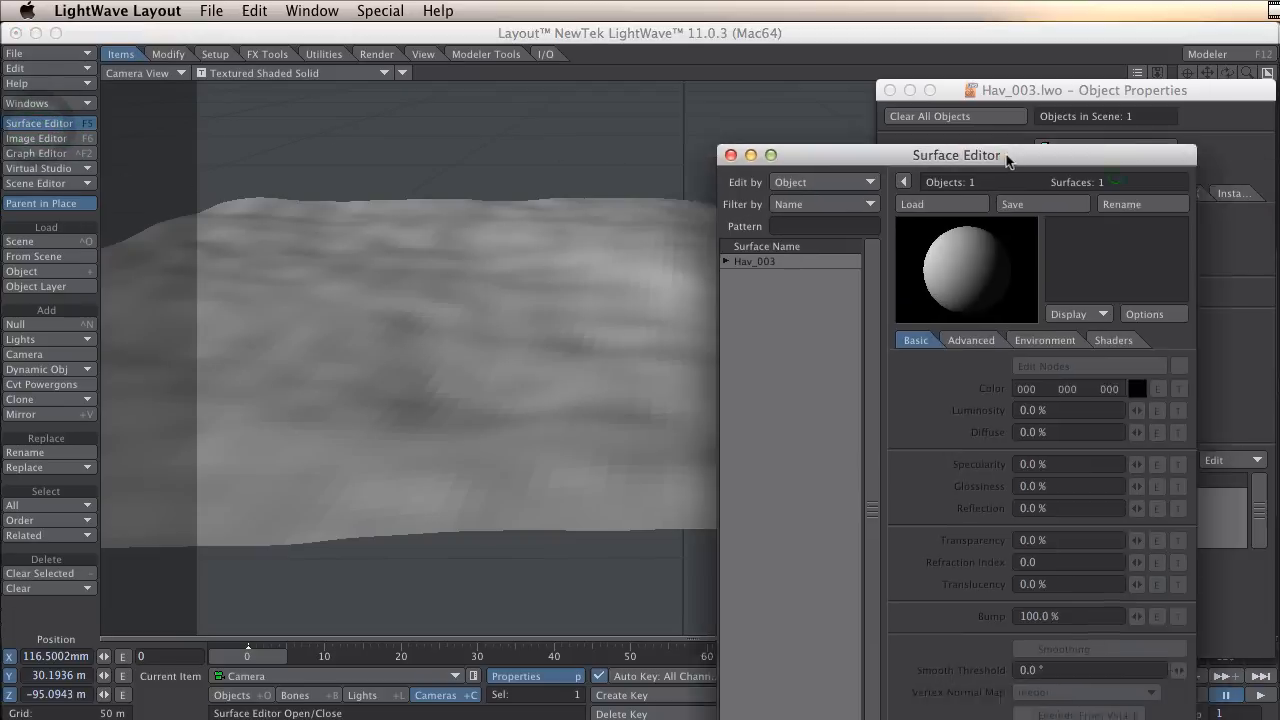
left_click_drag(1004, 160, 708, 80)
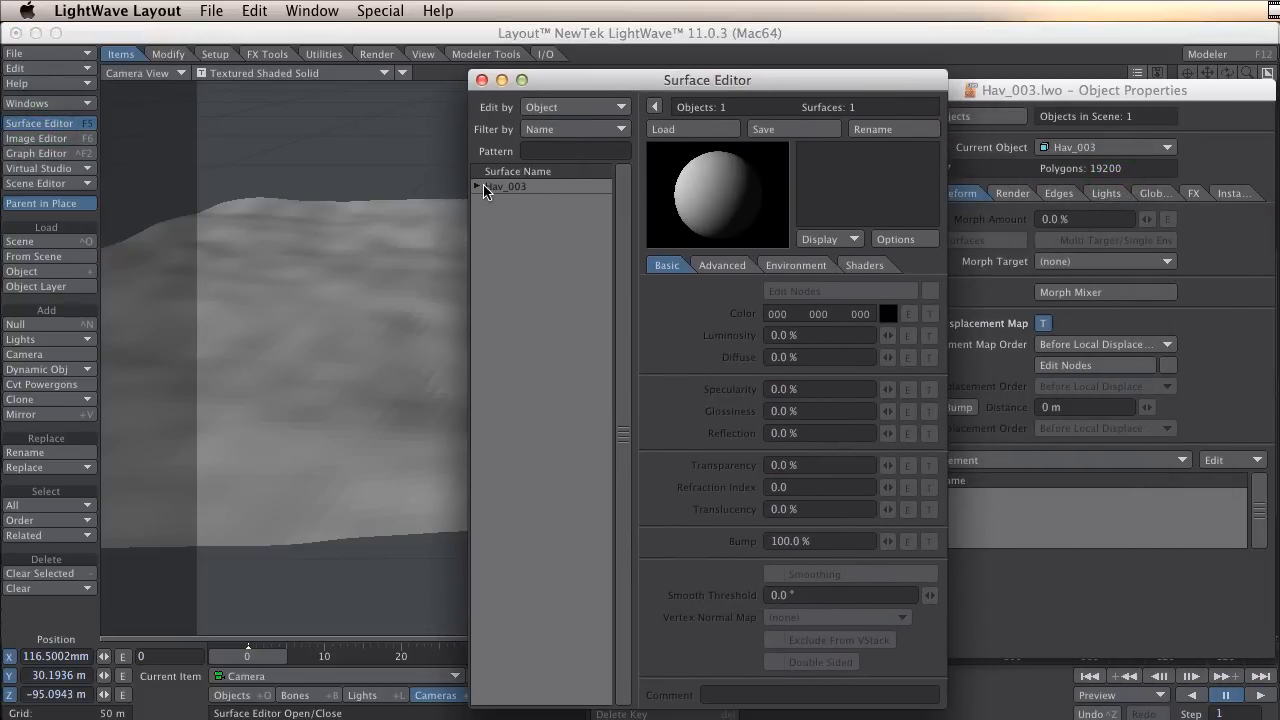
left_click(508, 200)
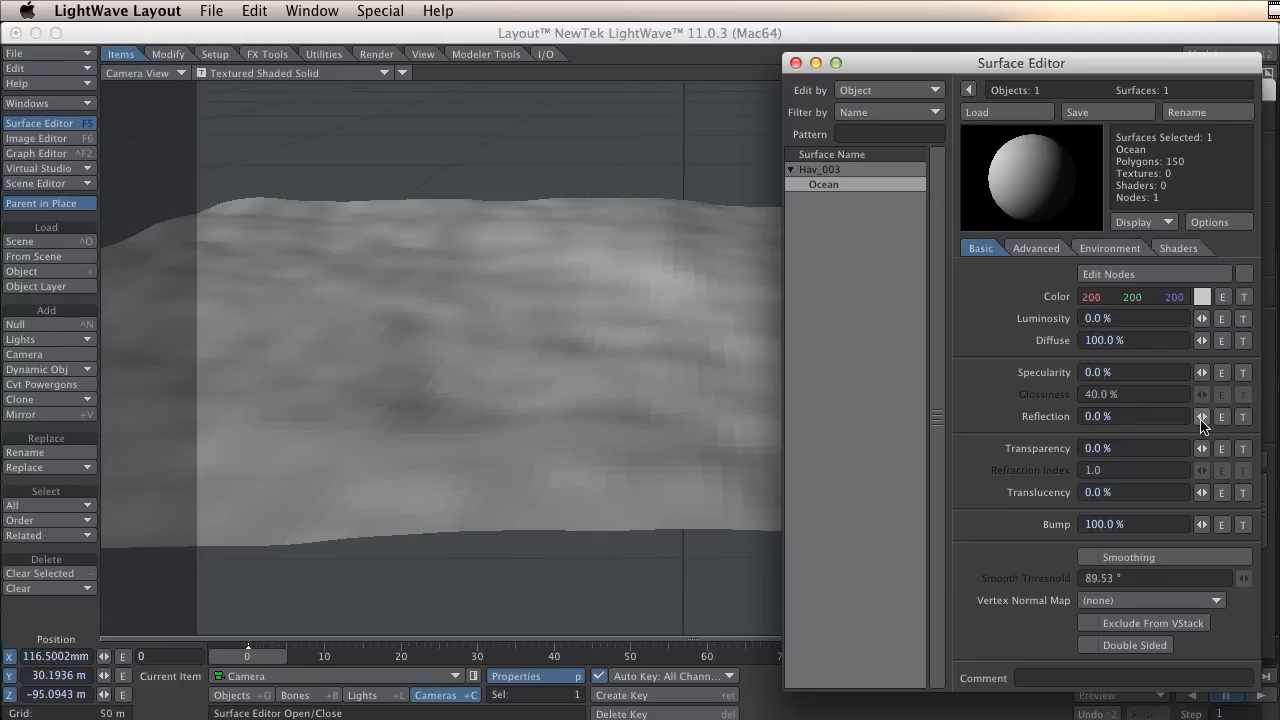
left_click(1204, 412)
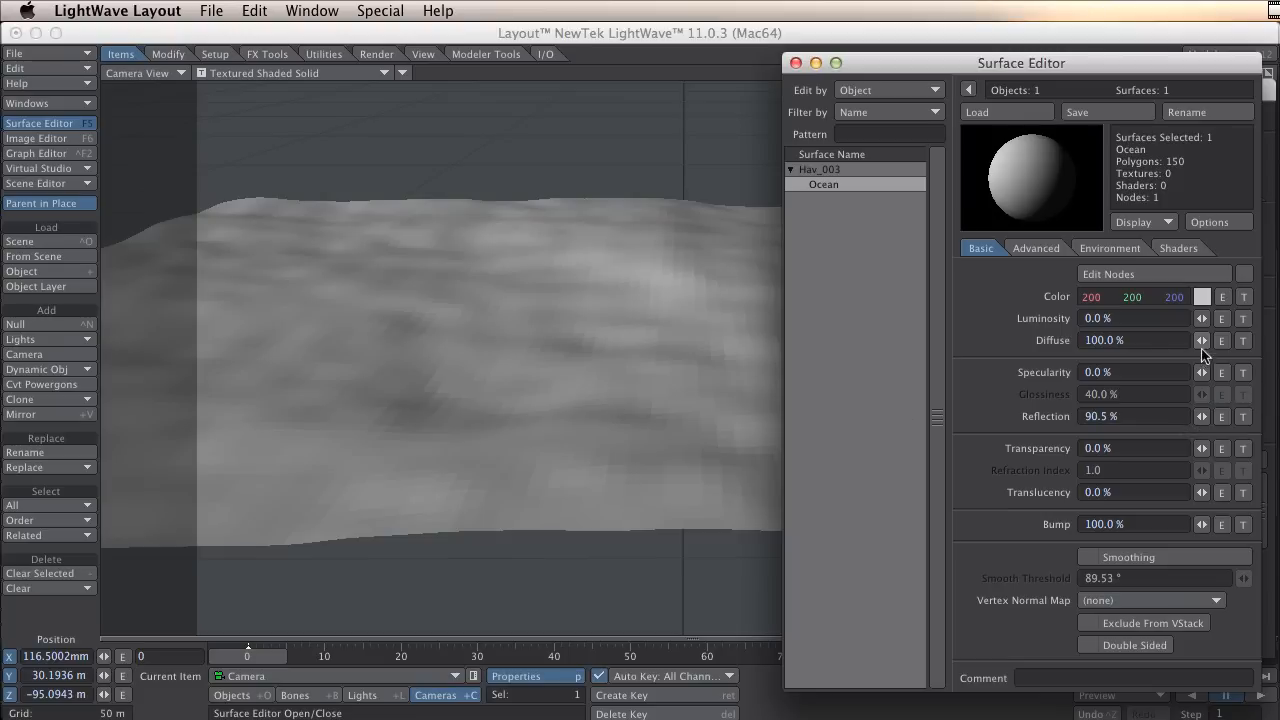
left_click(1204, 372)
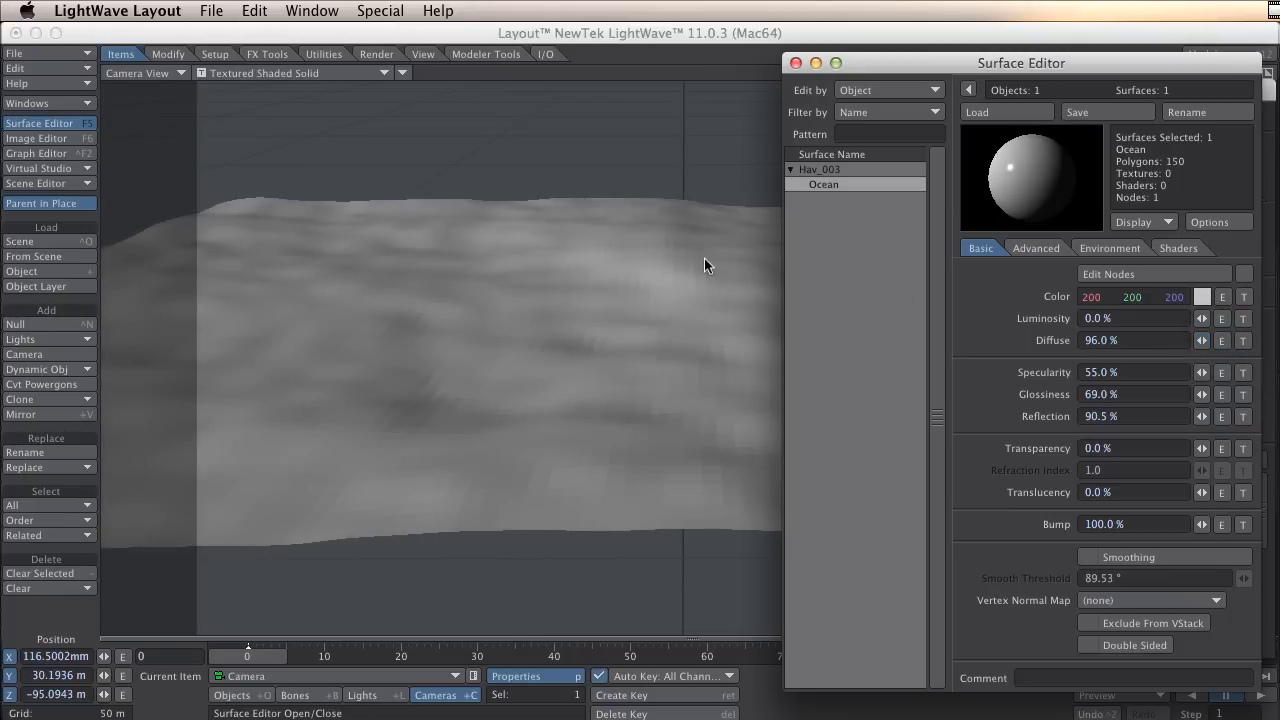
mouse_move(500, 342)
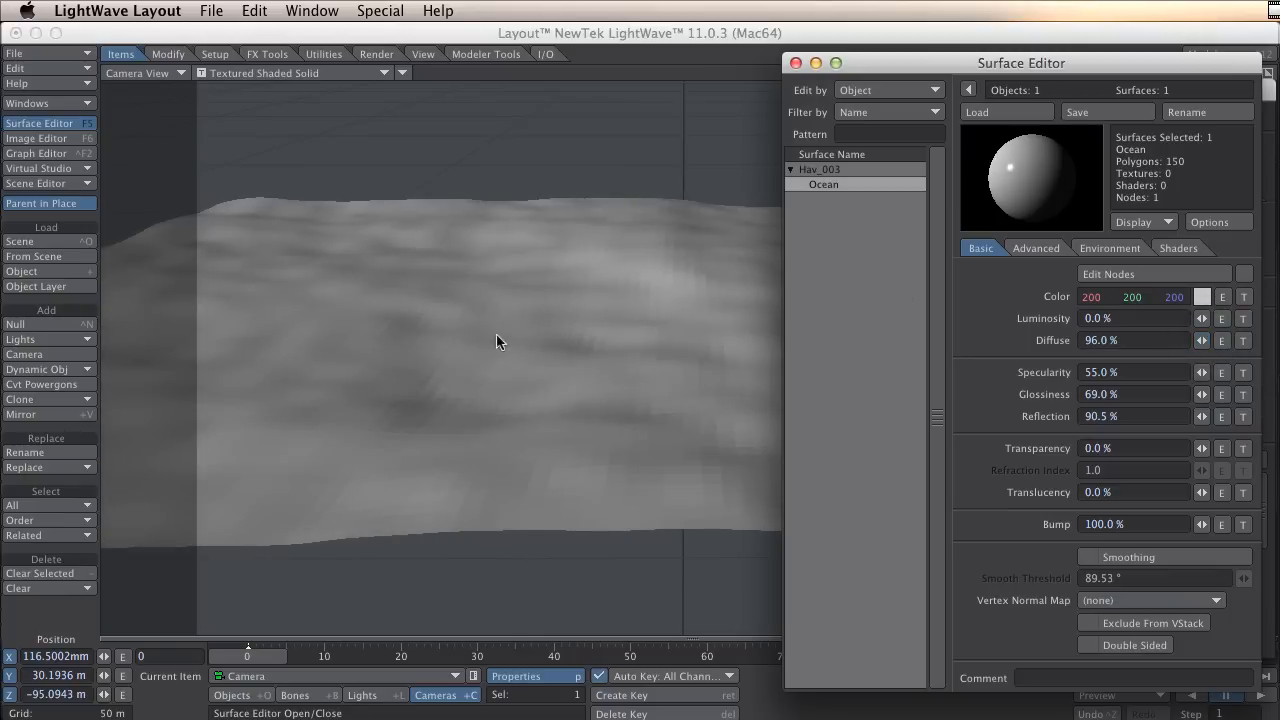
left_click(1088, 556)
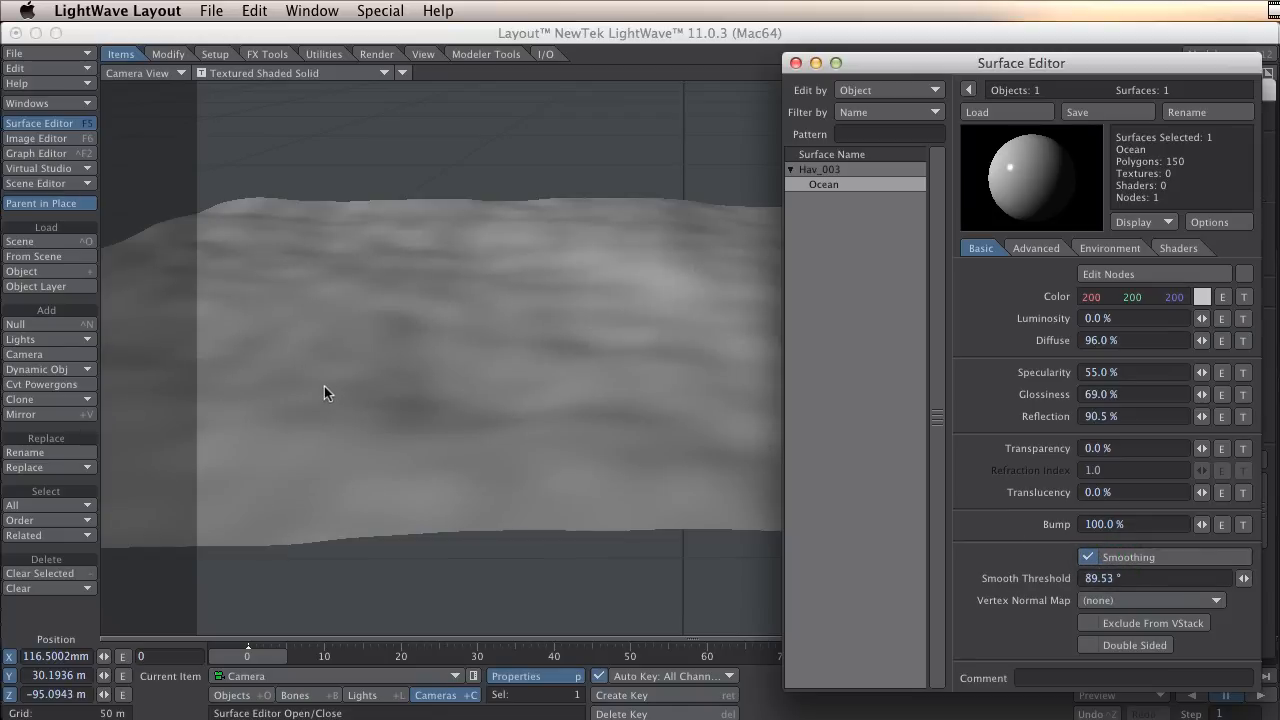
mouse_move(312, 378)
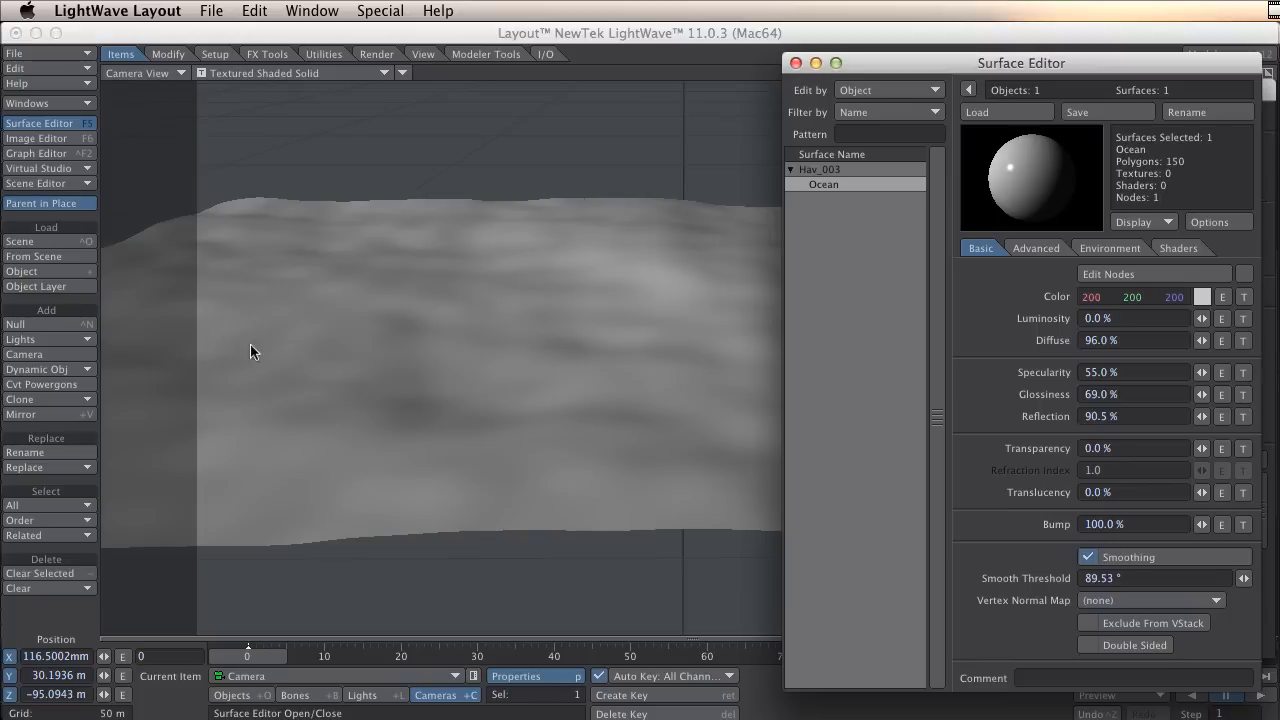
mouse_move(100, 202)
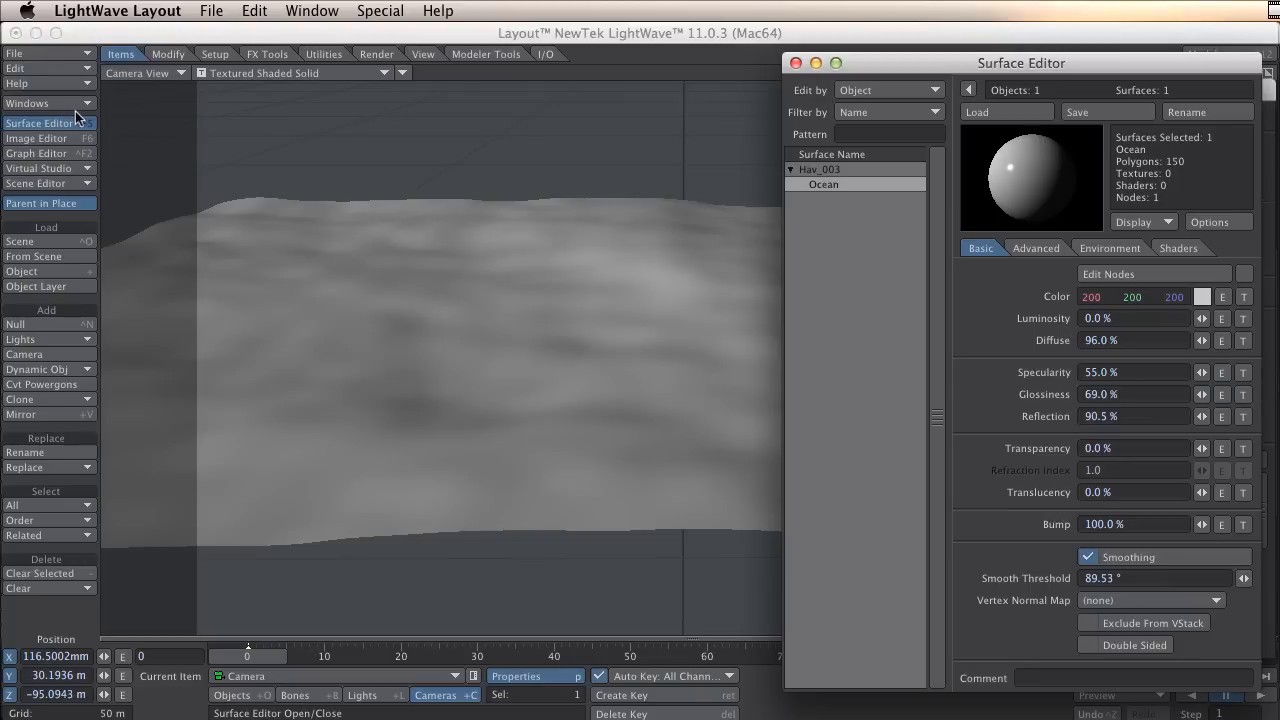
left_click(40, 104)
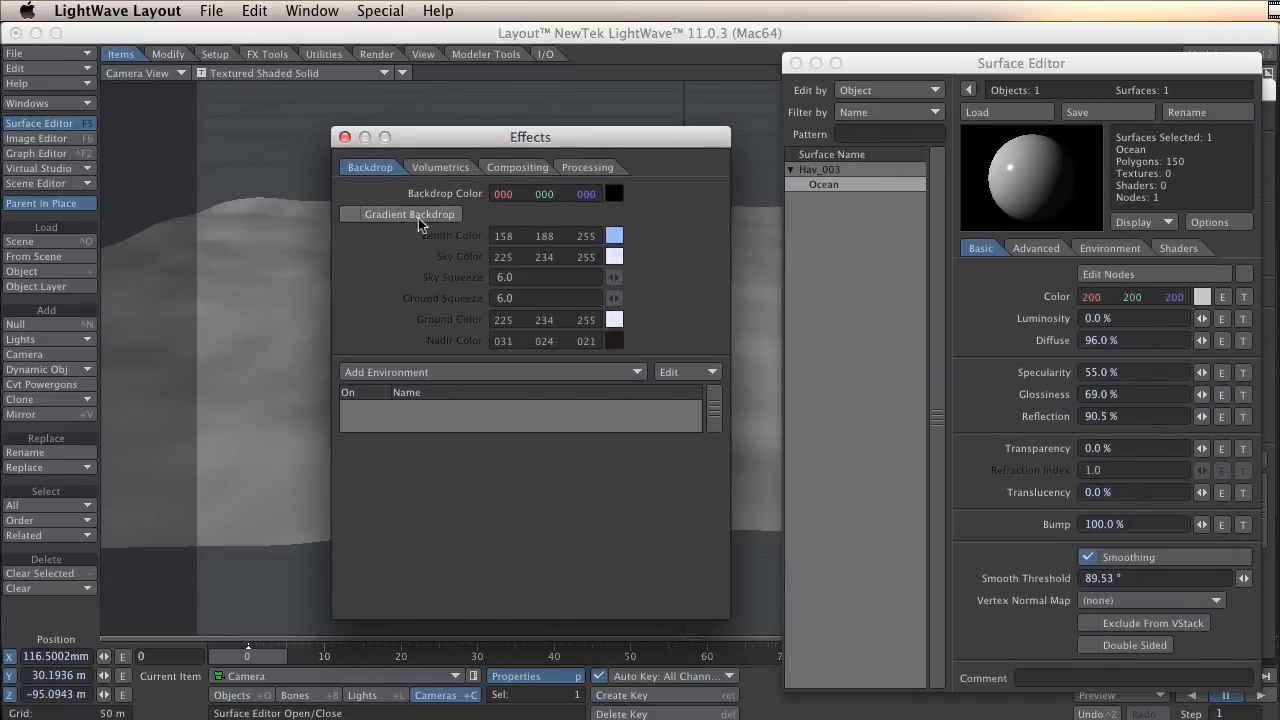
- Enable the gradient backdrop and add a SkyTracer2 environment with its sun position set
left_click(350, 214)
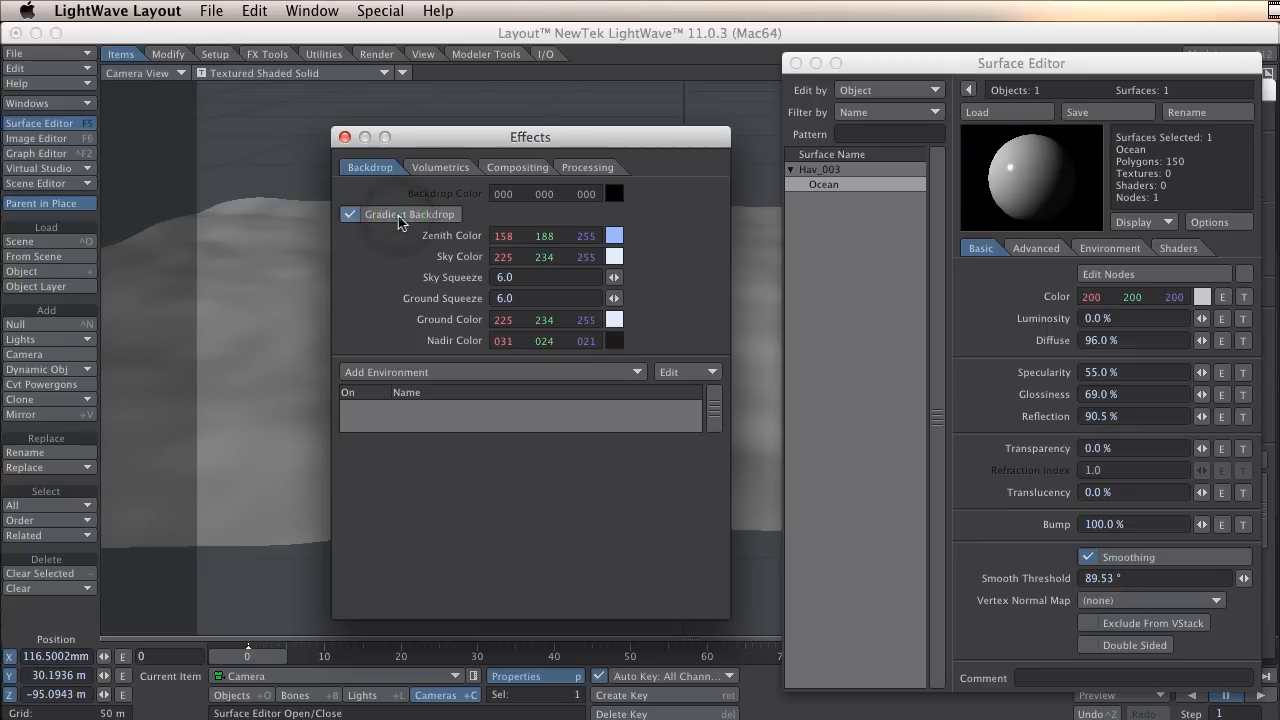
left_click(440, 168)
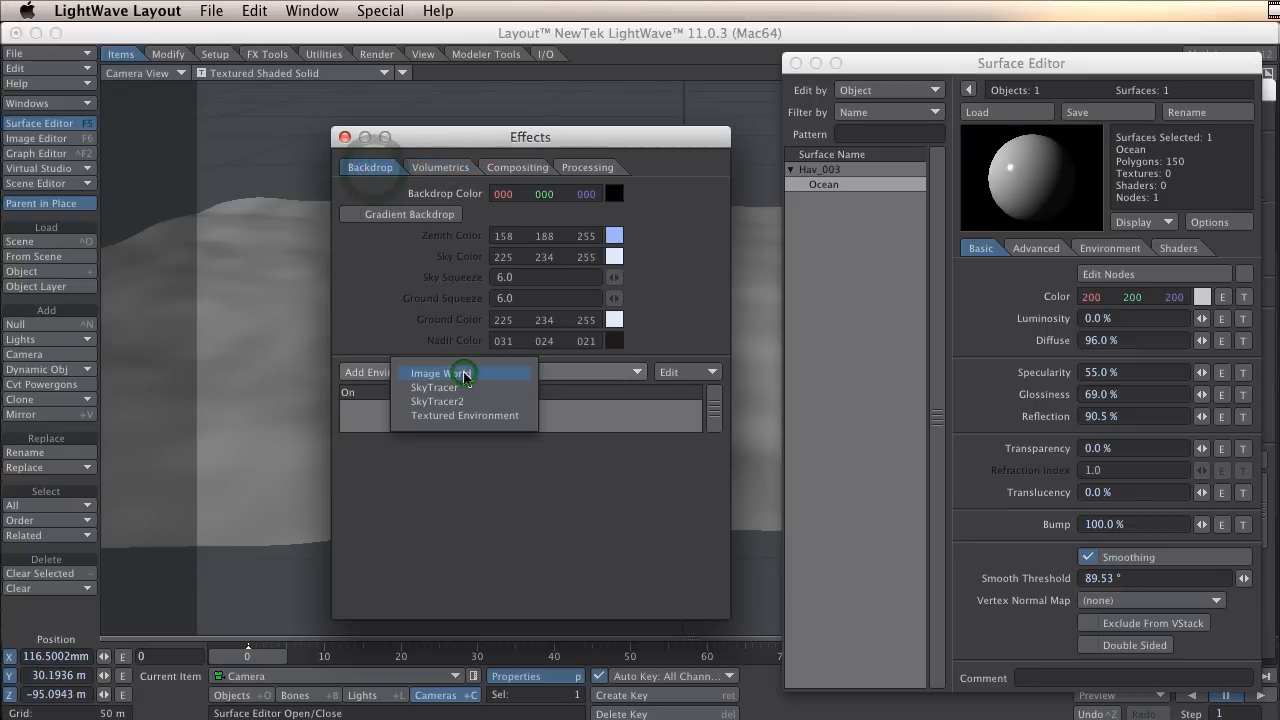
left_click(434, 388)
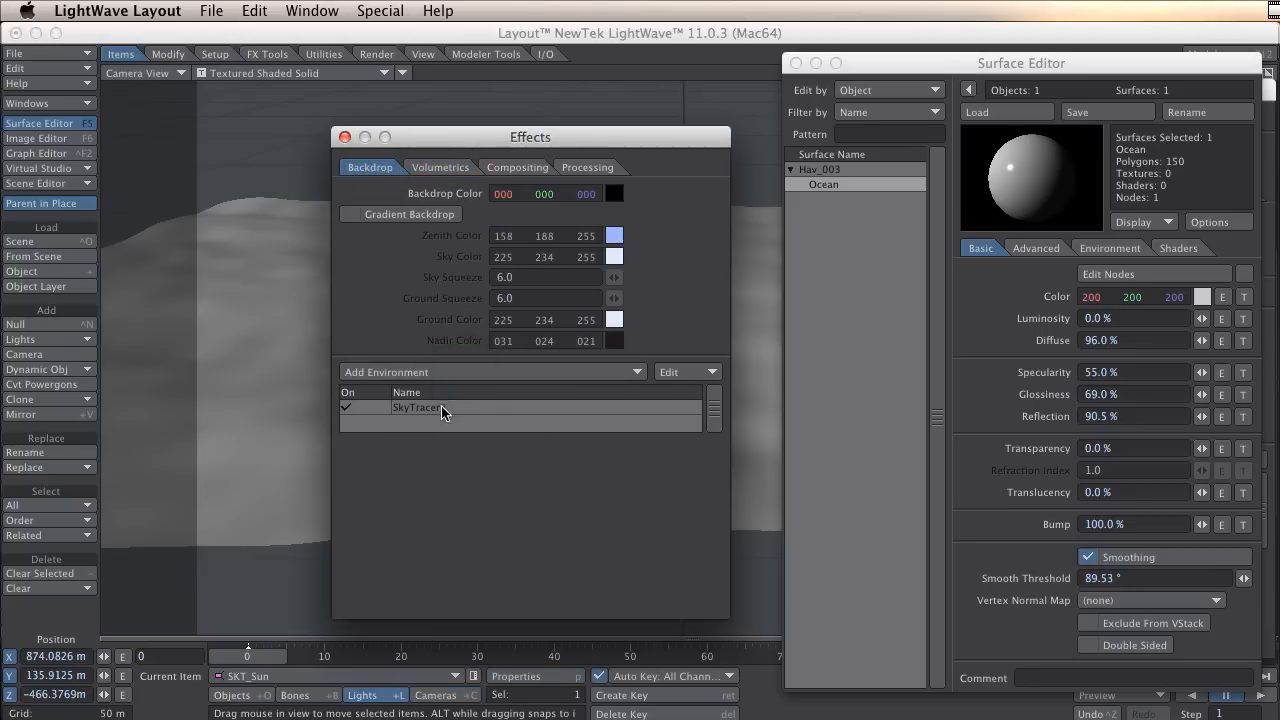
double_click(418, 408)
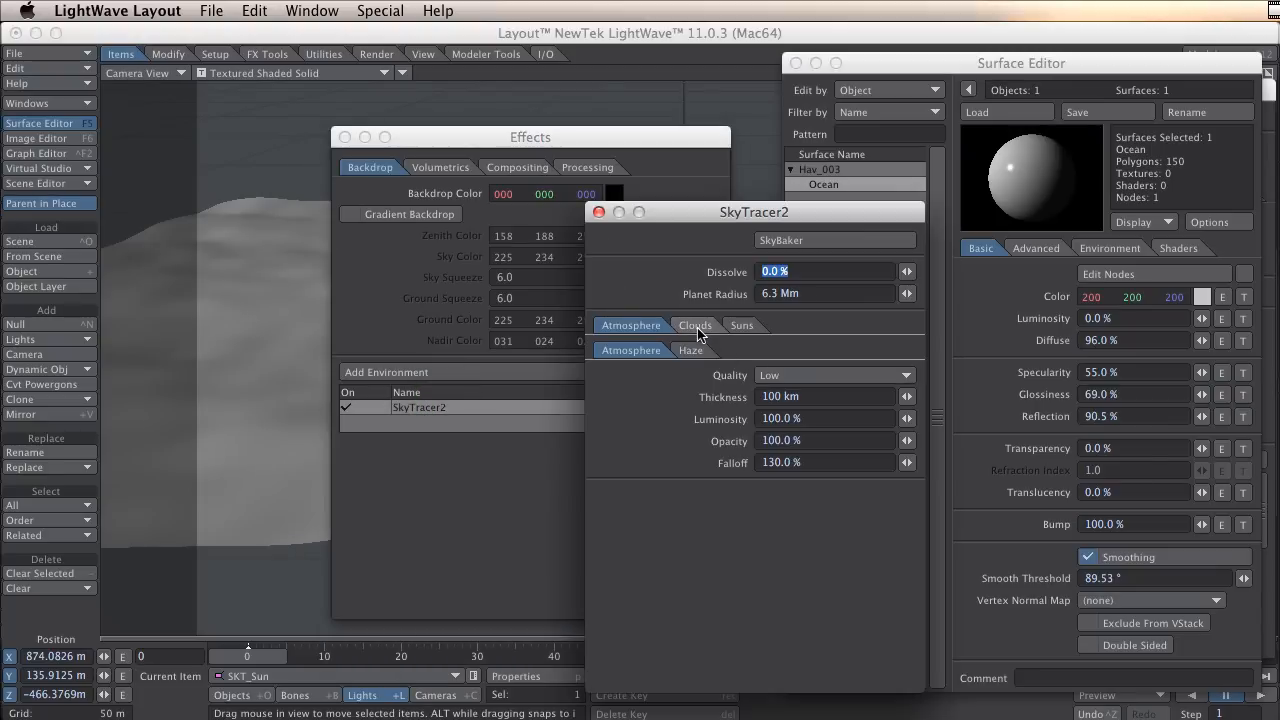
left_click(742, 324)
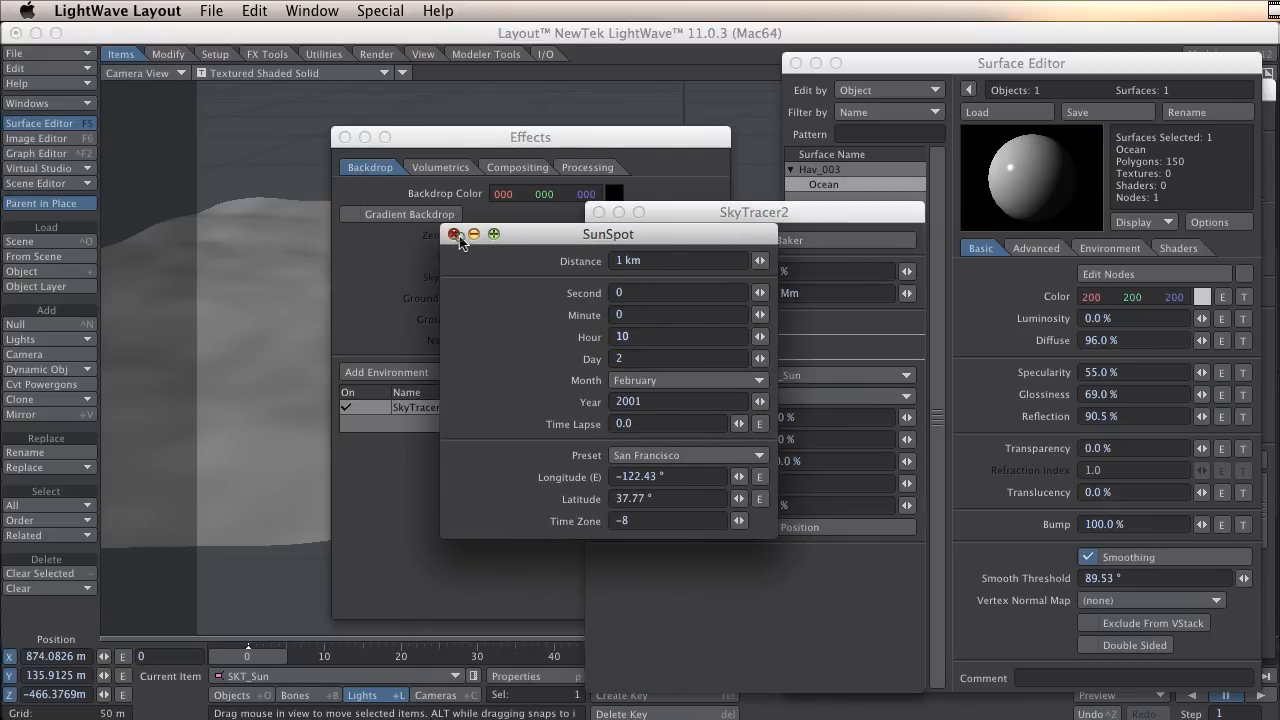
left_click(456, 234)
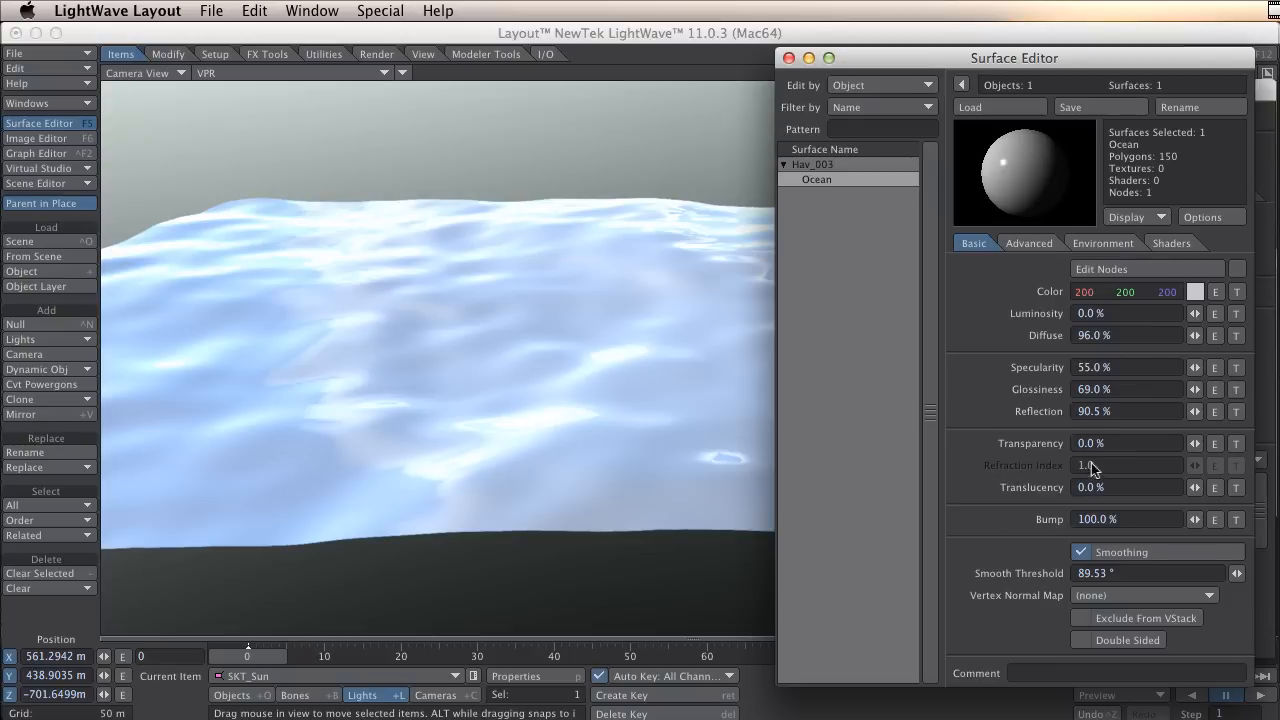
mouse_move(1090, 458)
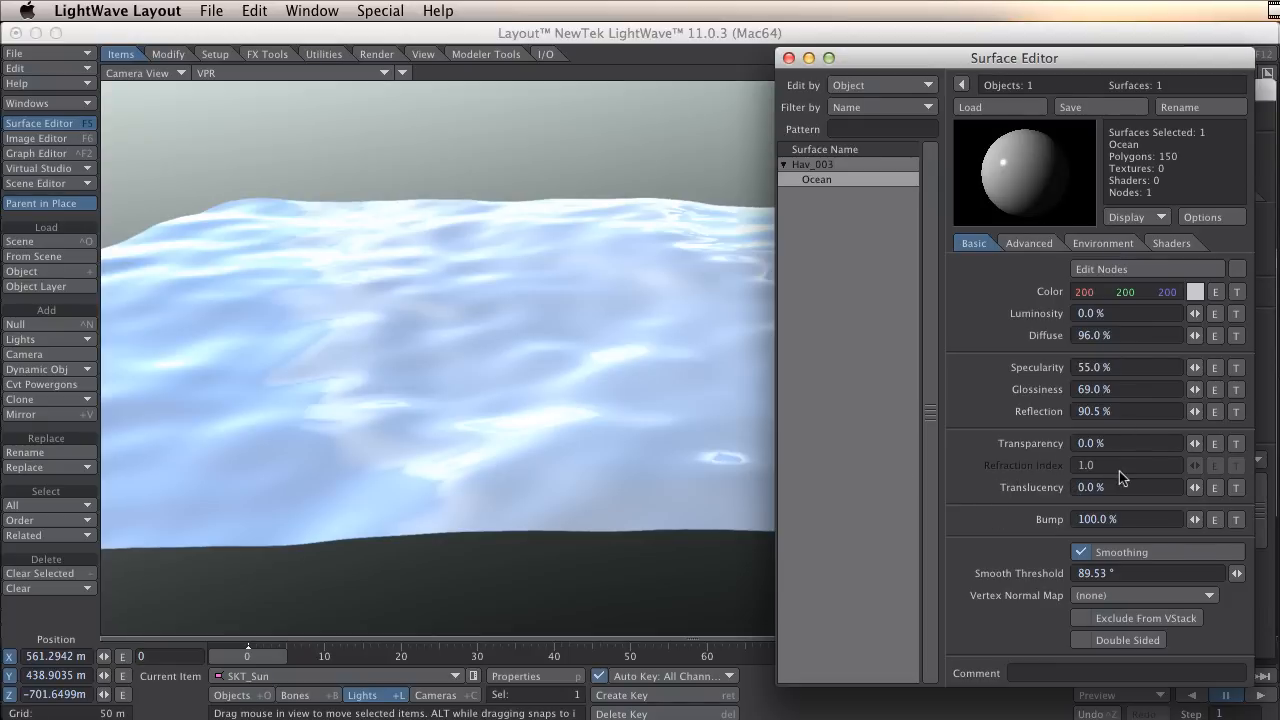
mouse_move(1068, 468)
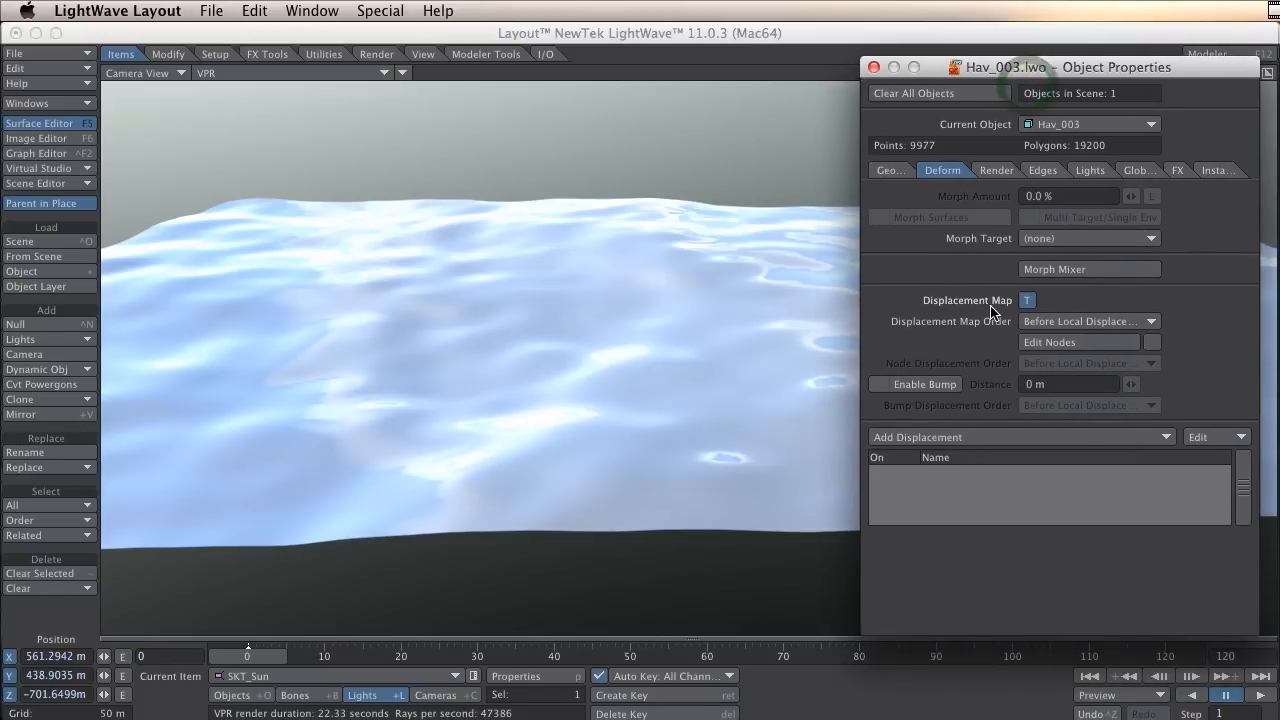
- Reopen the displacement texture editor and scrub the timeline to preview the wireframe waves
left_click(1028, 300)
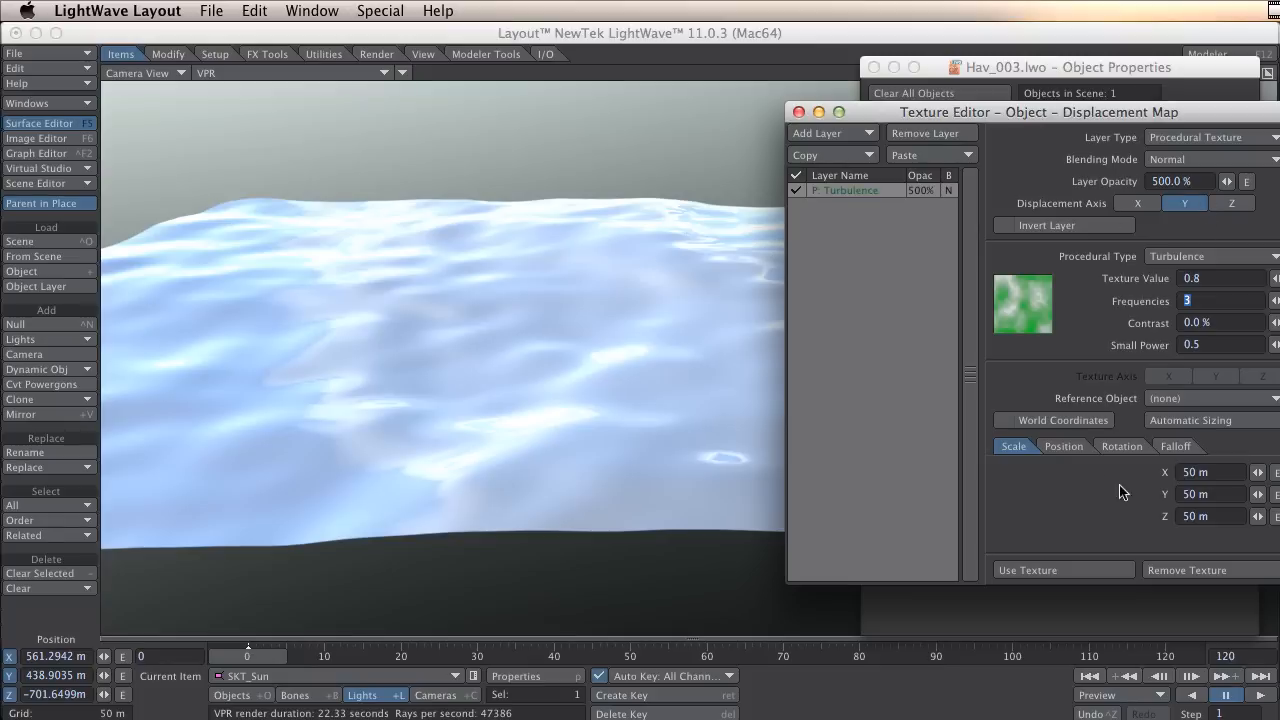
mouse_move(924, 296)
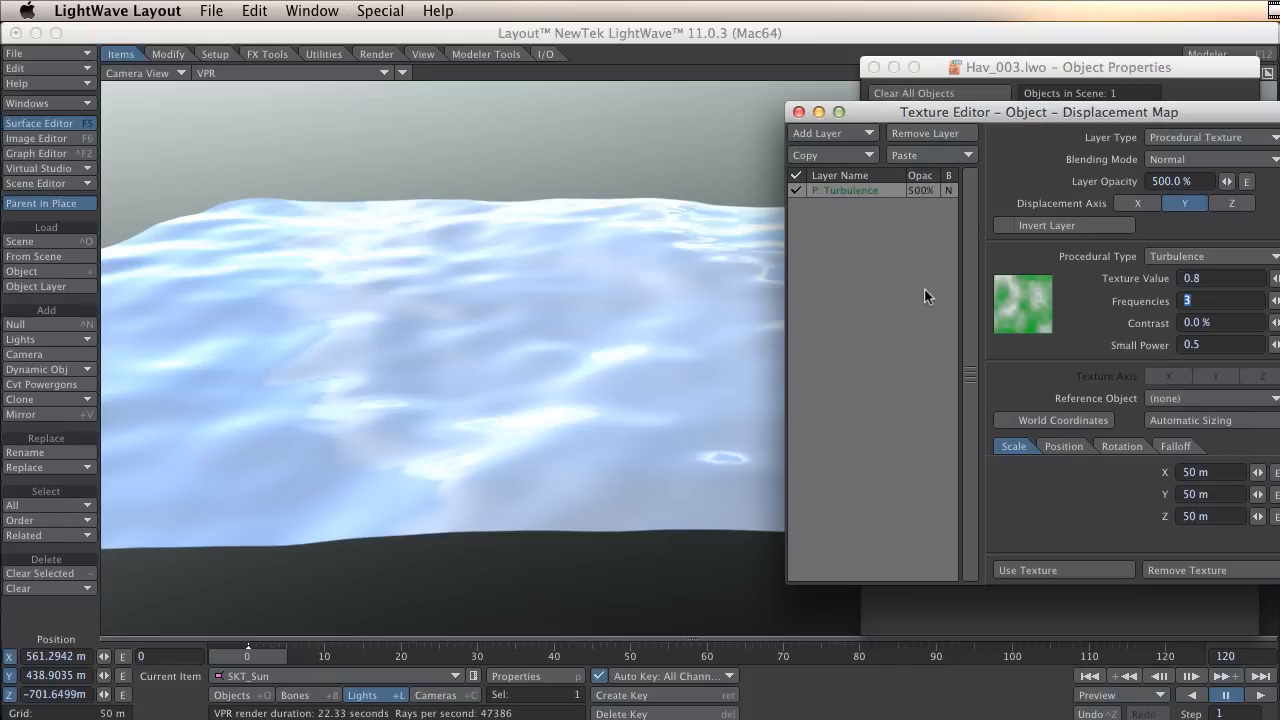
mouse_move(1184, 232)
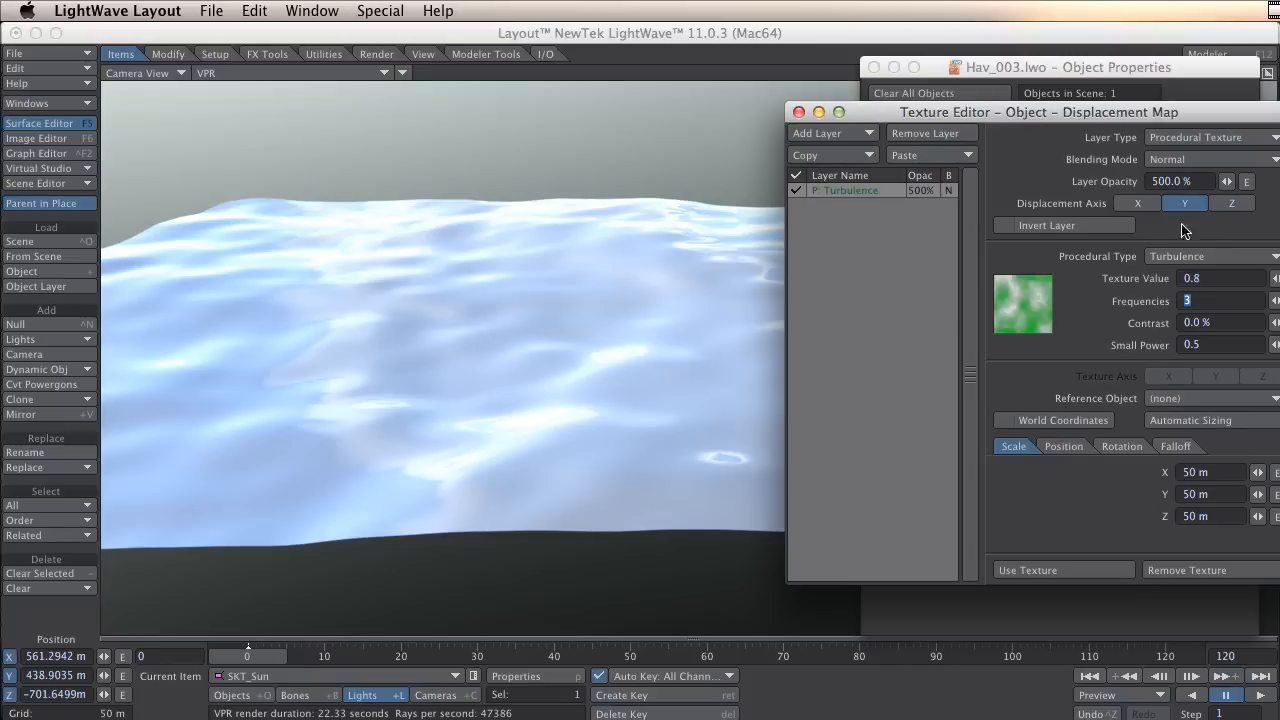
left_click_drag(1038, 112, 1008, 112)
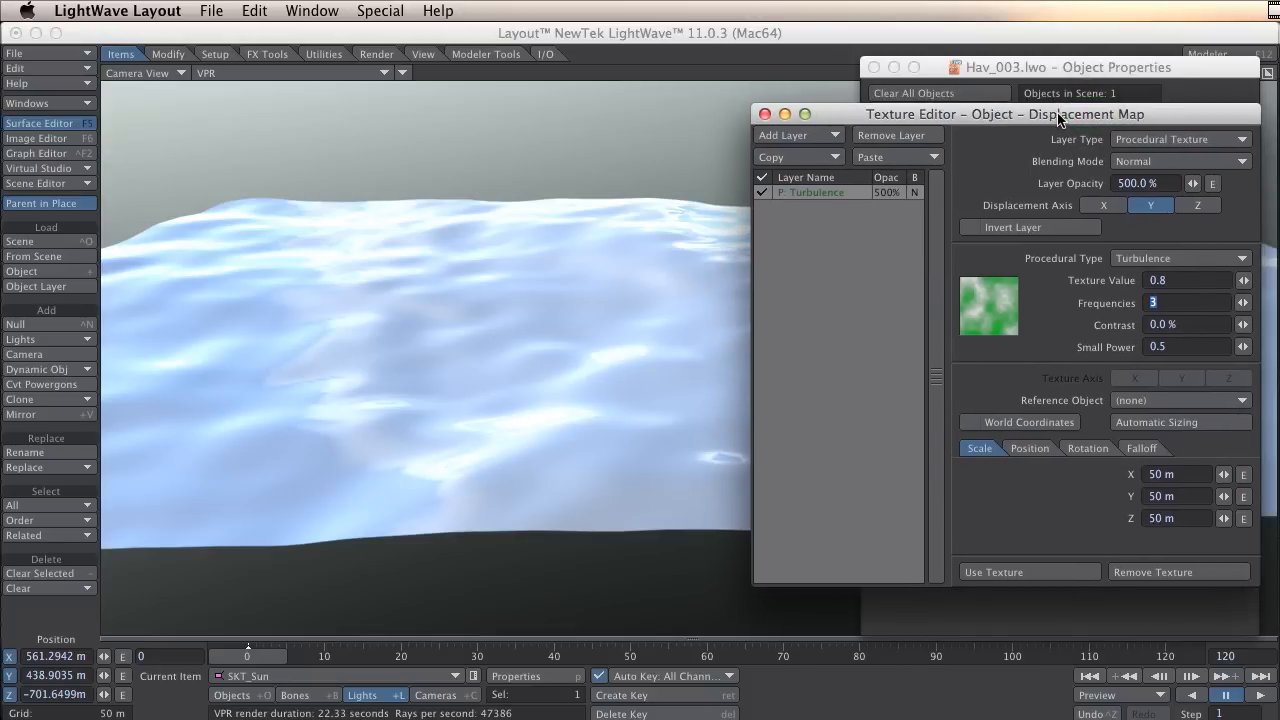
mouse_move(330, 80)
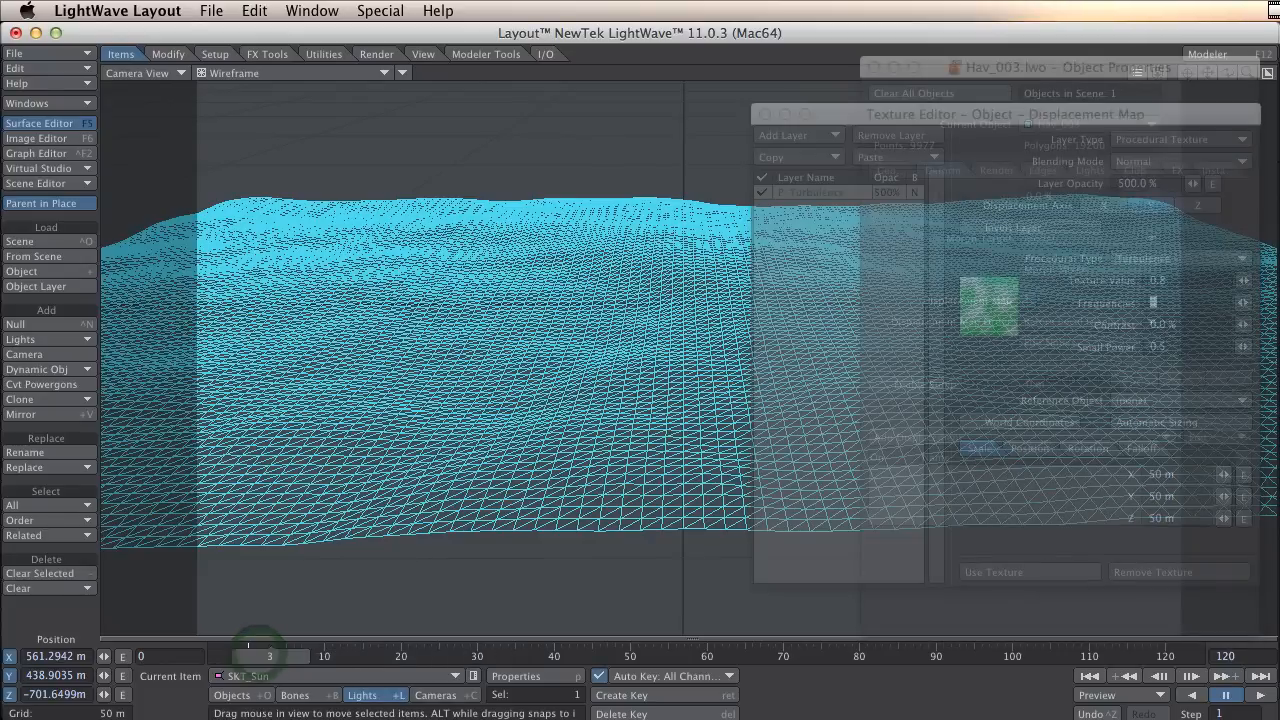
left_click_drag(270, 656, 248, 656)
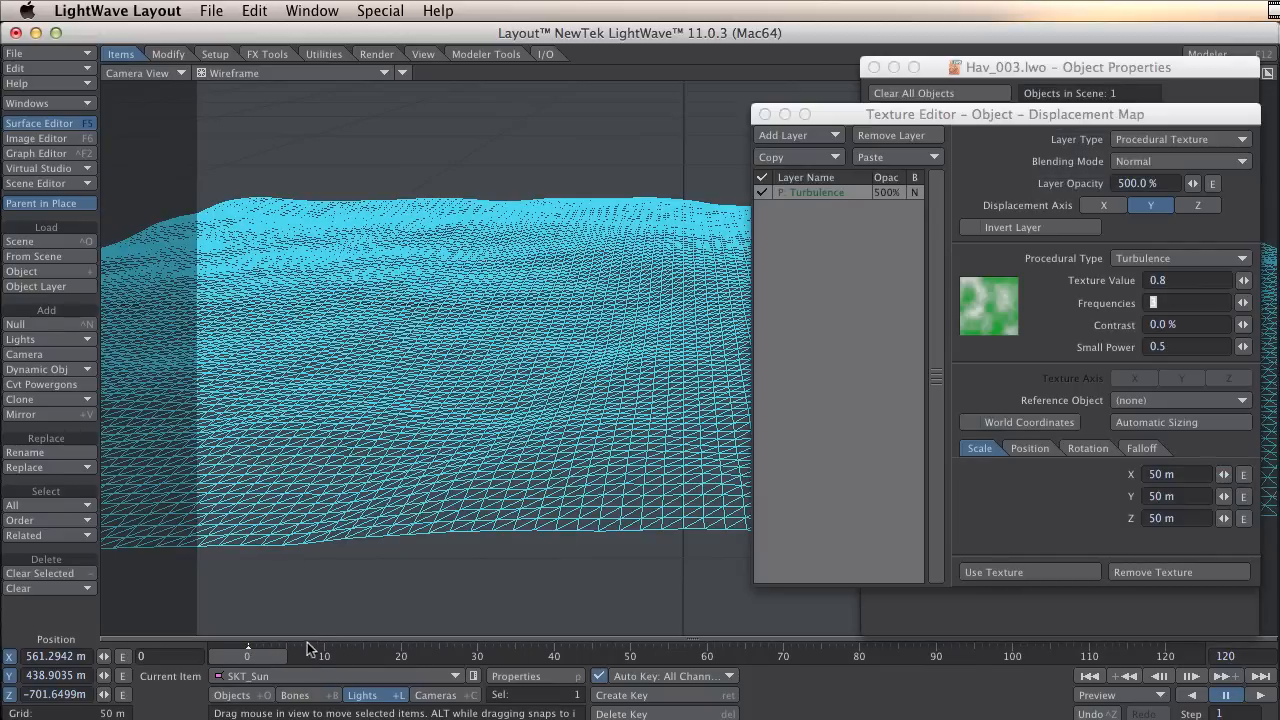
mouse_move(728, 584)
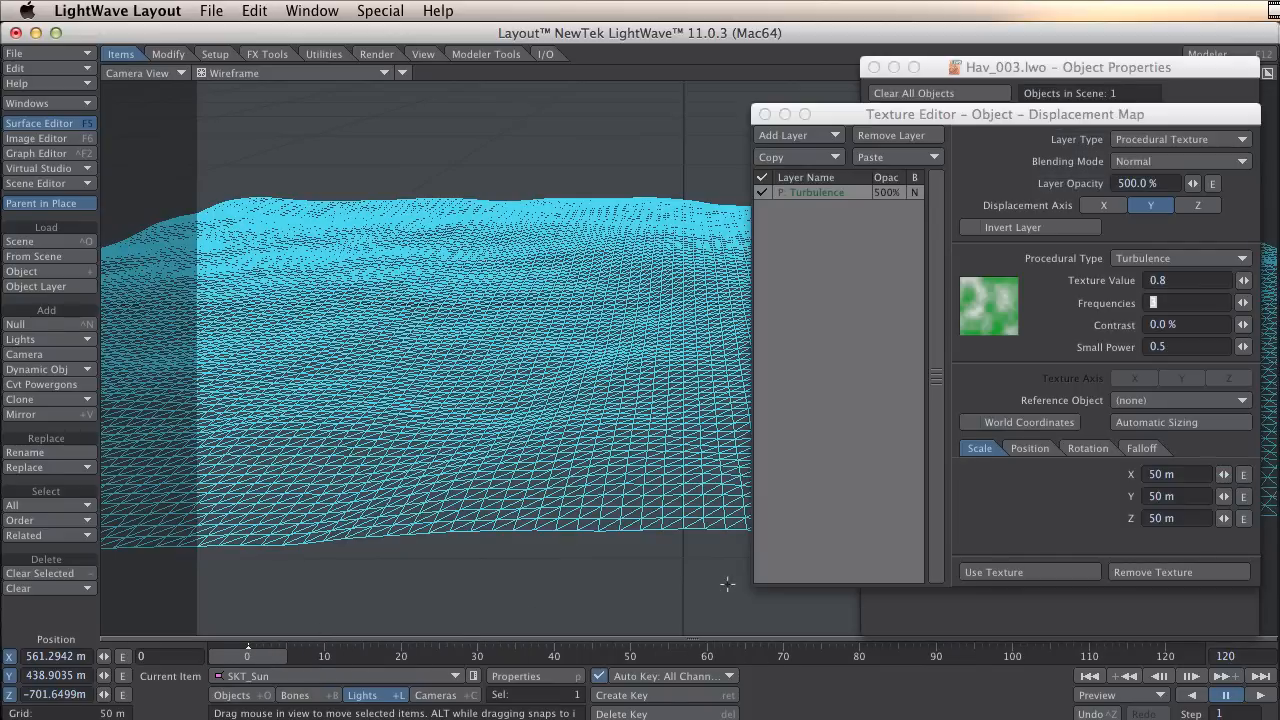
- In the Graph Editor, key the turbulence Position.X to 50 m at frame 10
left_click(1028, 448)
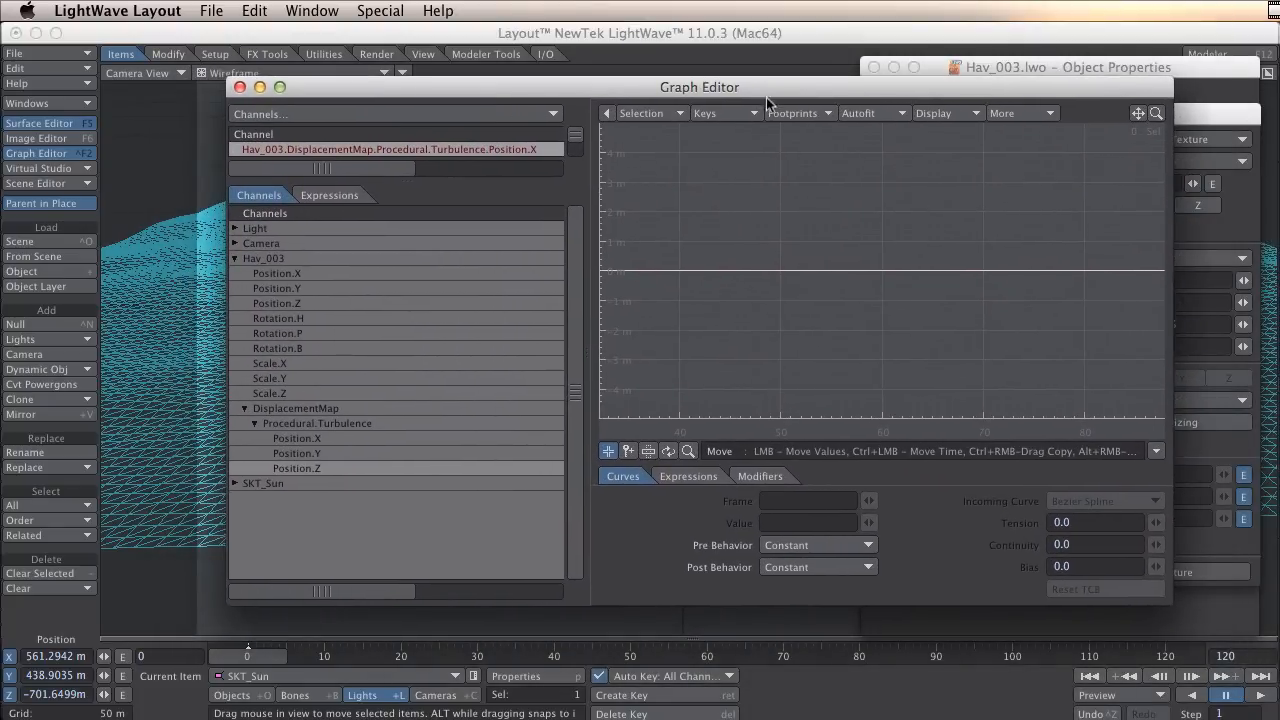
mouse_move(764, 256)
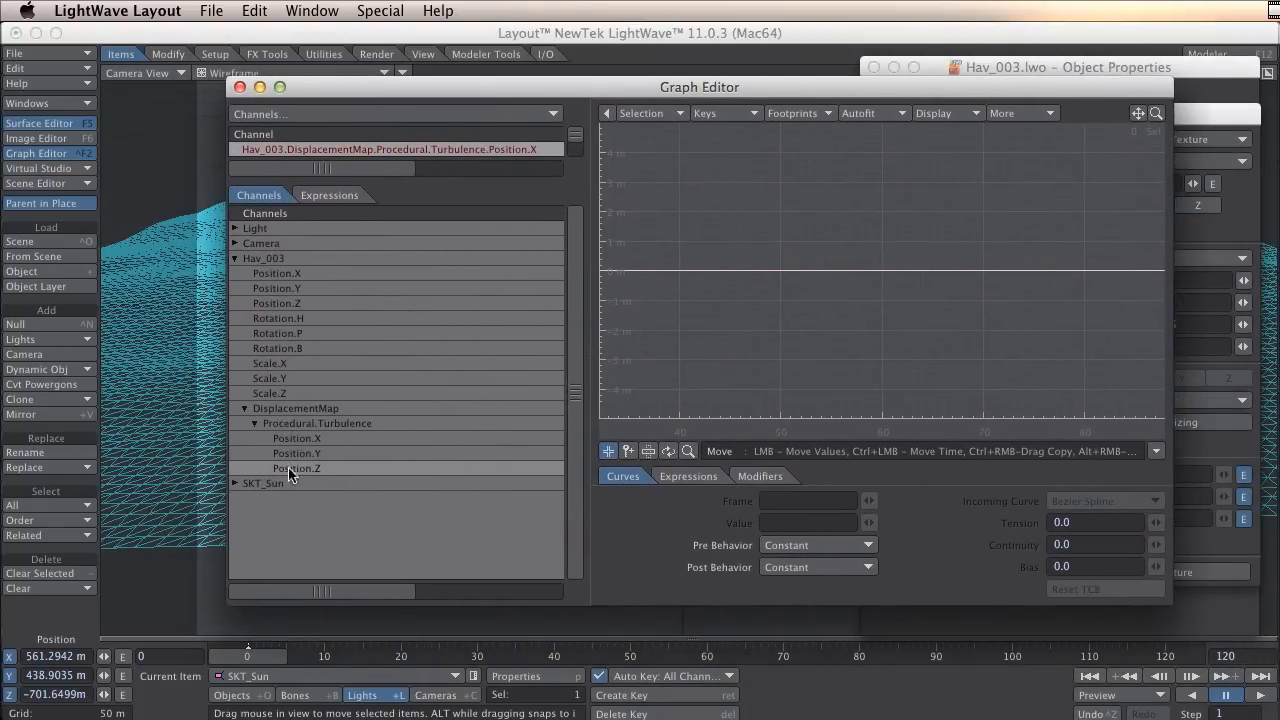
left_click(296, 438)
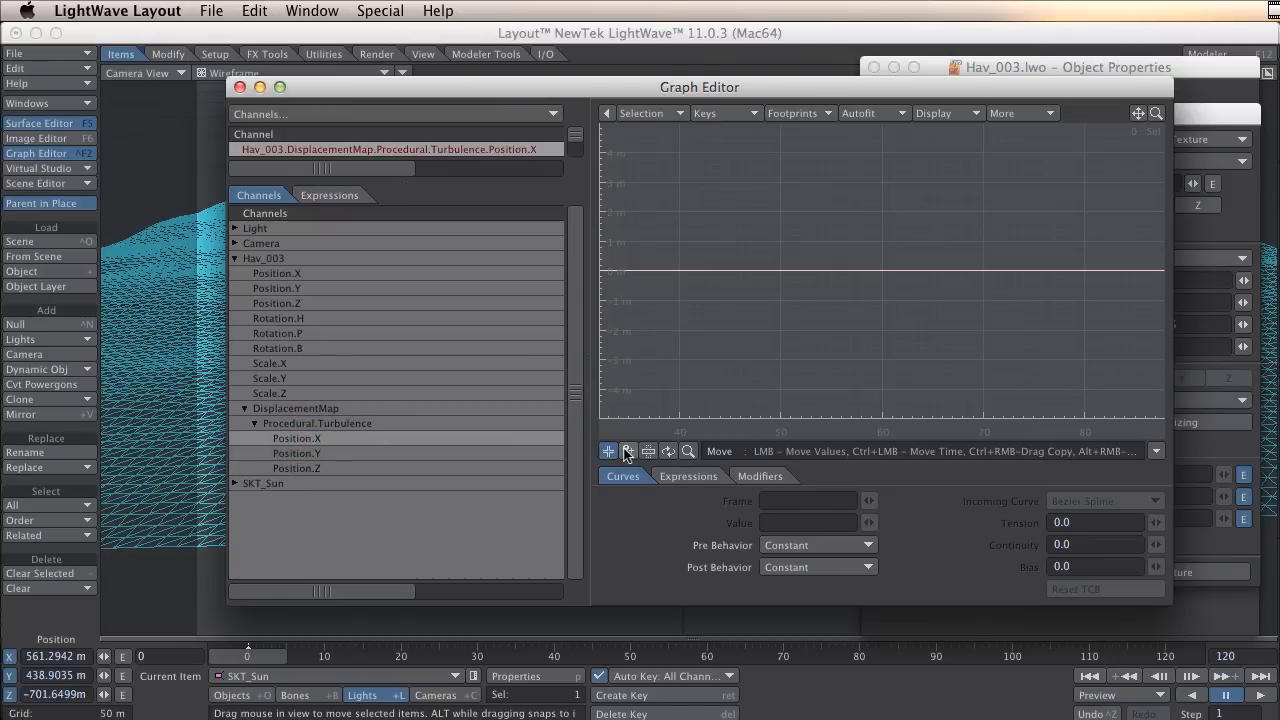
left_click(628, 452)
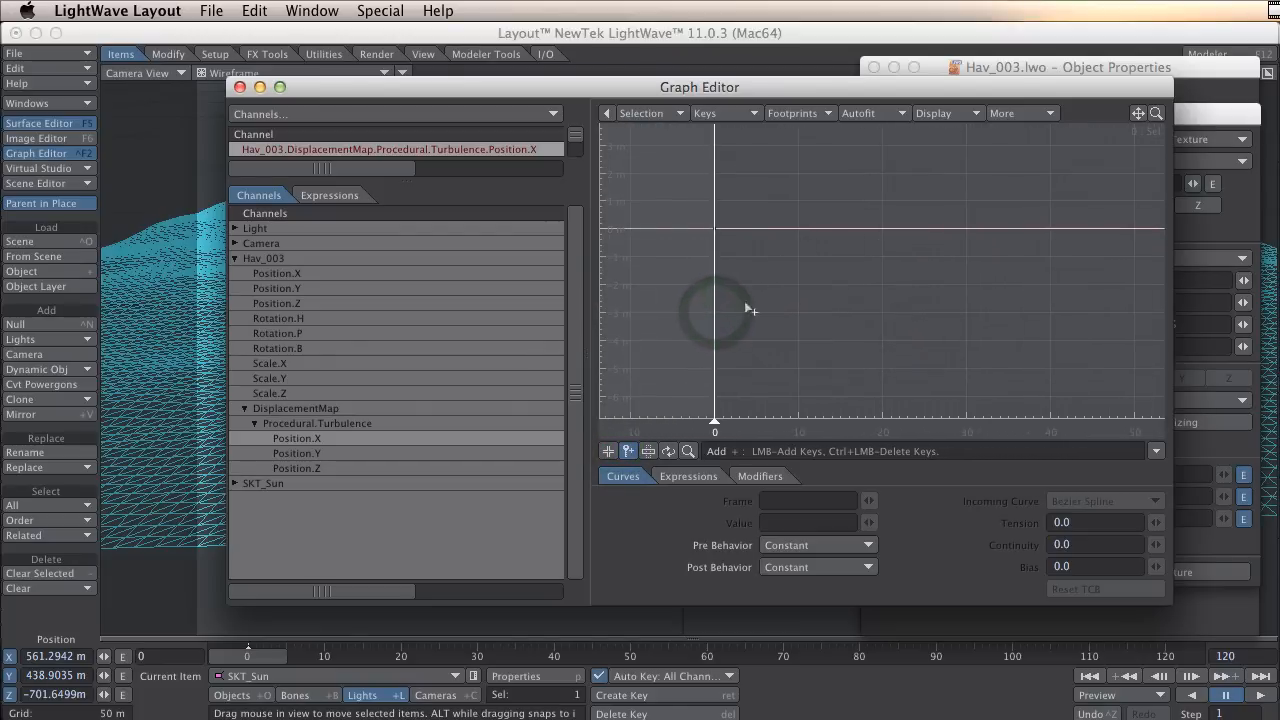
mouse_move(668, 418)
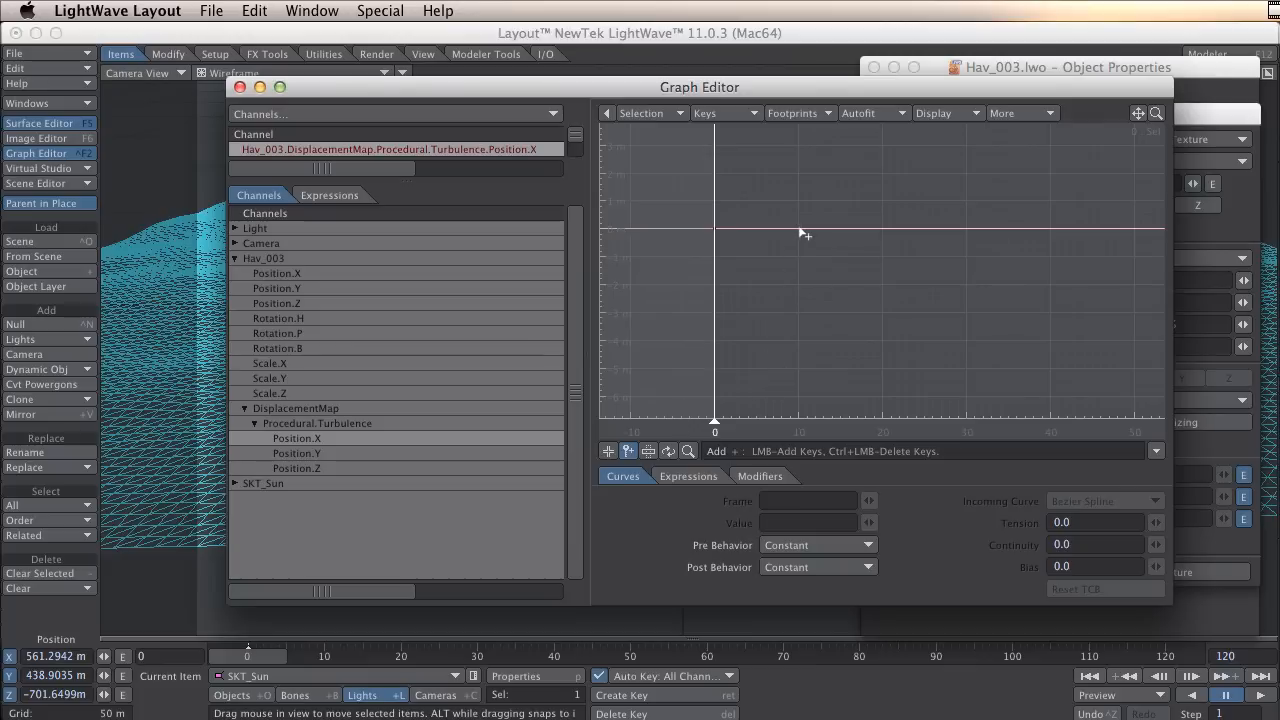
left_click(804, 232)
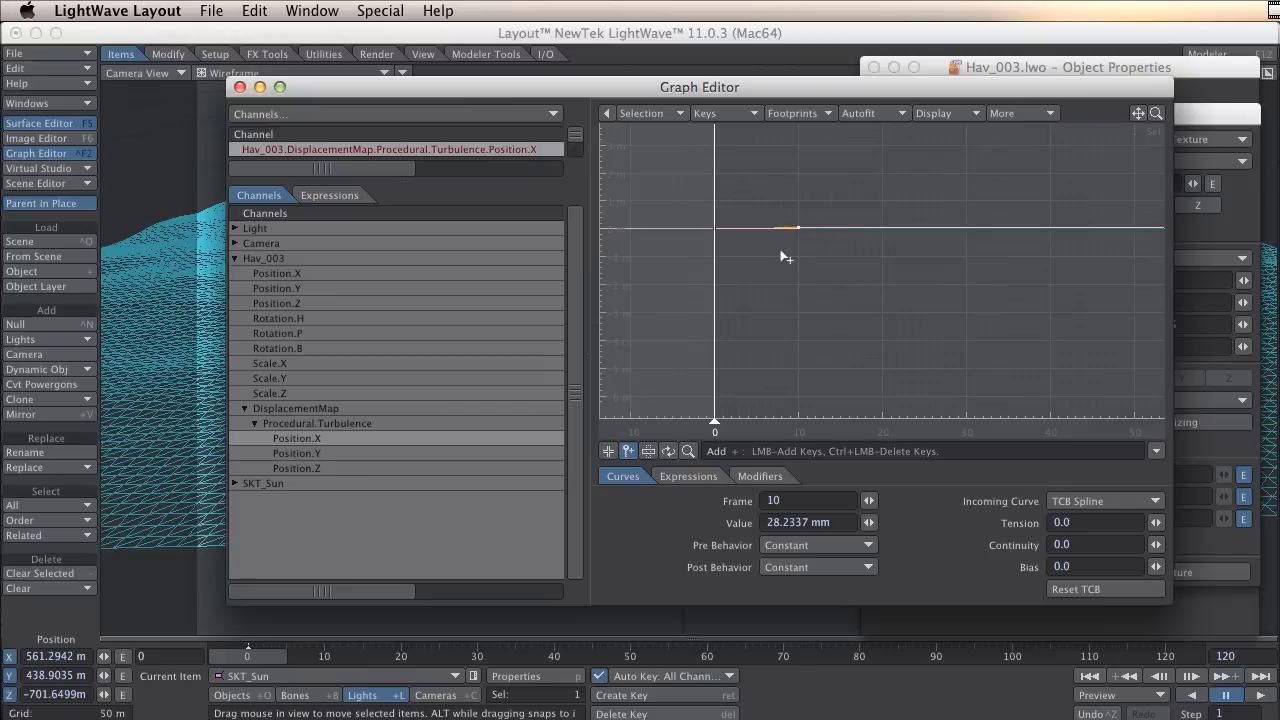
mouse_move(764, 508)
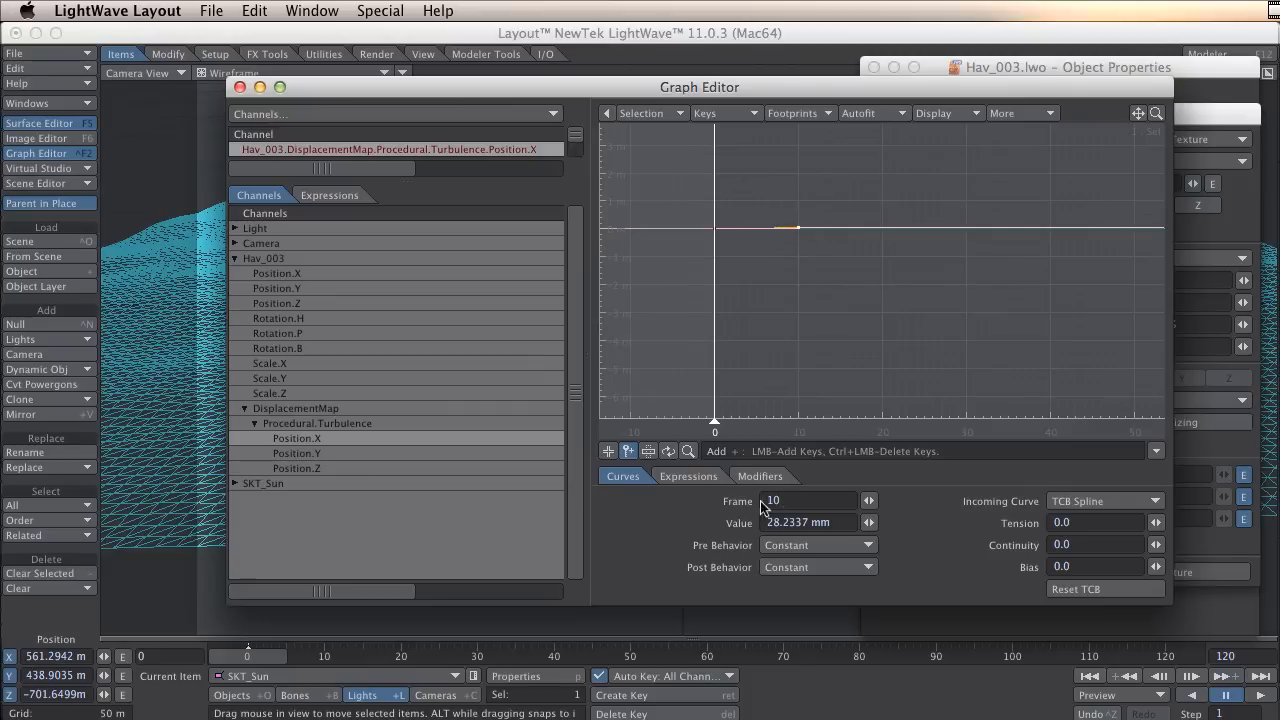
triple_click(808, 522)
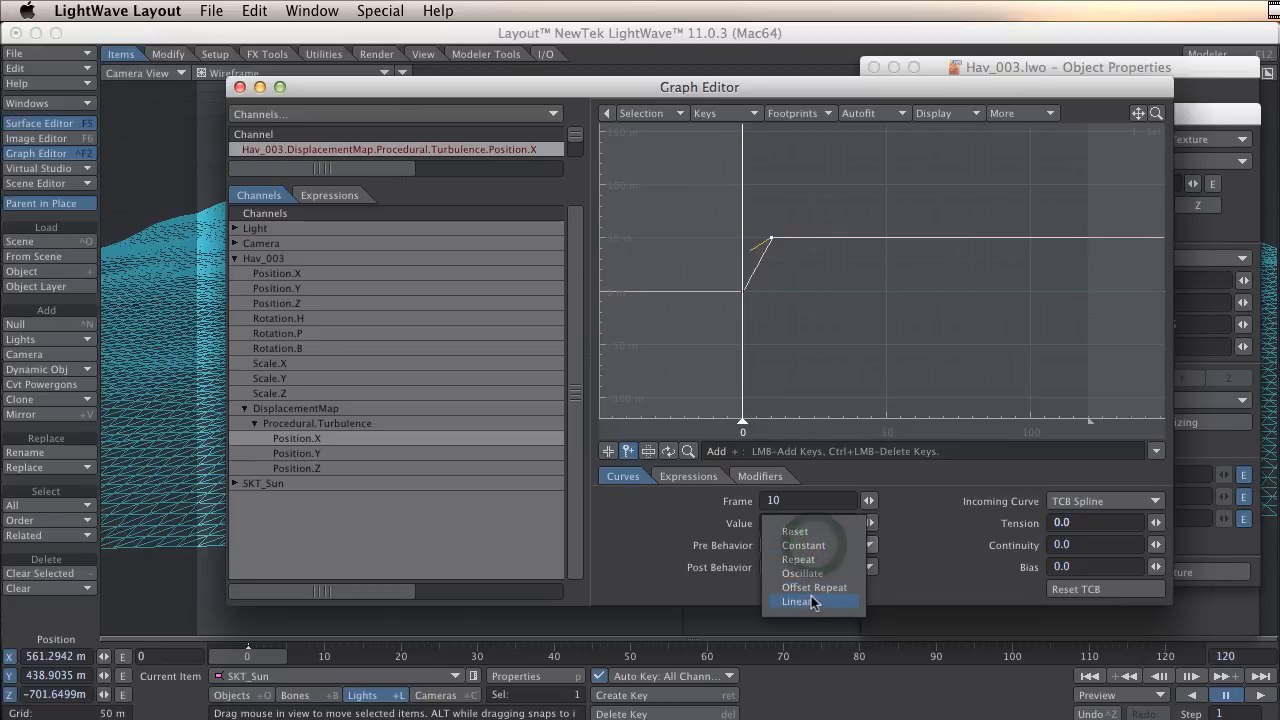
- Set the Position.X curve's pre and post behaviour to Linear
left_click(796, 600)
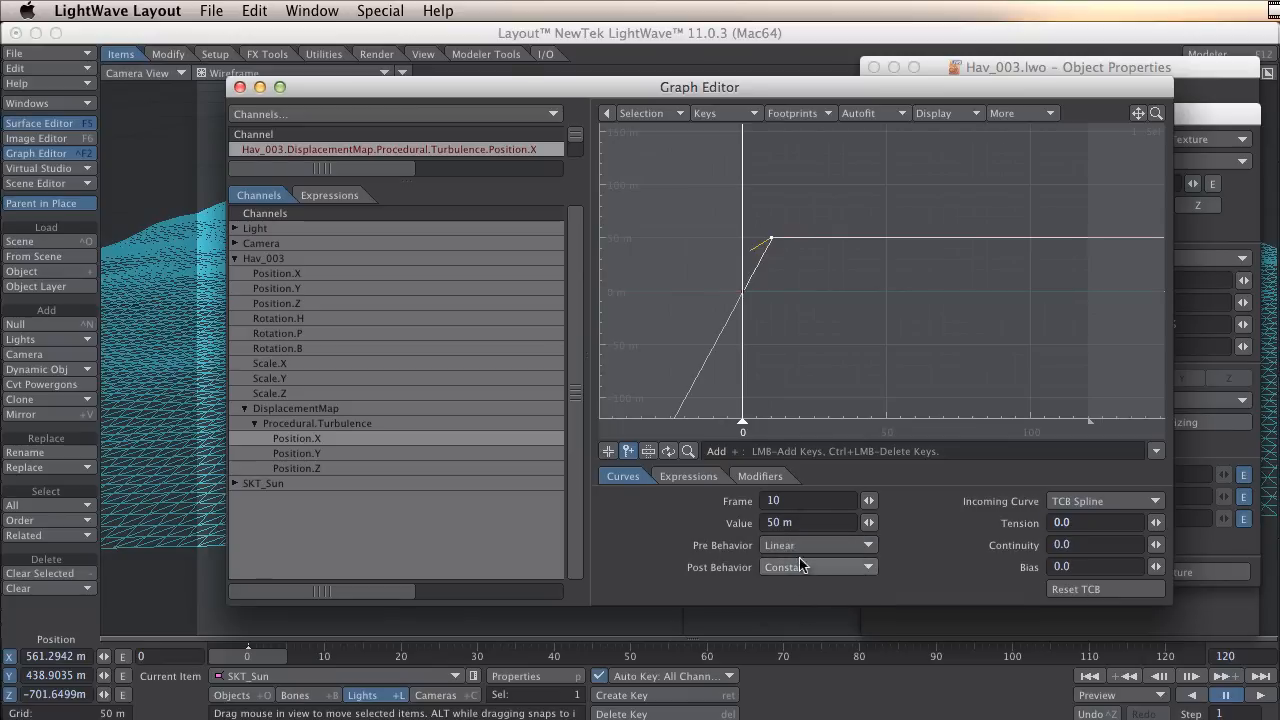
left_click(816, 568)
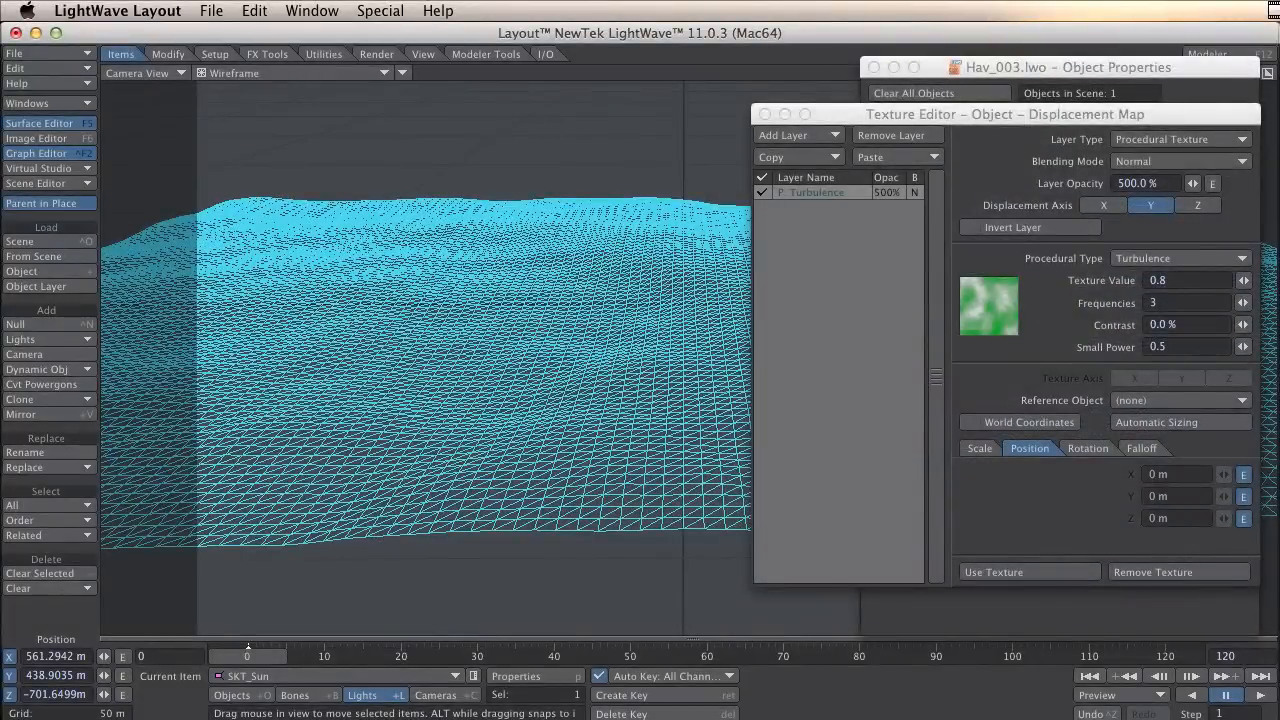
- Check the Position.X drift over time, then copy the selected Turbulence layer for pasting
left_click(36, 152)
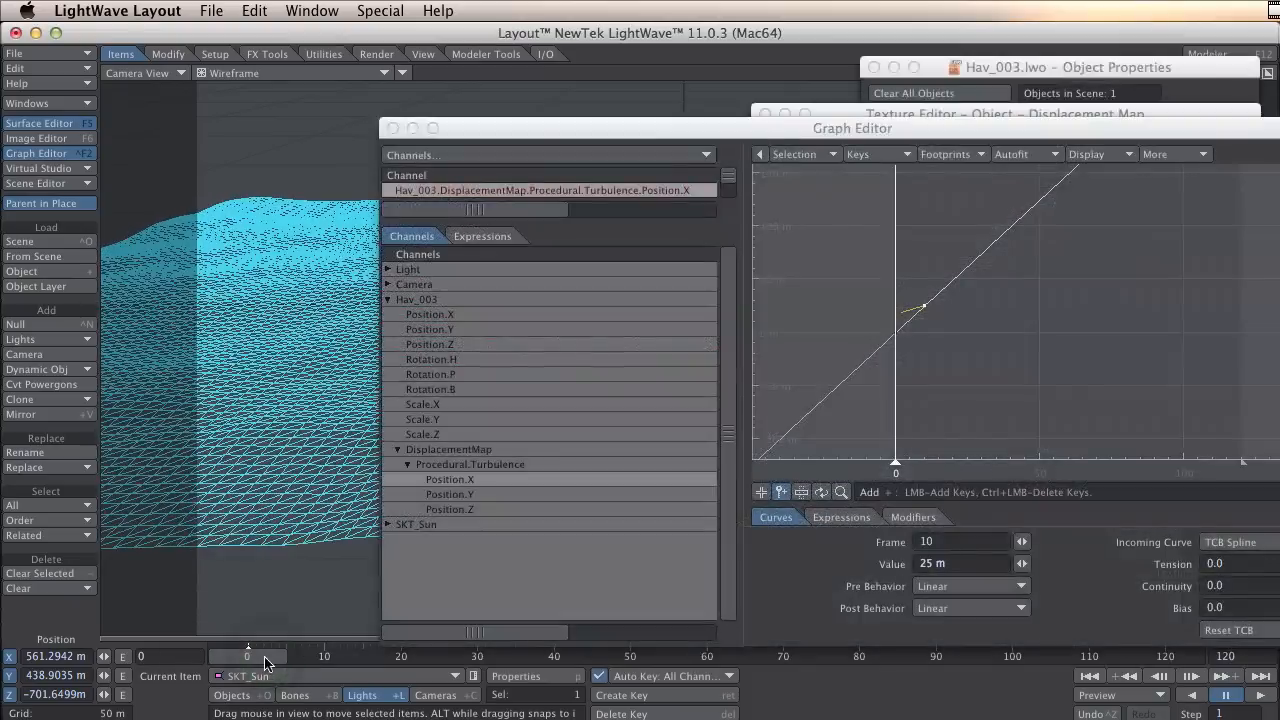
left_click_drag(852, 128, 960, 130)
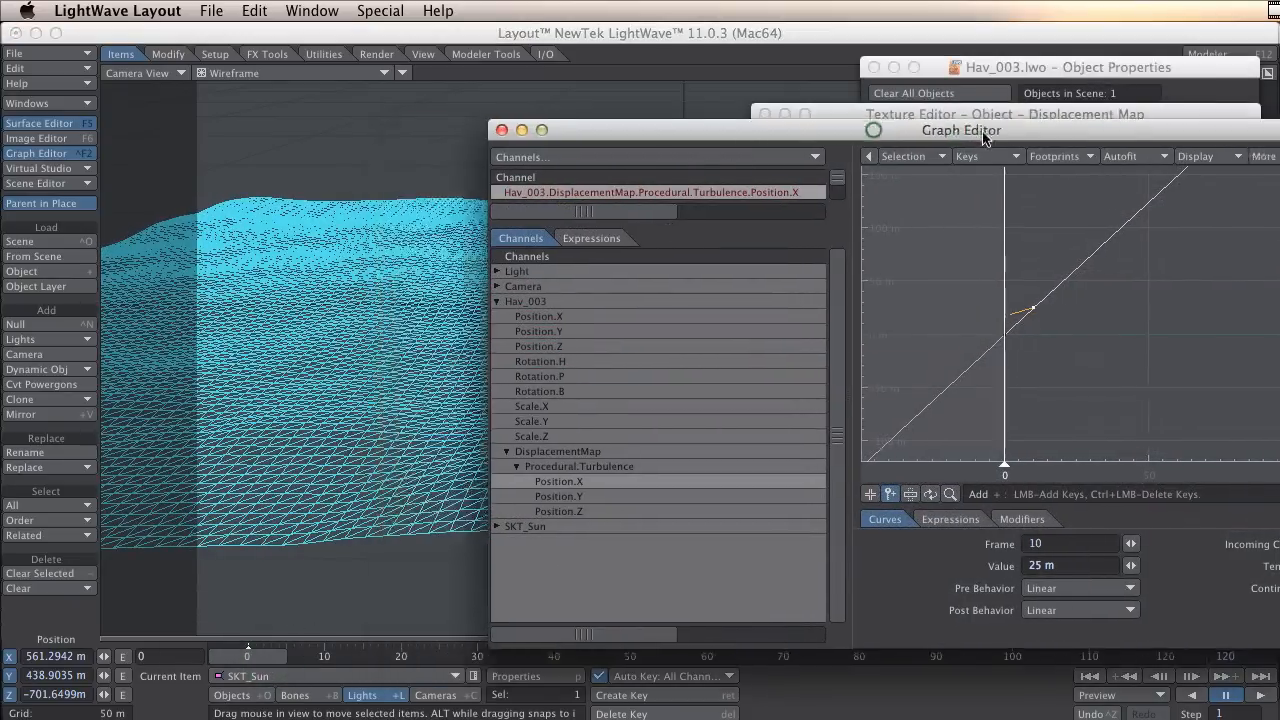
left_click_drag(960, 130, 1160, 136)
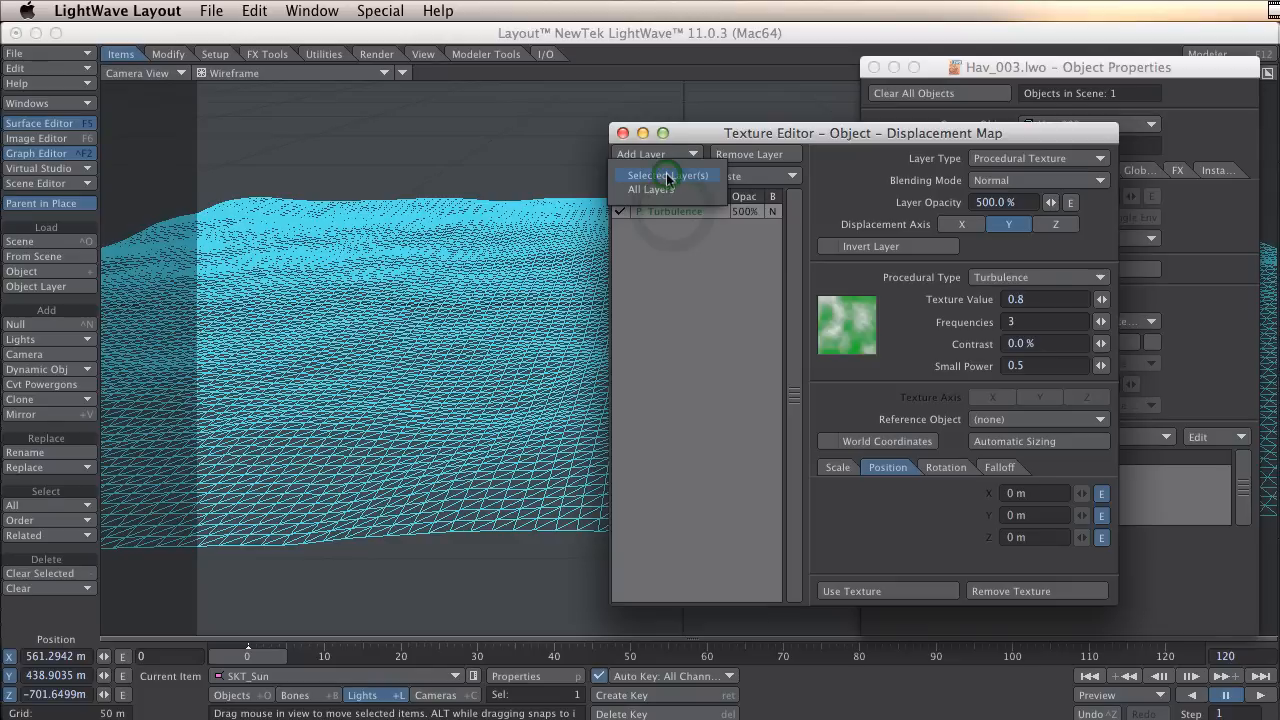
left_click(650, 188)
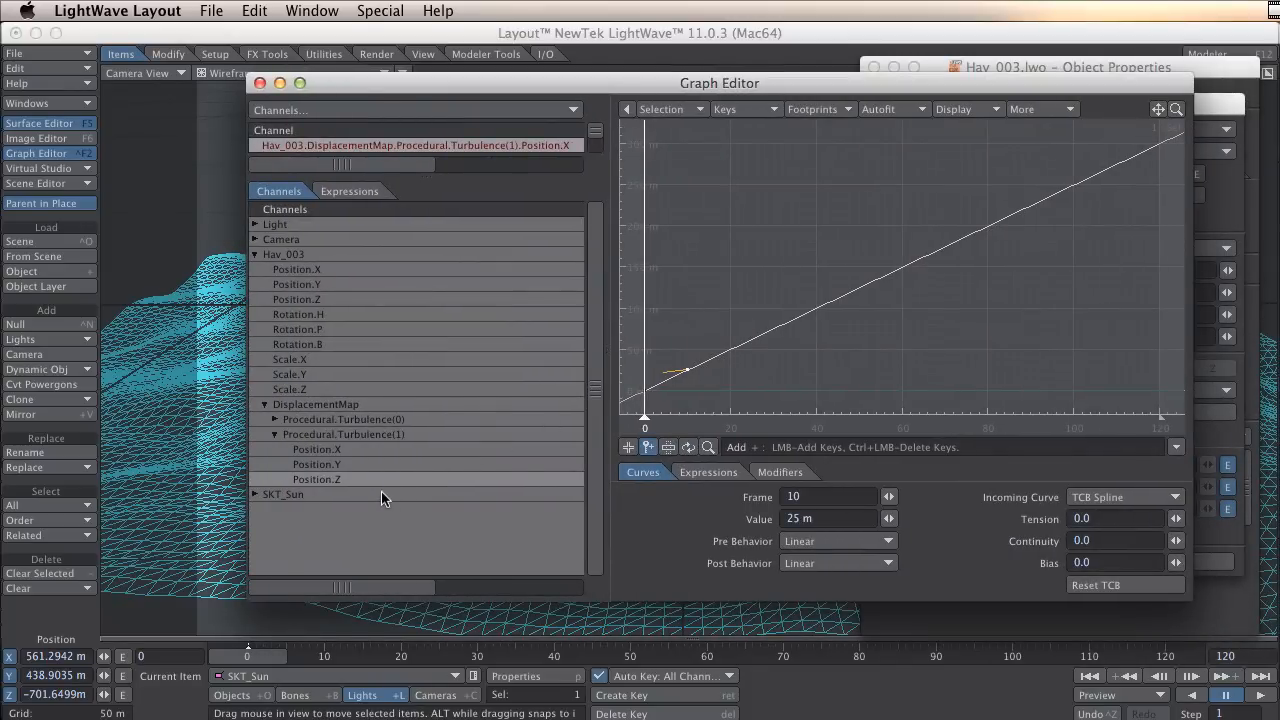
mouse_move(716, 350)
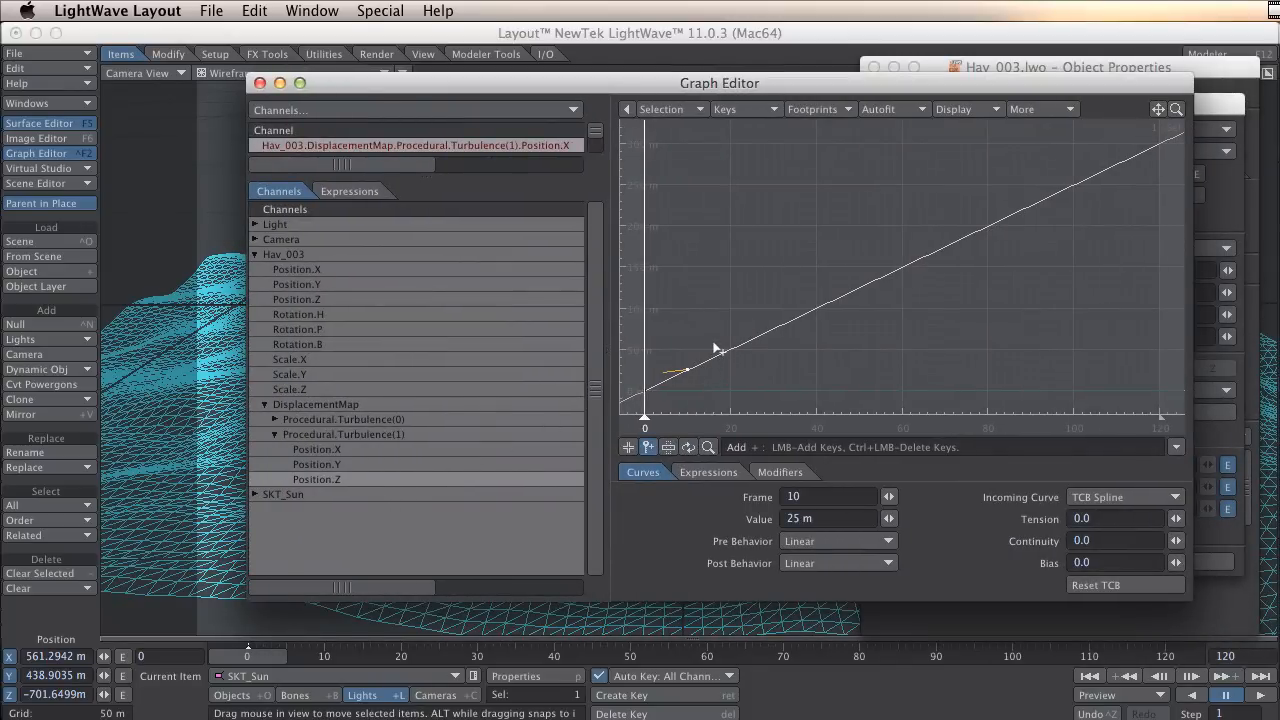
- Select the Turbulence(1) Position.X frame-10 key and move it up to about 67.5 m
left_click_drag(716, 348, 688, 380)
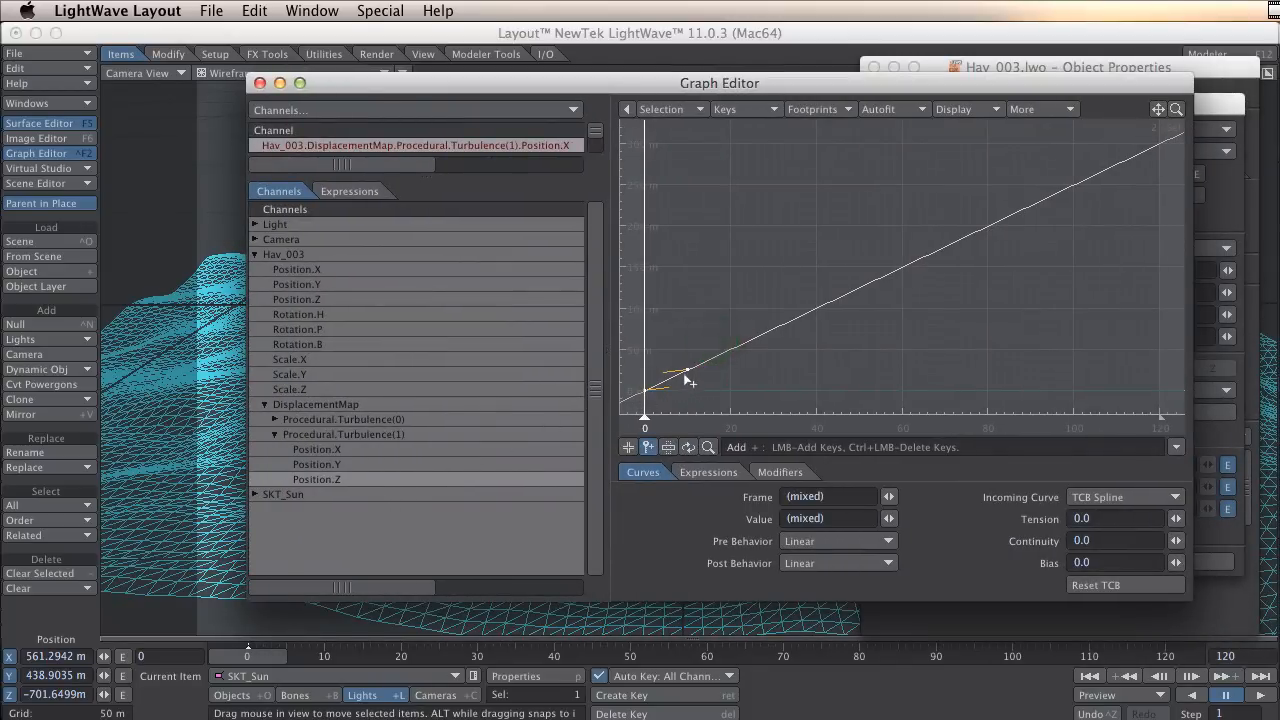
left_click(688, 368)
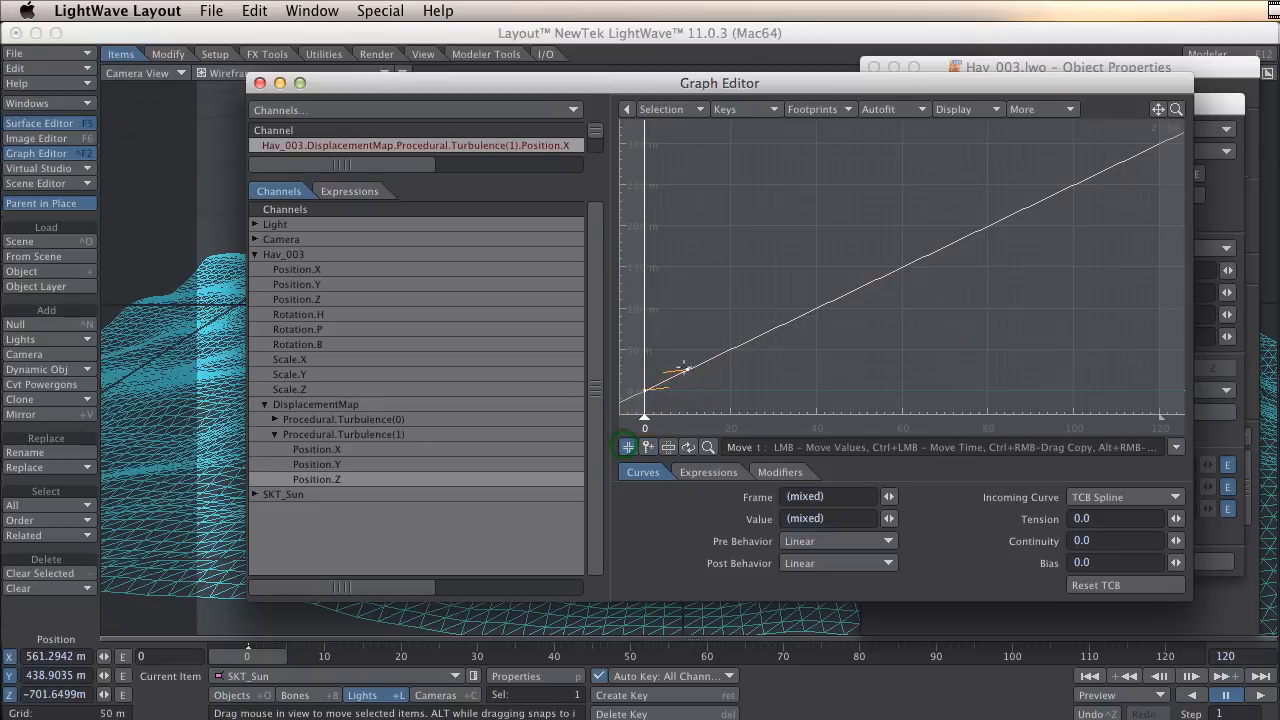
left_click_drag(684, 370, 690, 344)
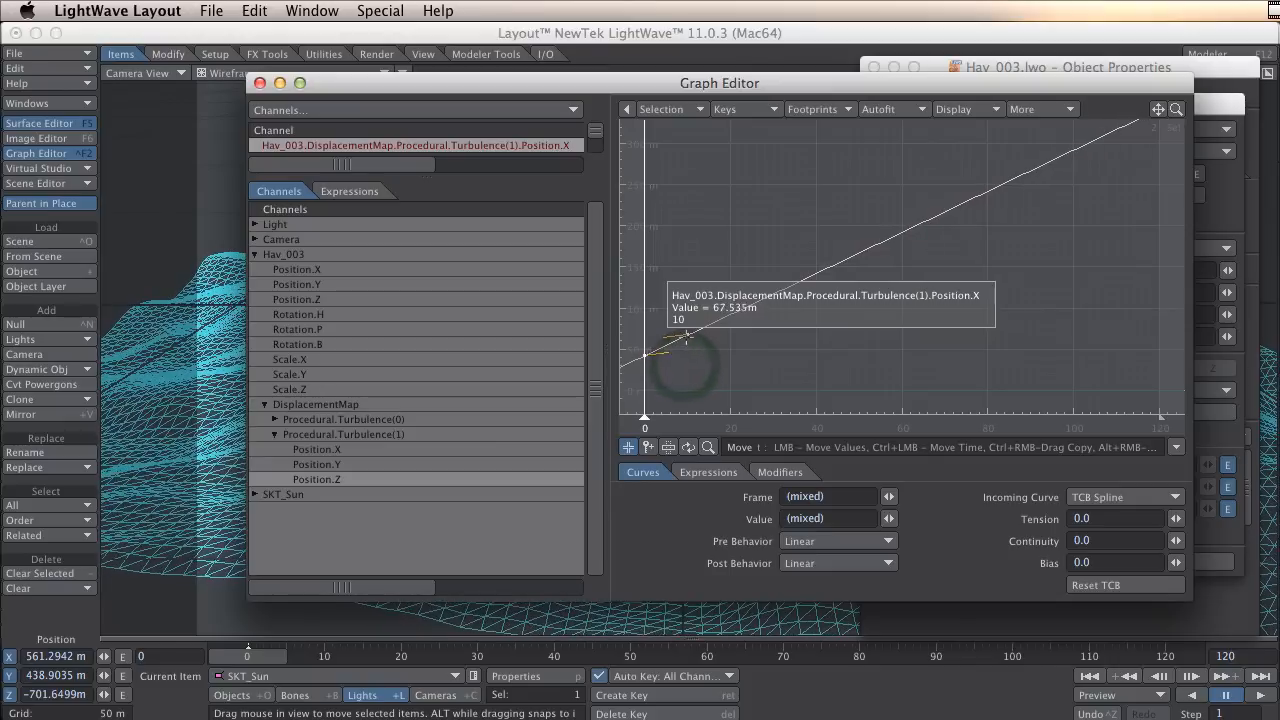
left_click(684, 340)
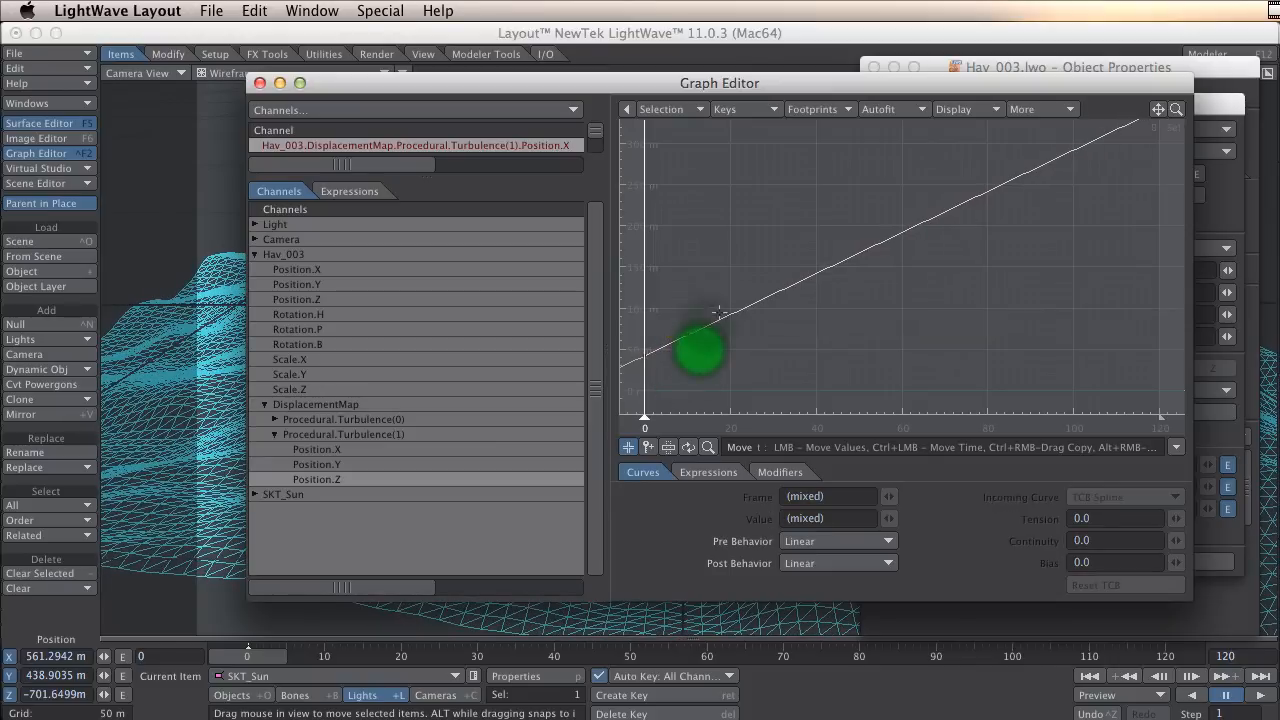
left_click(700, 344)
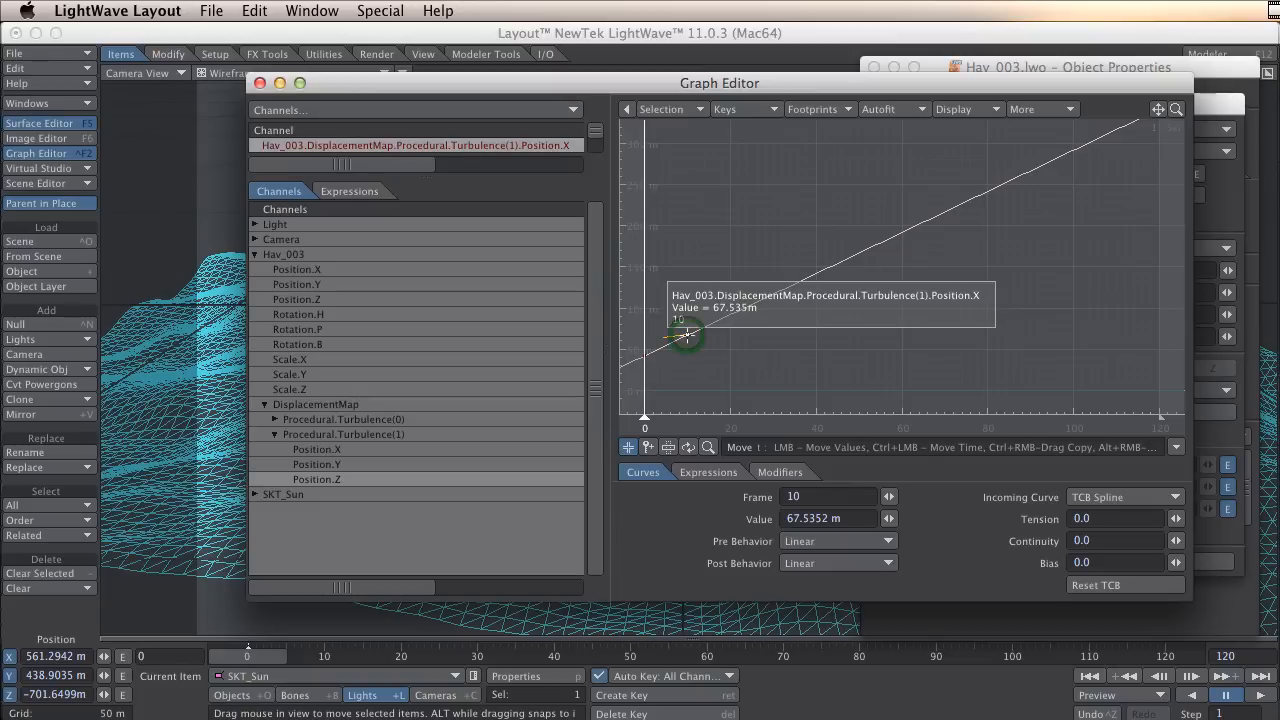
left_click_drag(688, 336, 688, 344)
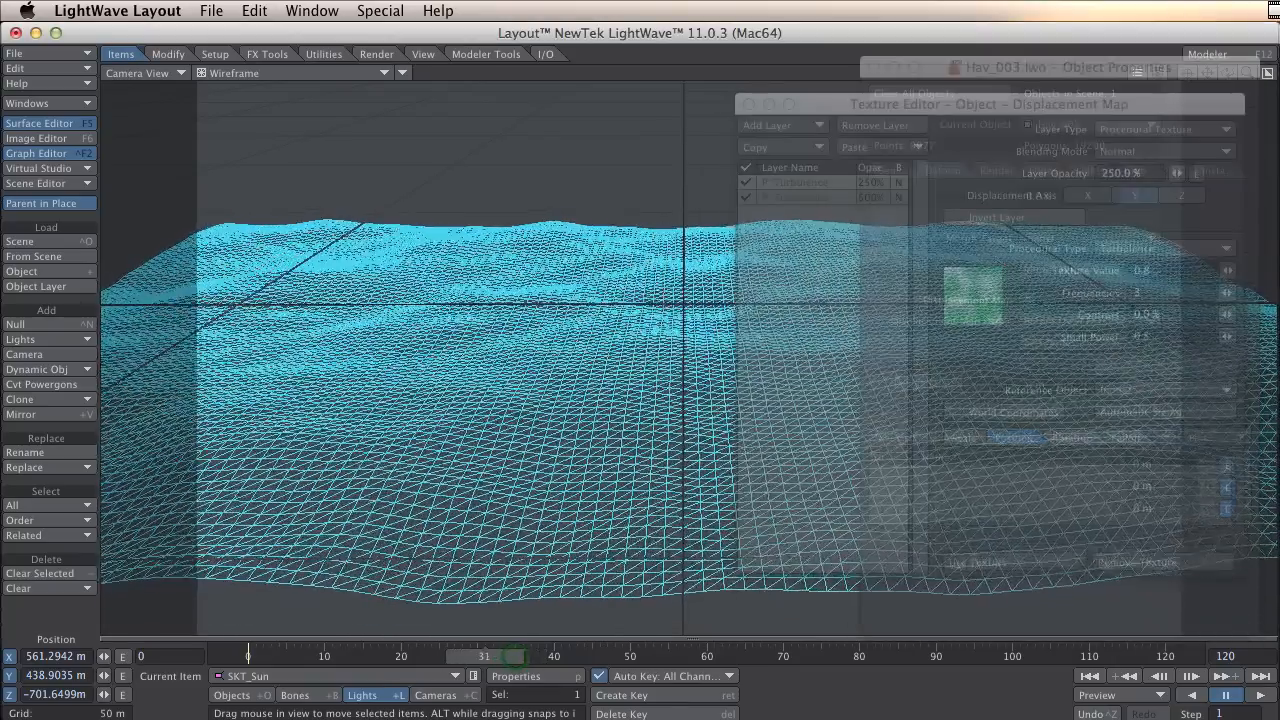
- Paste a third turbulence displacement layer and set its scale to 10 m with raised opacity
left_click_drag(484, 656, 428, 656)
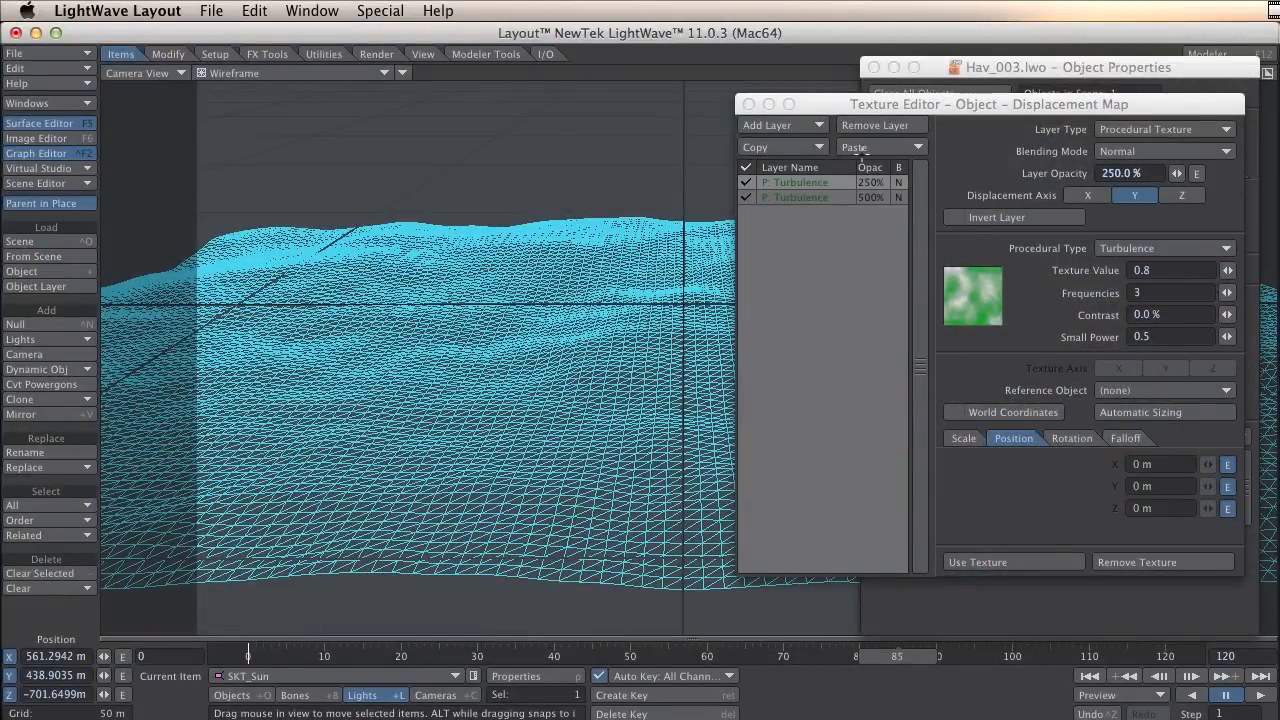
left_click(856, 148)
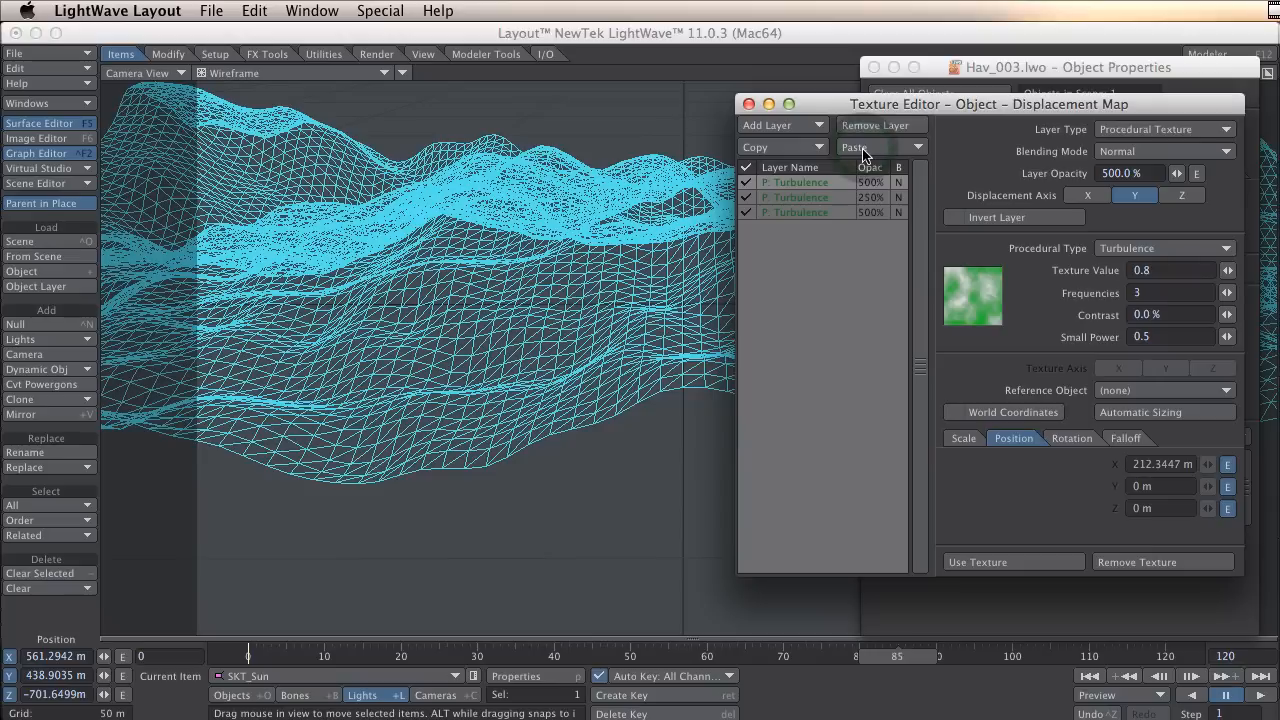
mouse_move(1130, 324)
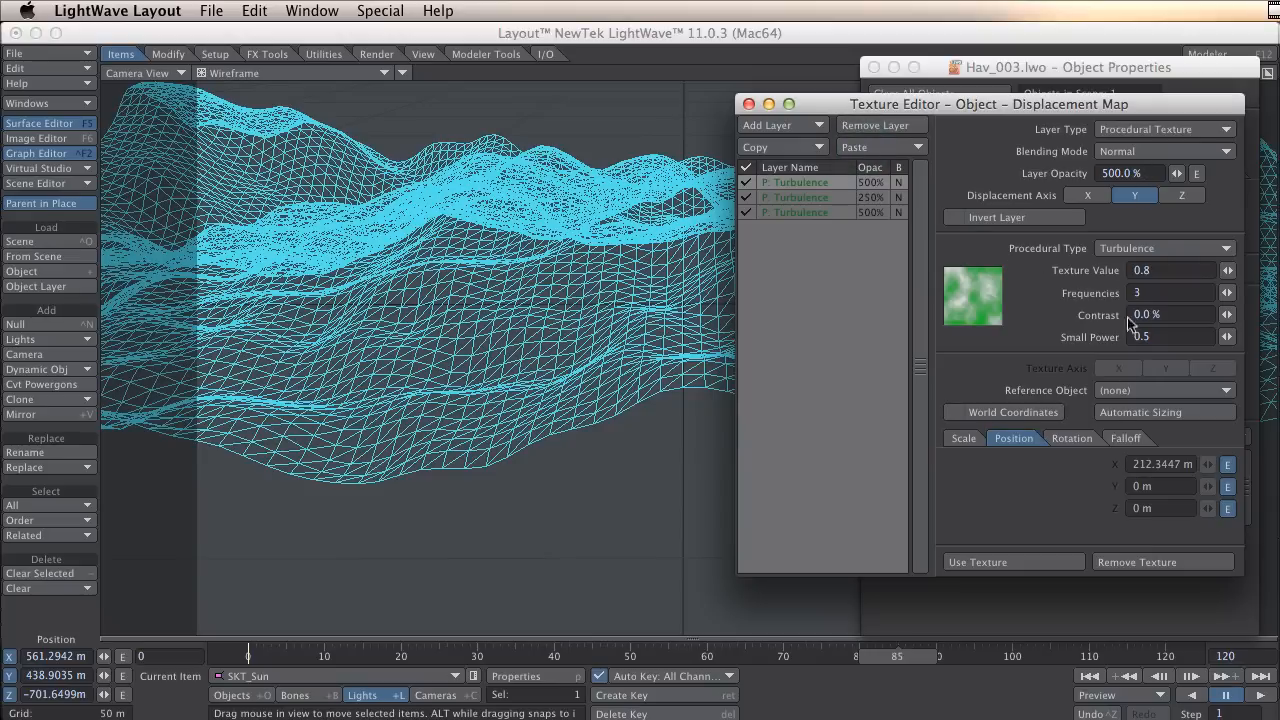
mouse_move(852, 224)
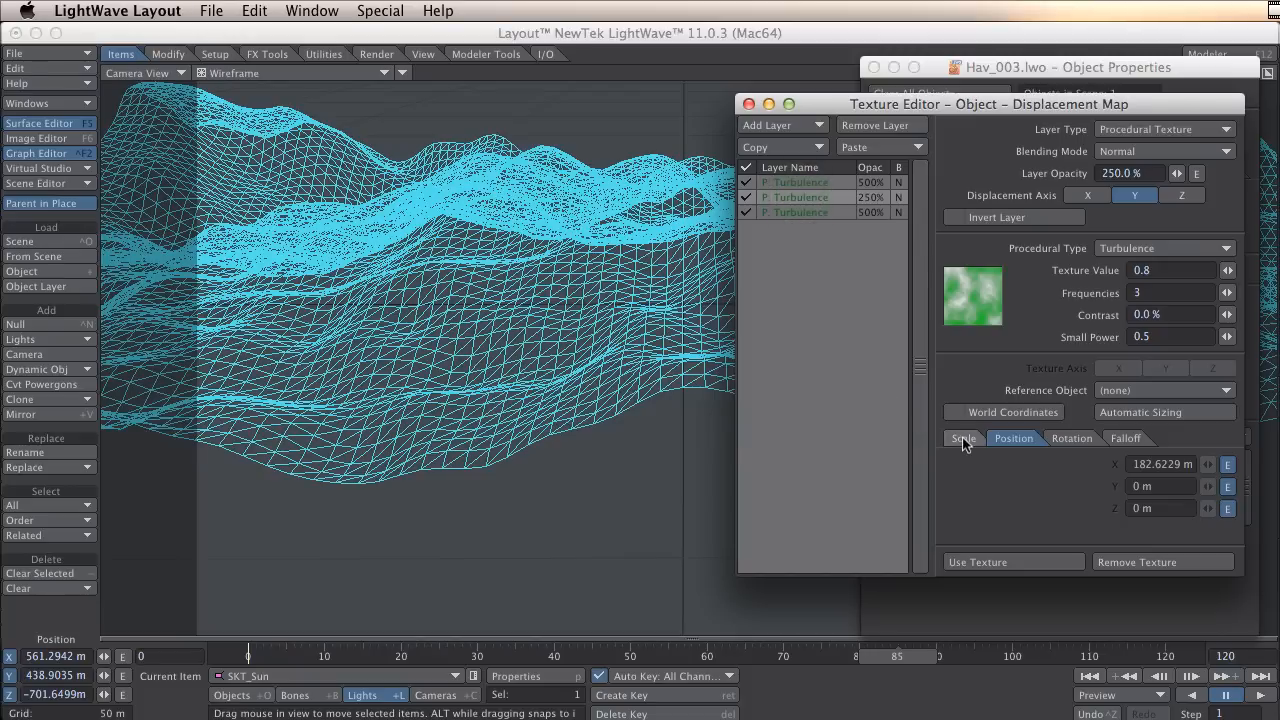
mouse_move(962, 444)
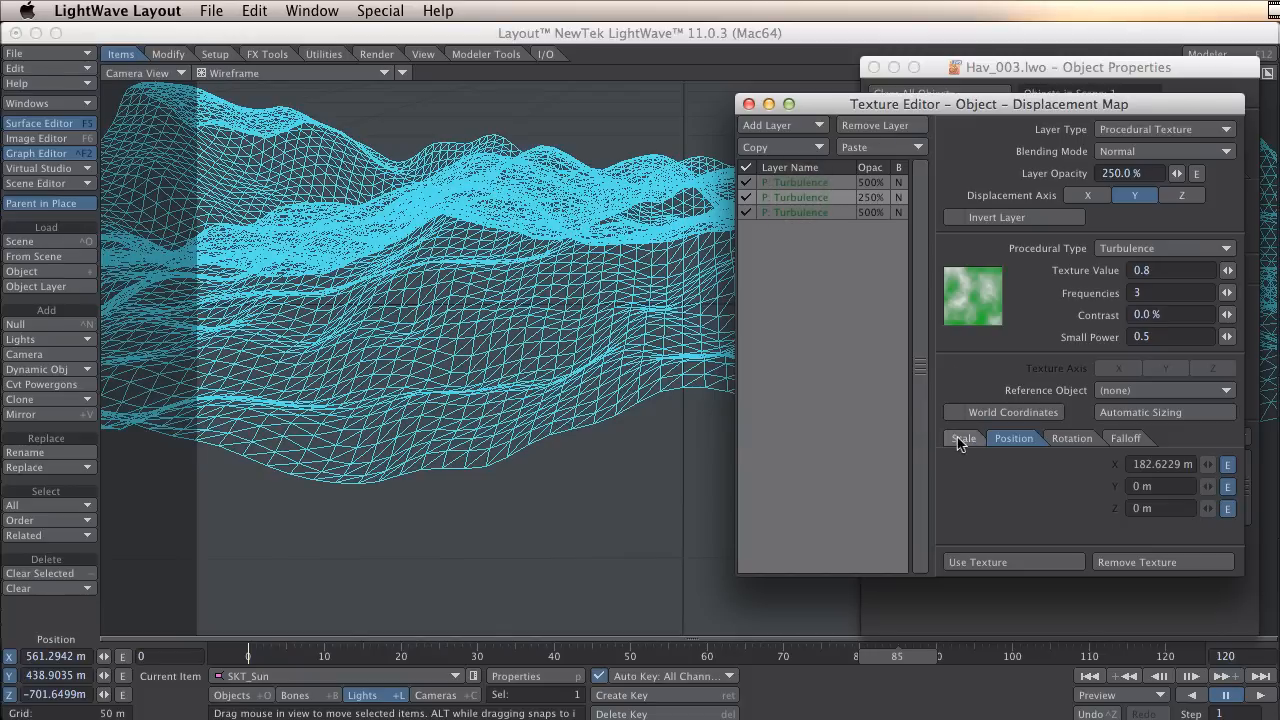
left_click(962, 438)
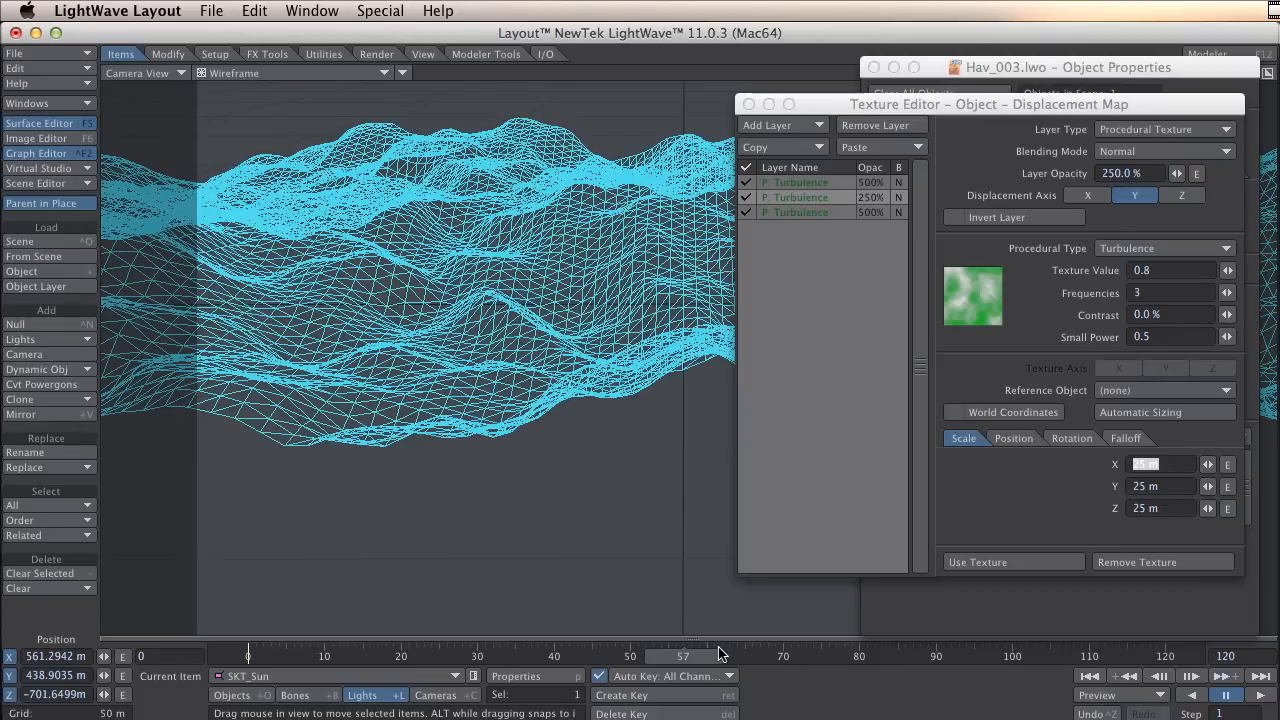
left_click(796, 182)
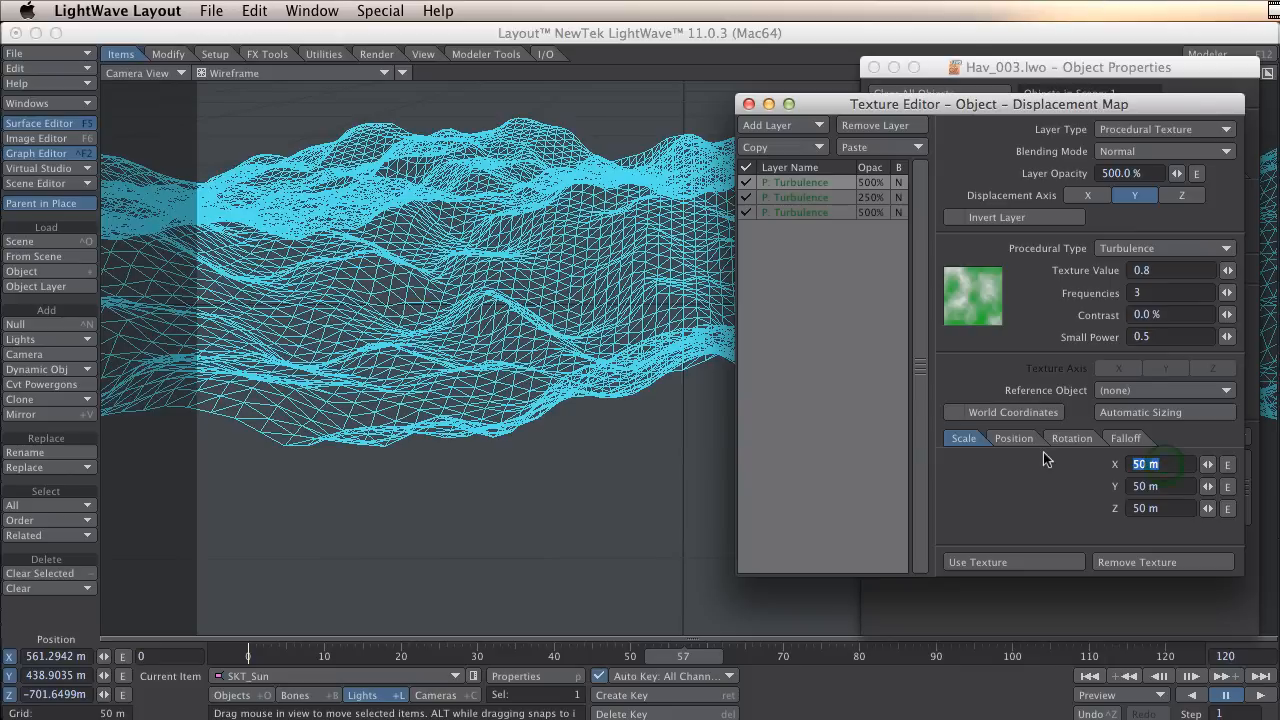
type("10 m")
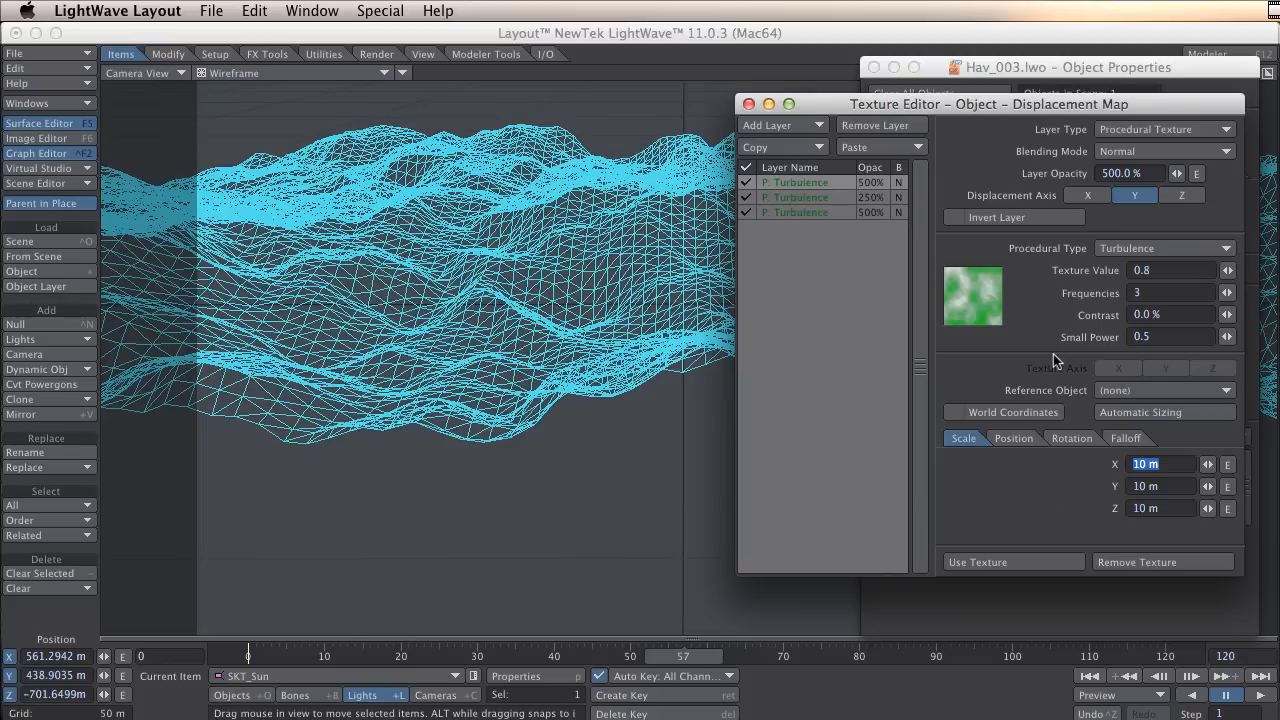
type("150")
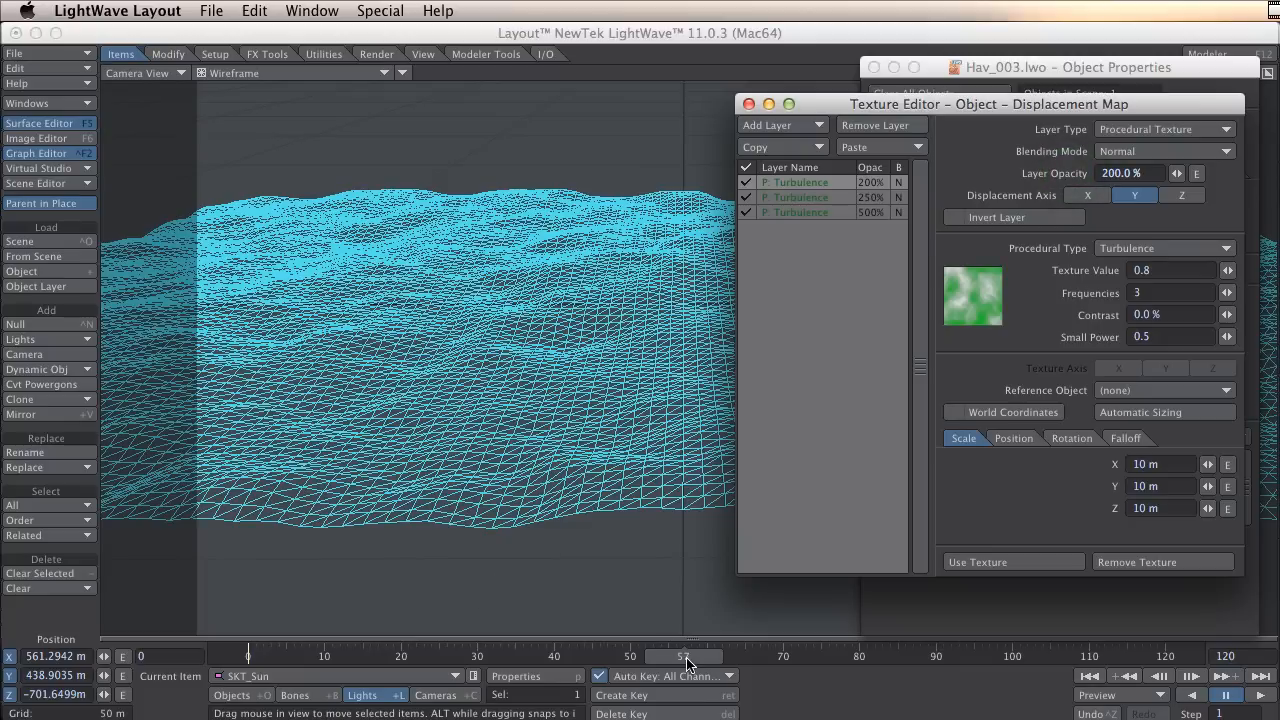
left_click(1012, 438)
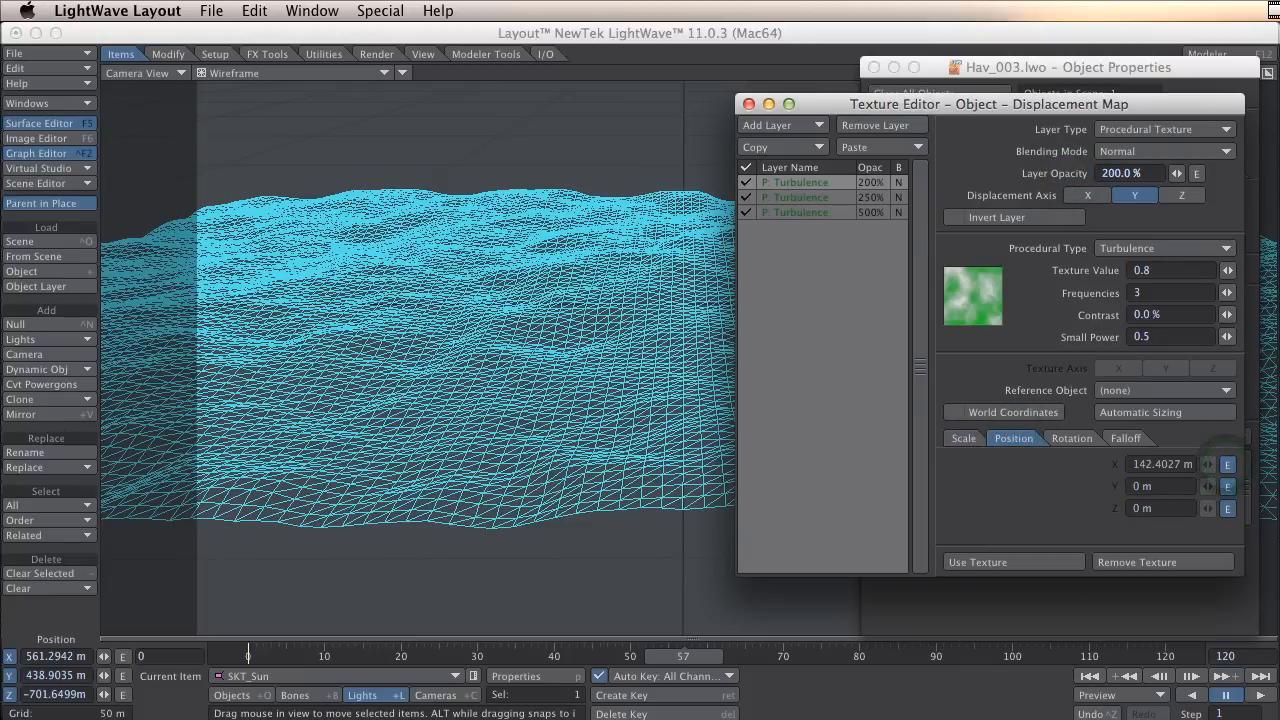
- Adjust the new layer's Position.X keys in the Graph Editor so it drifts over time
left_click(40, 152)
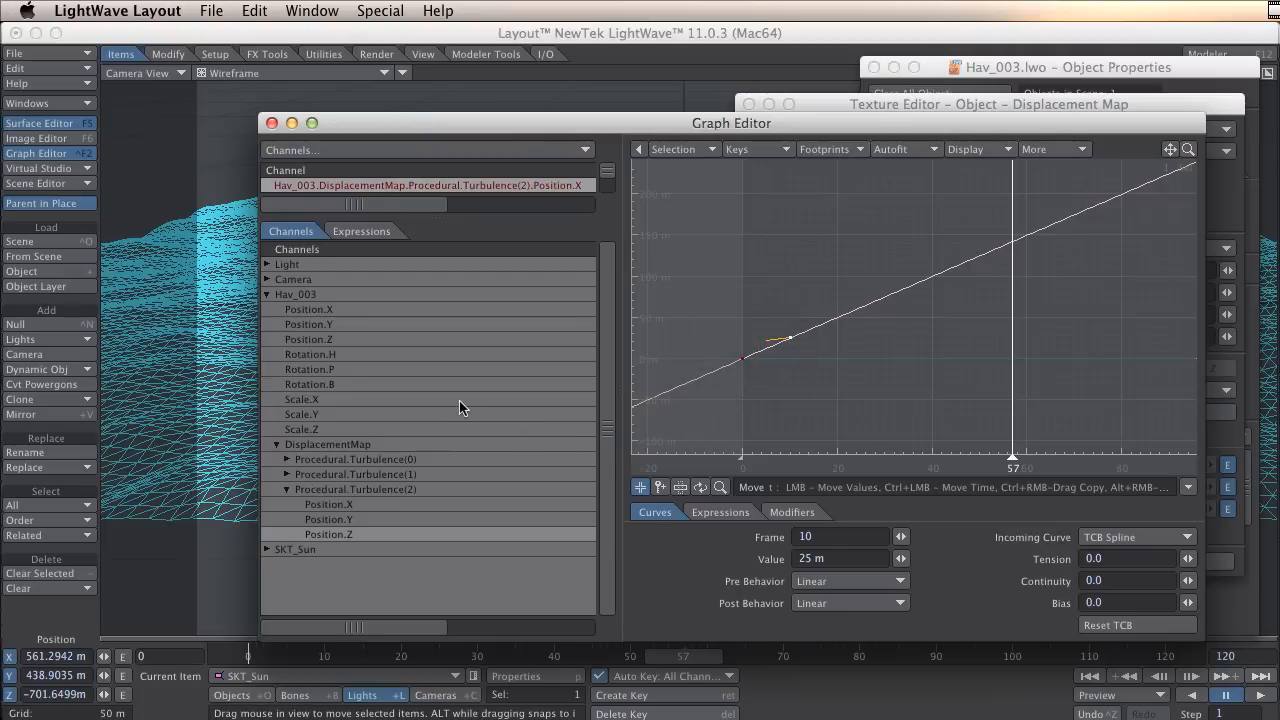
mouse_move(832, 304)
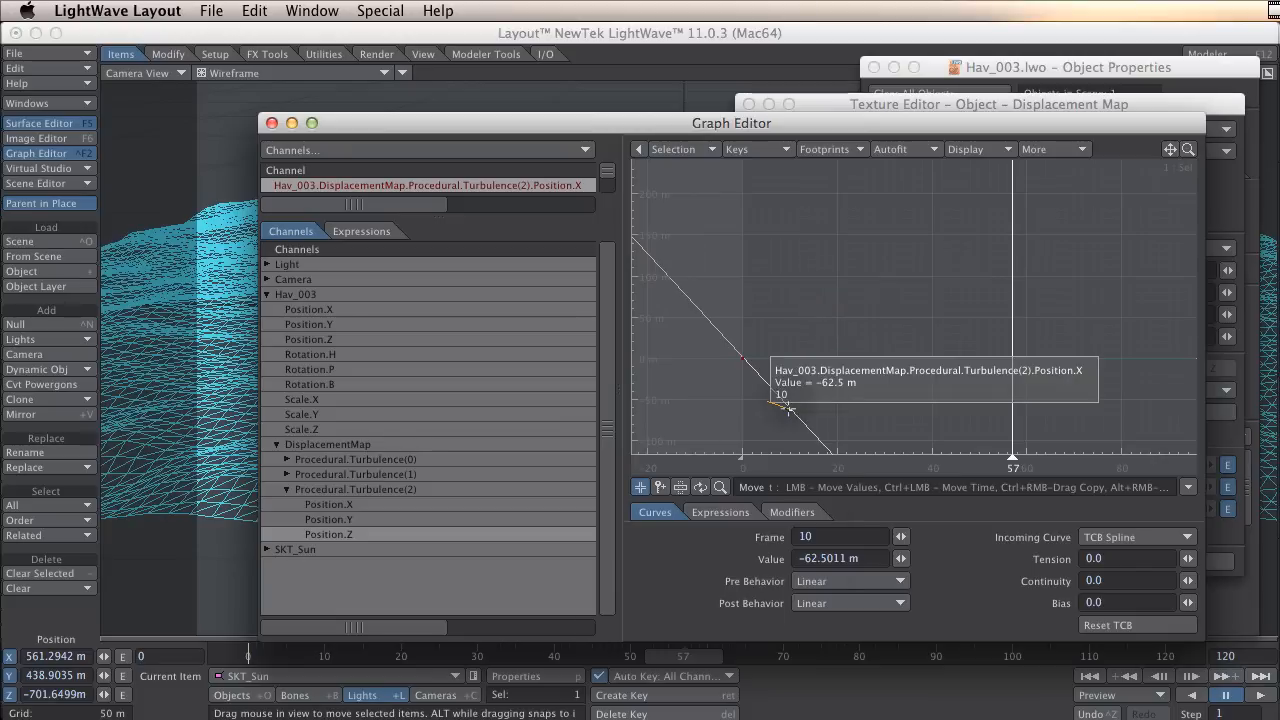
left_click_drag(790, 410, 790, 350)
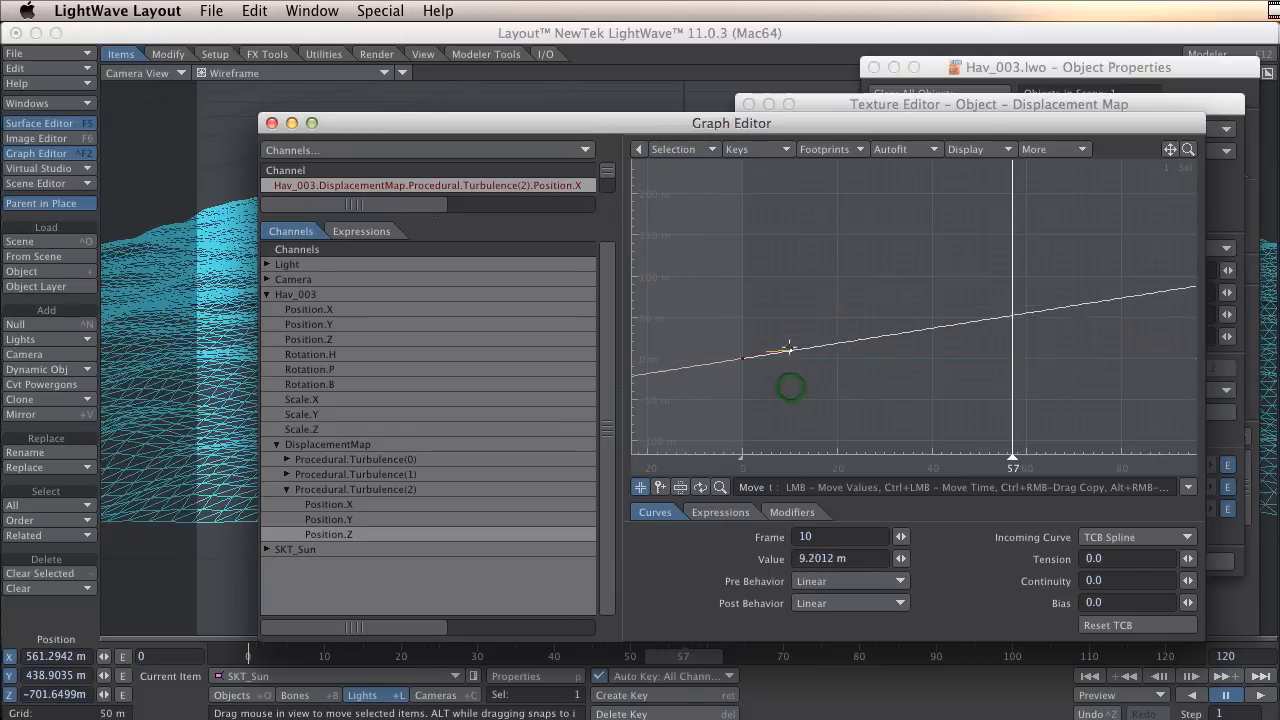
left_click_drag(790, 348, 818, 324)
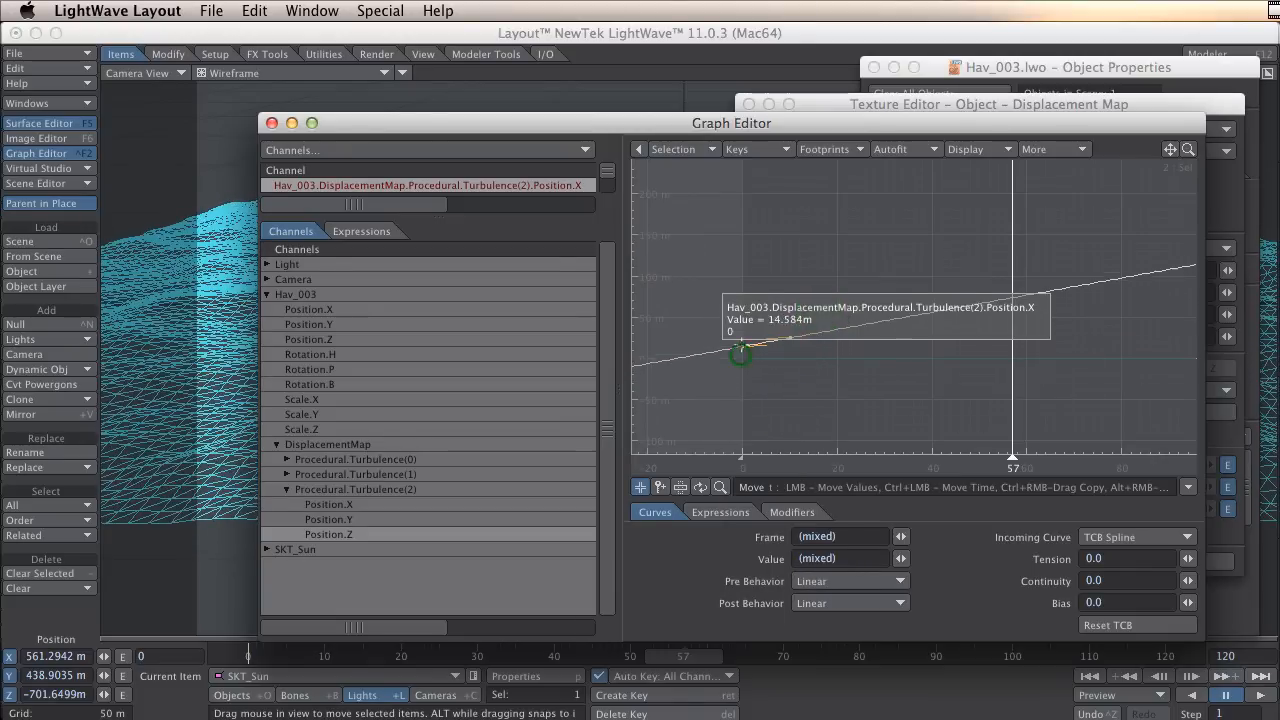
left_click_drag(742, 352, 742, 318)
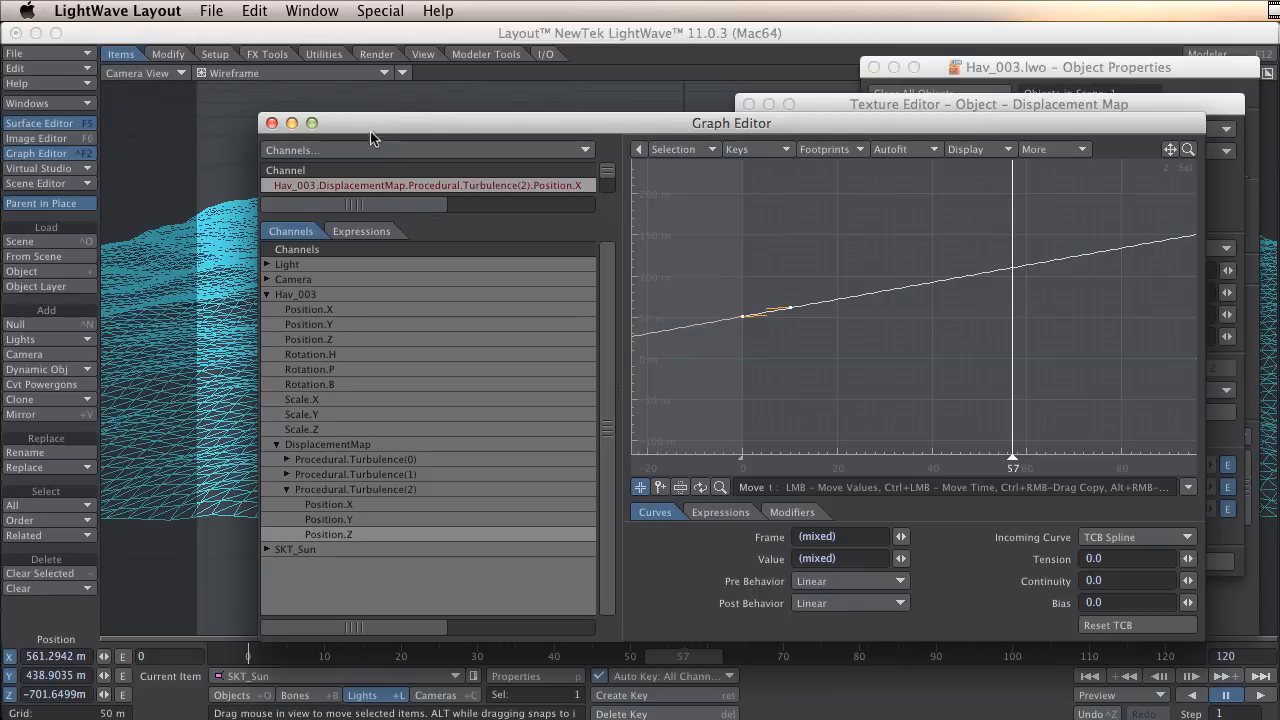
mouse_move(372, 132)
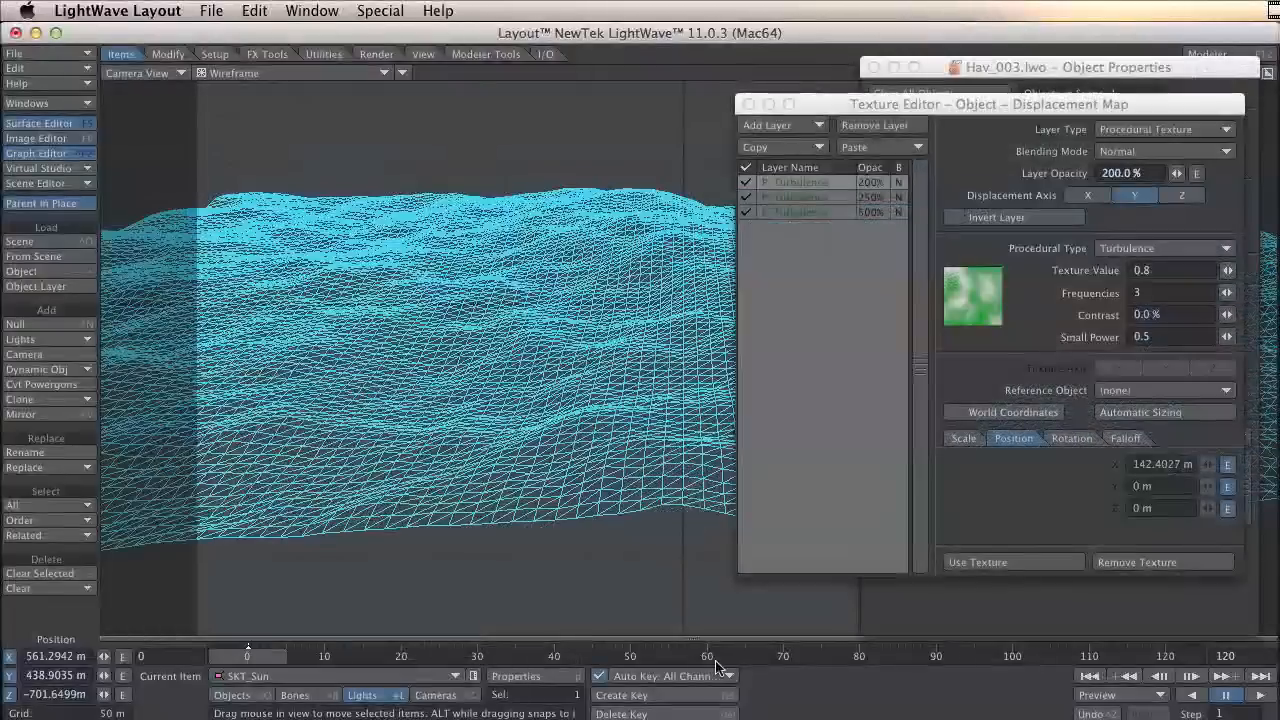
- Preview the displacement at a later frame, then close the object properties panel
left_click(1262, 694)
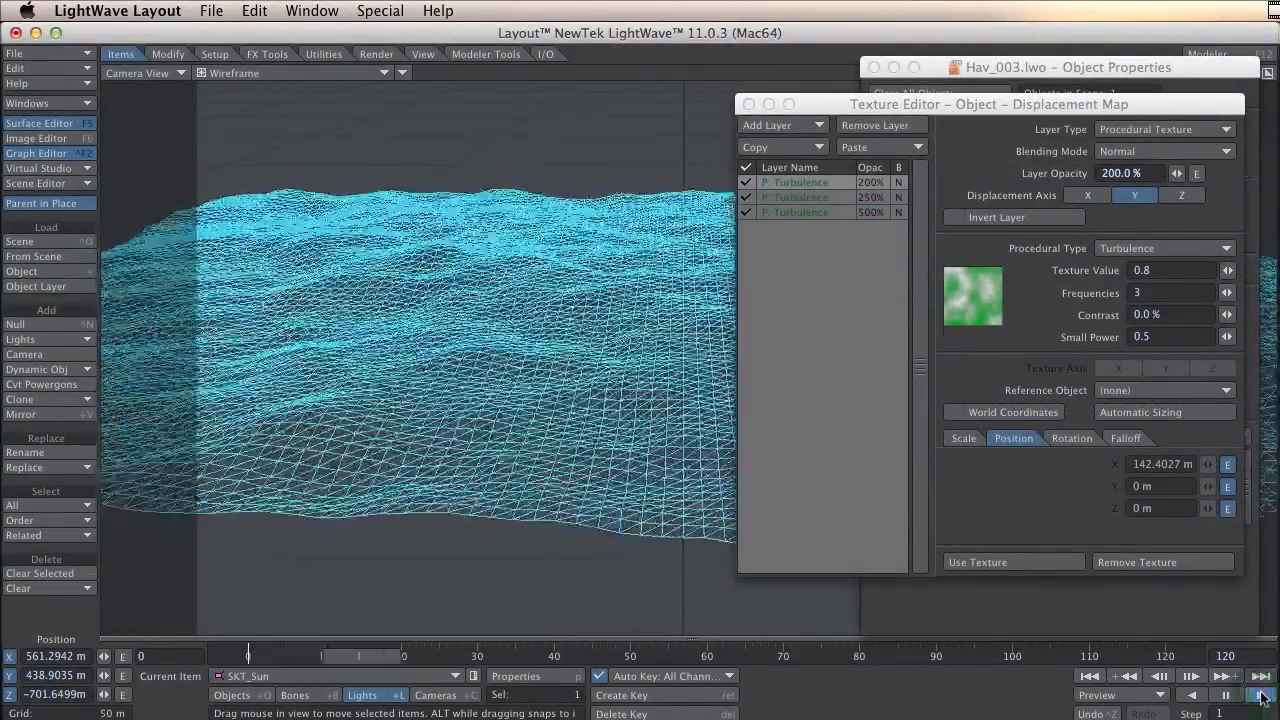
left_click(1262, 696)
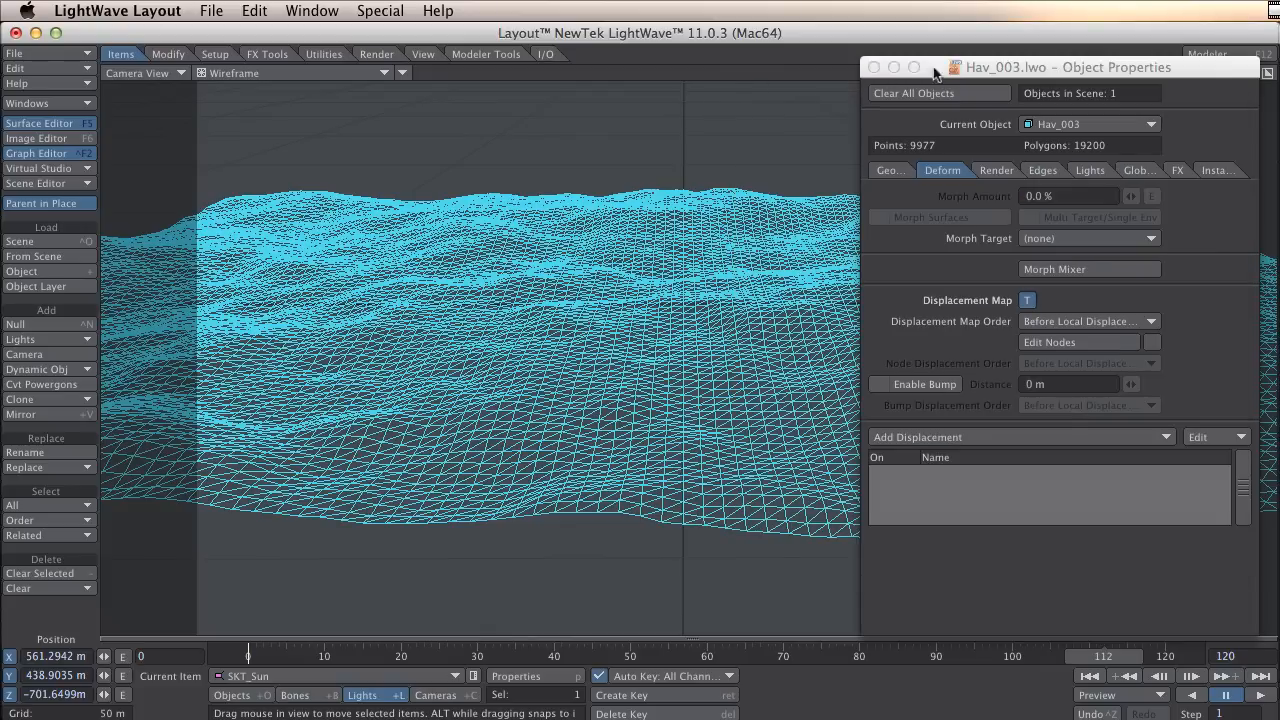
left_click(874, 68)
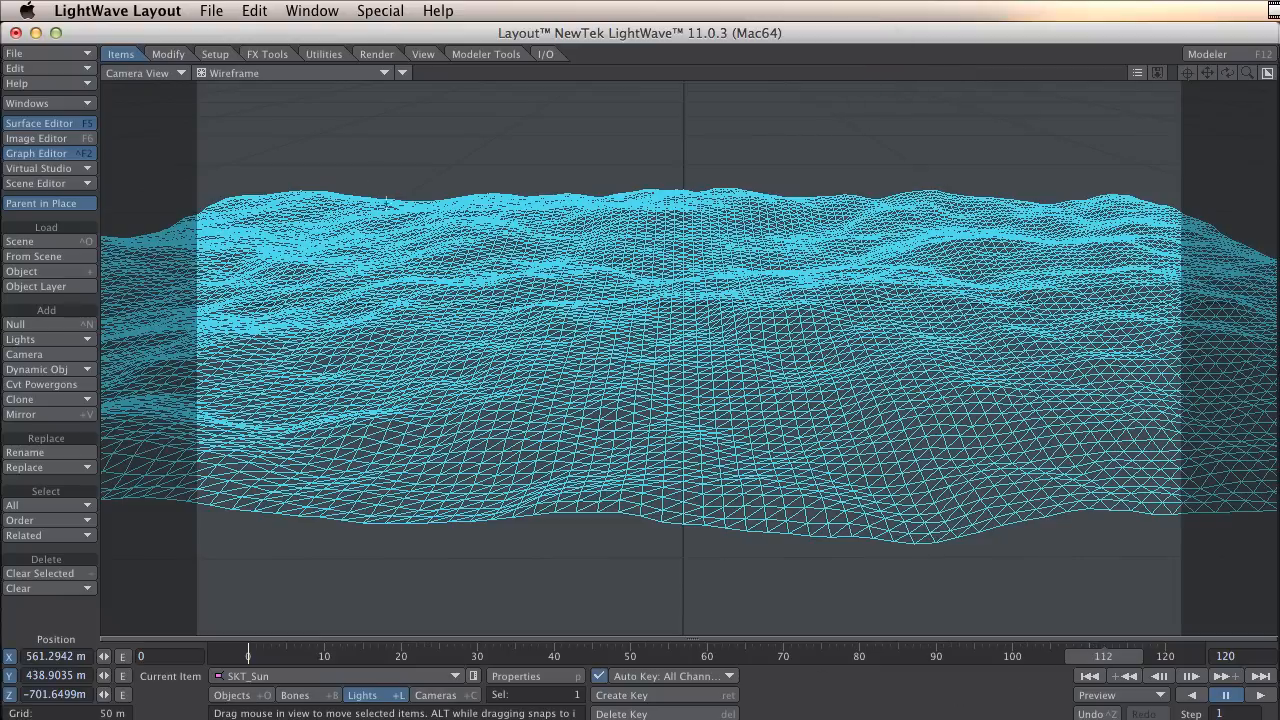
- Switch the camera view to a rendered VPR preview and bring up the Ocean surface settings
left_click(436, 696)
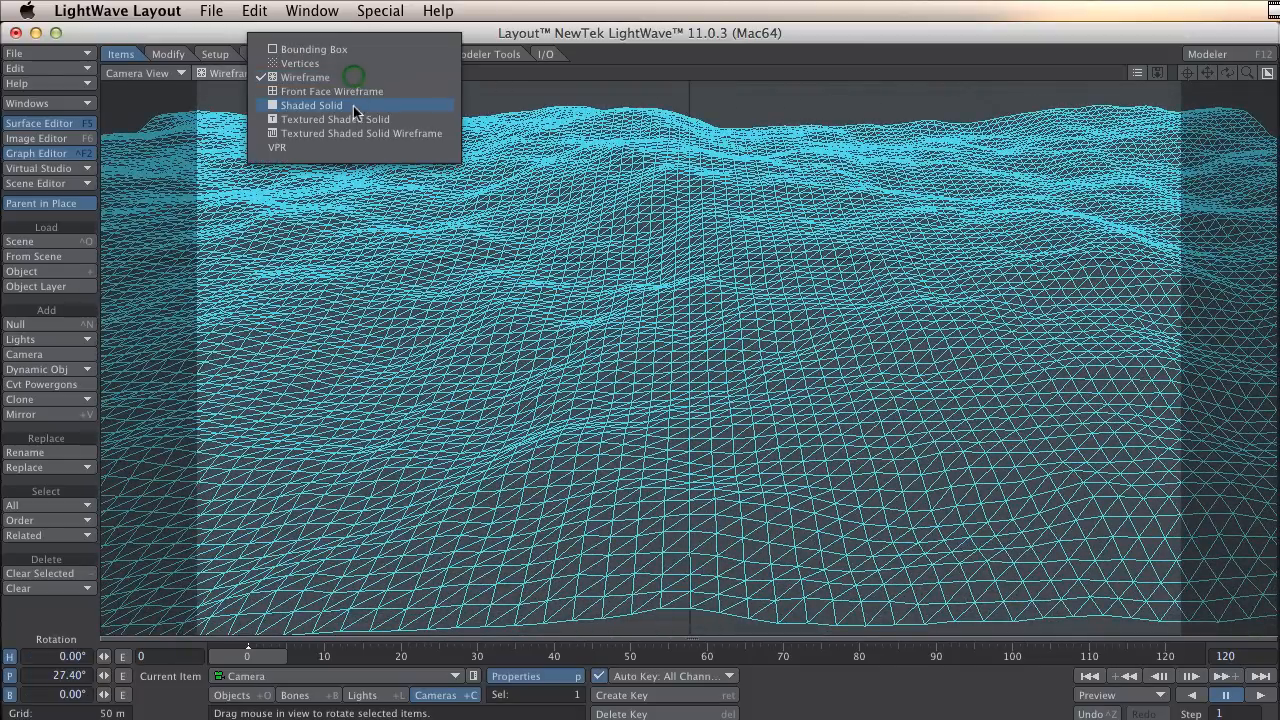
left_click(276, 148)
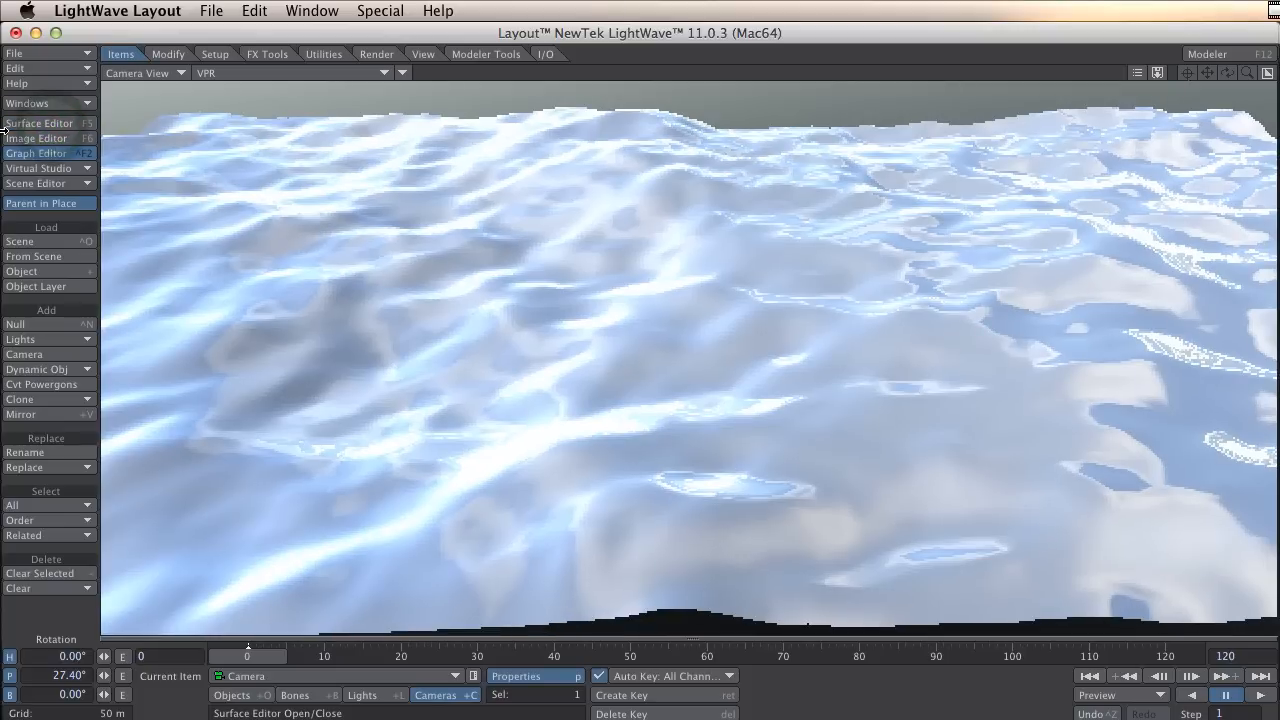
left_click(40, 122)
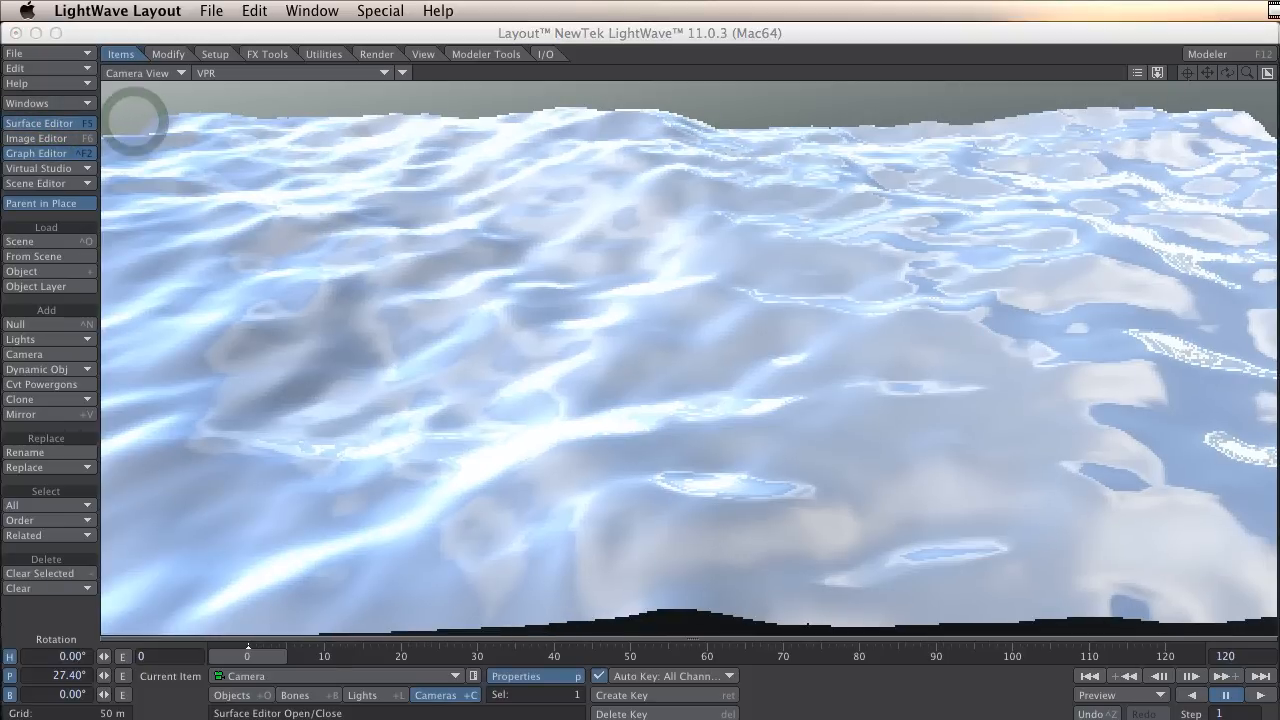
left_click(40, 122)
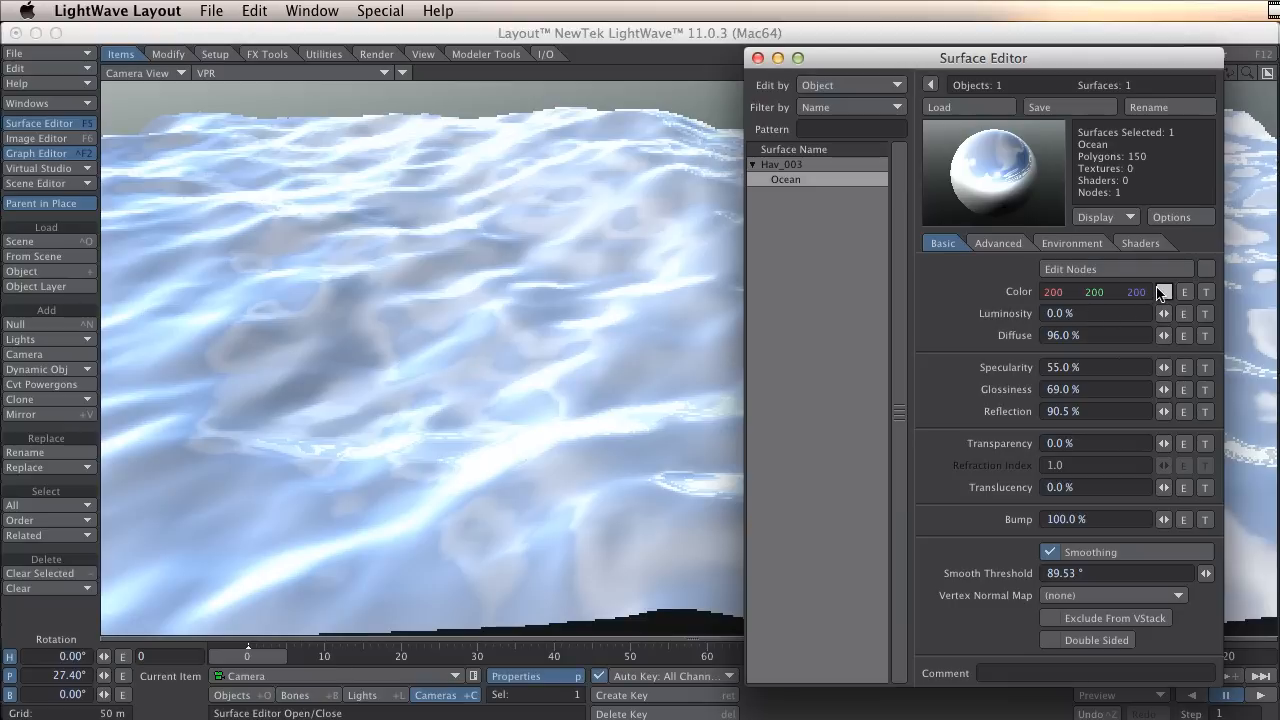
- Give the Ocean surface a deep blue colour and begin setting its shading values
left_click(1164, 292)
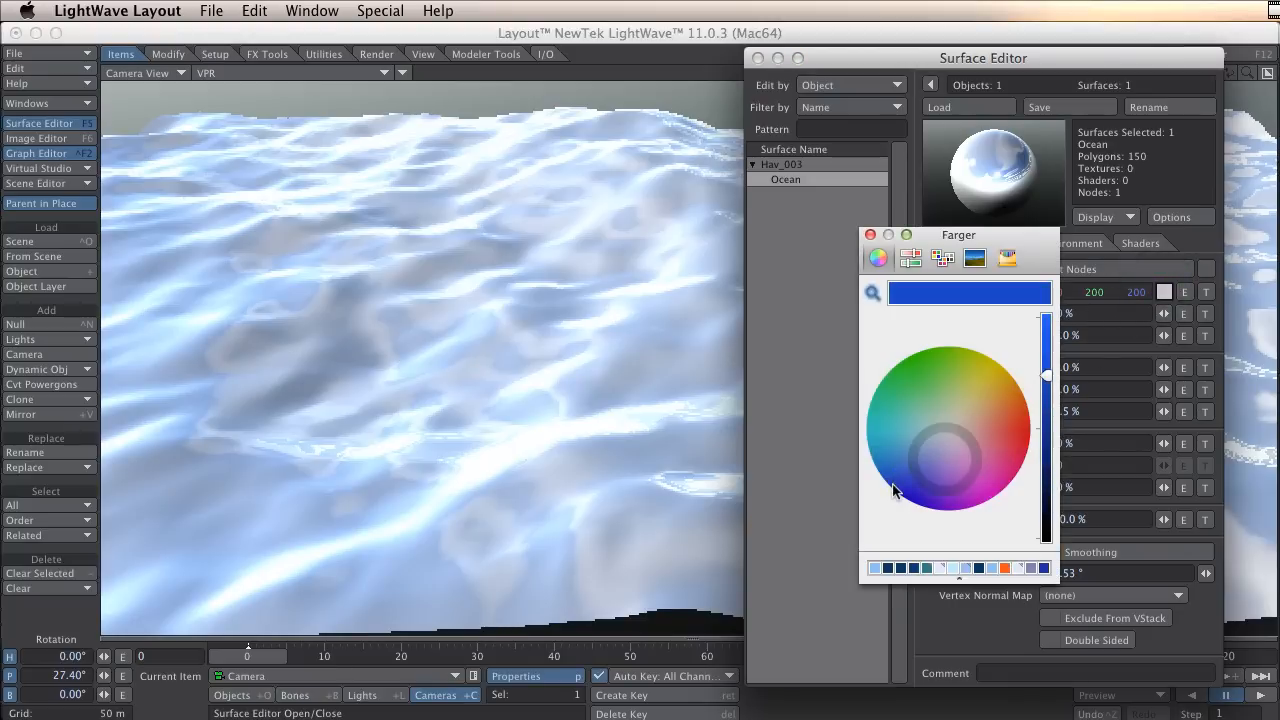
left_click(900, 474)
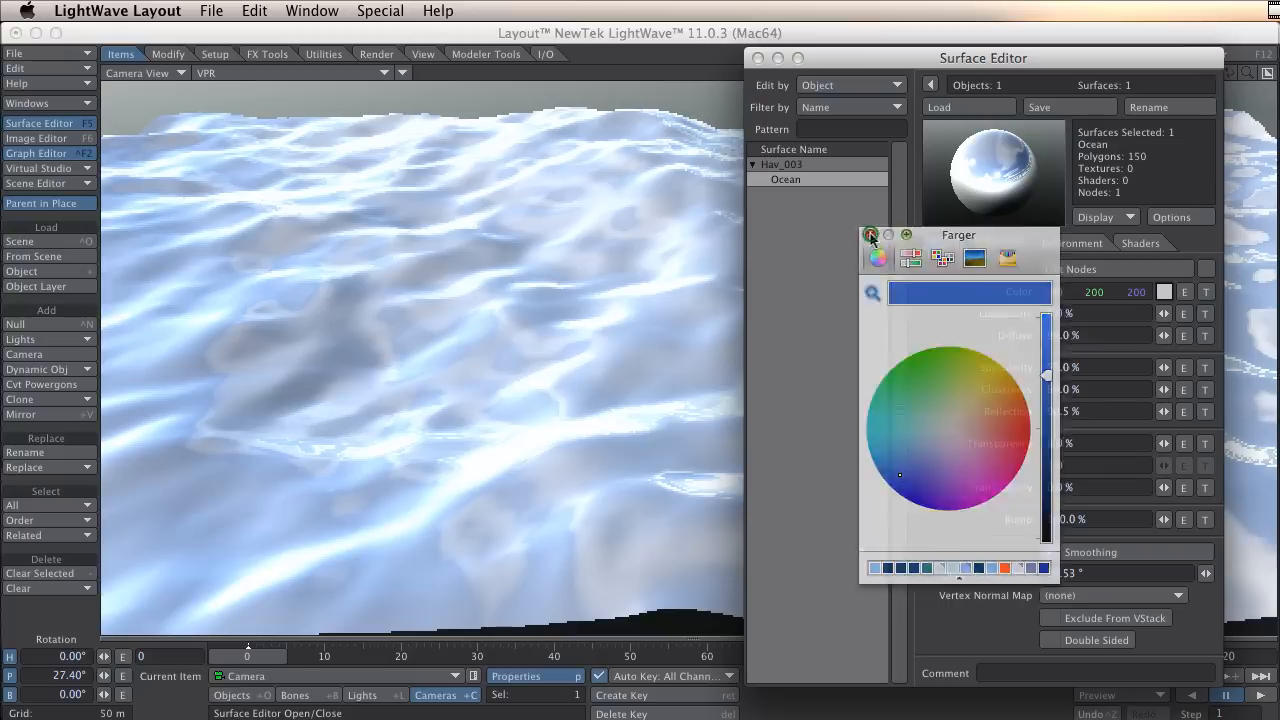
left_click(872, 236)
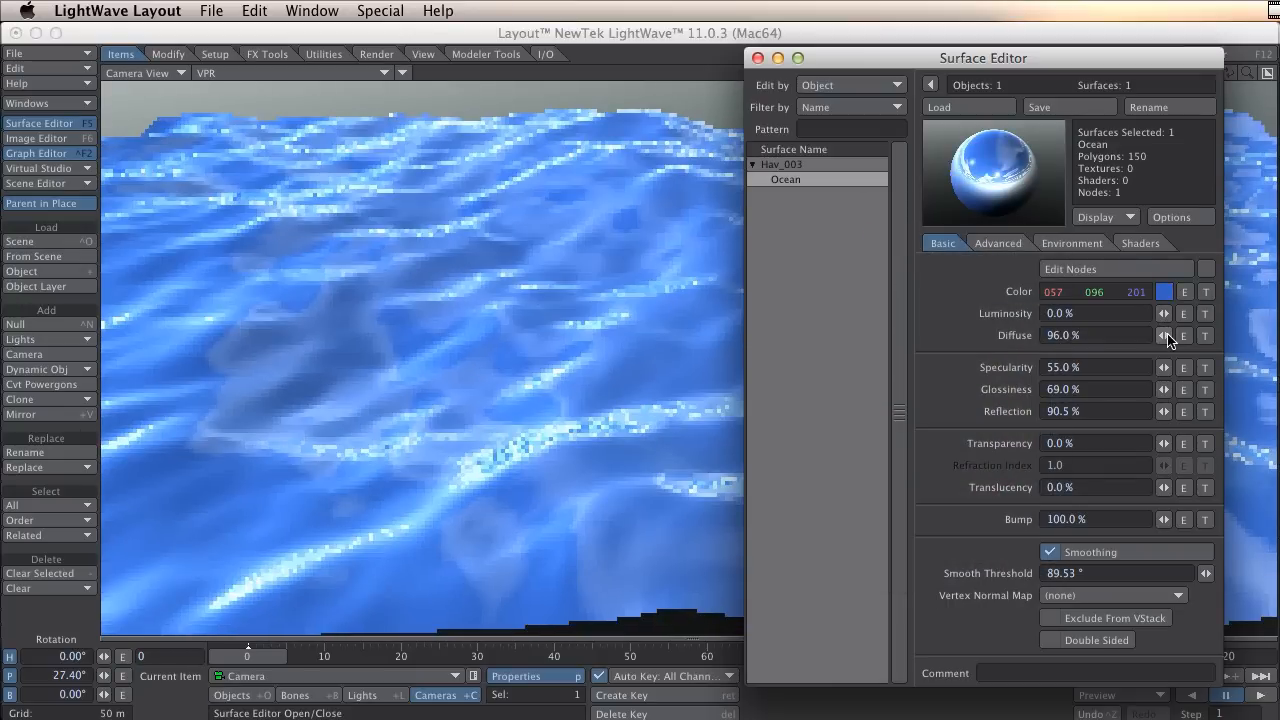
left_click(1160, 336)
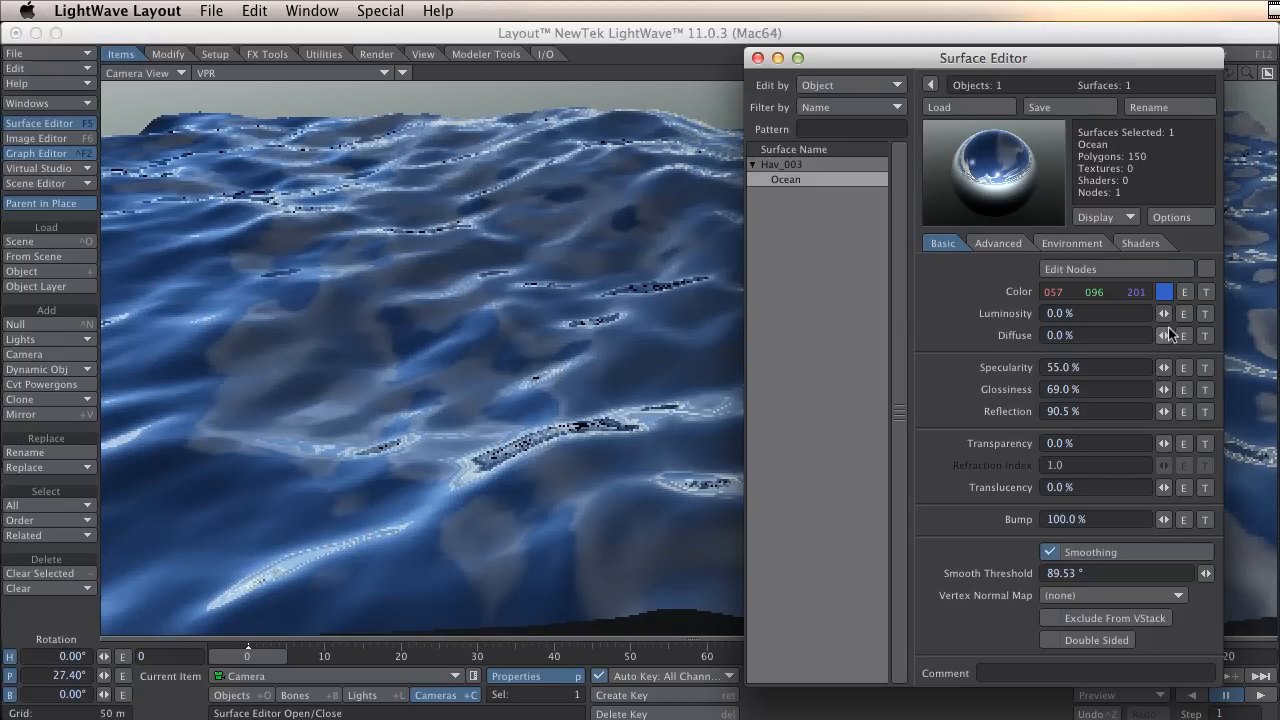
mouse_move(1164, 336)
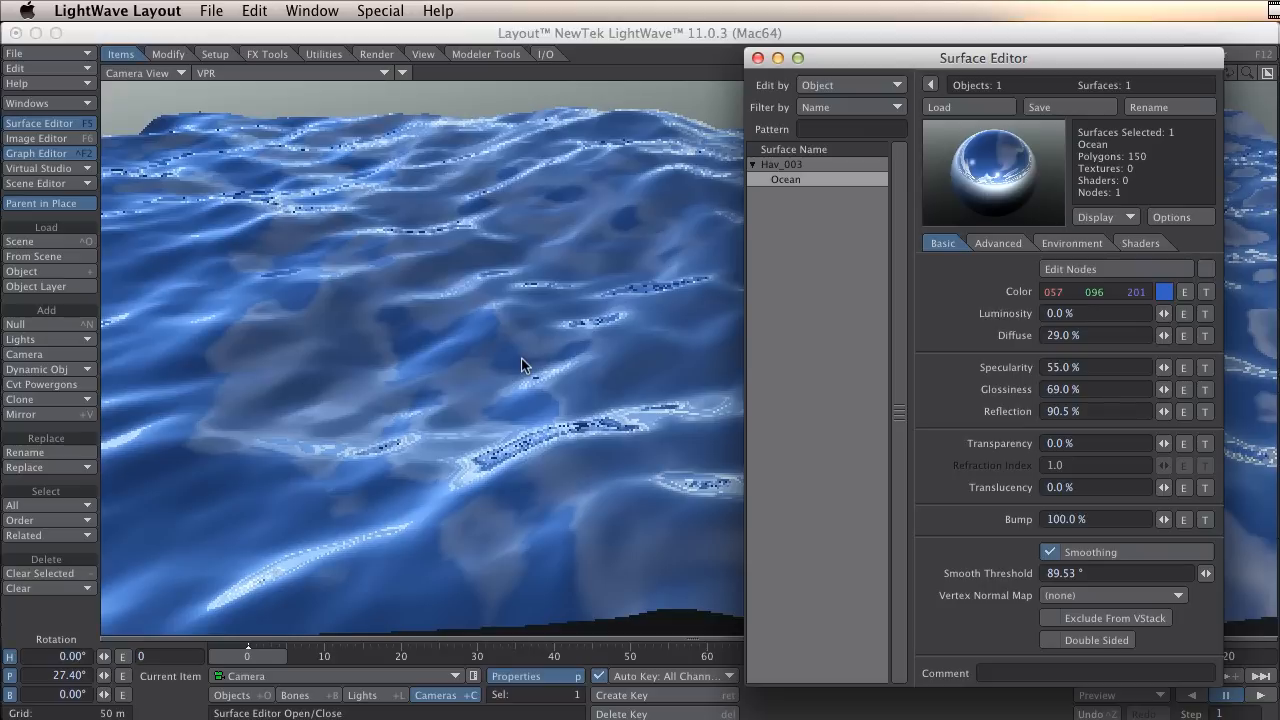
mouse_move(1030, 60)
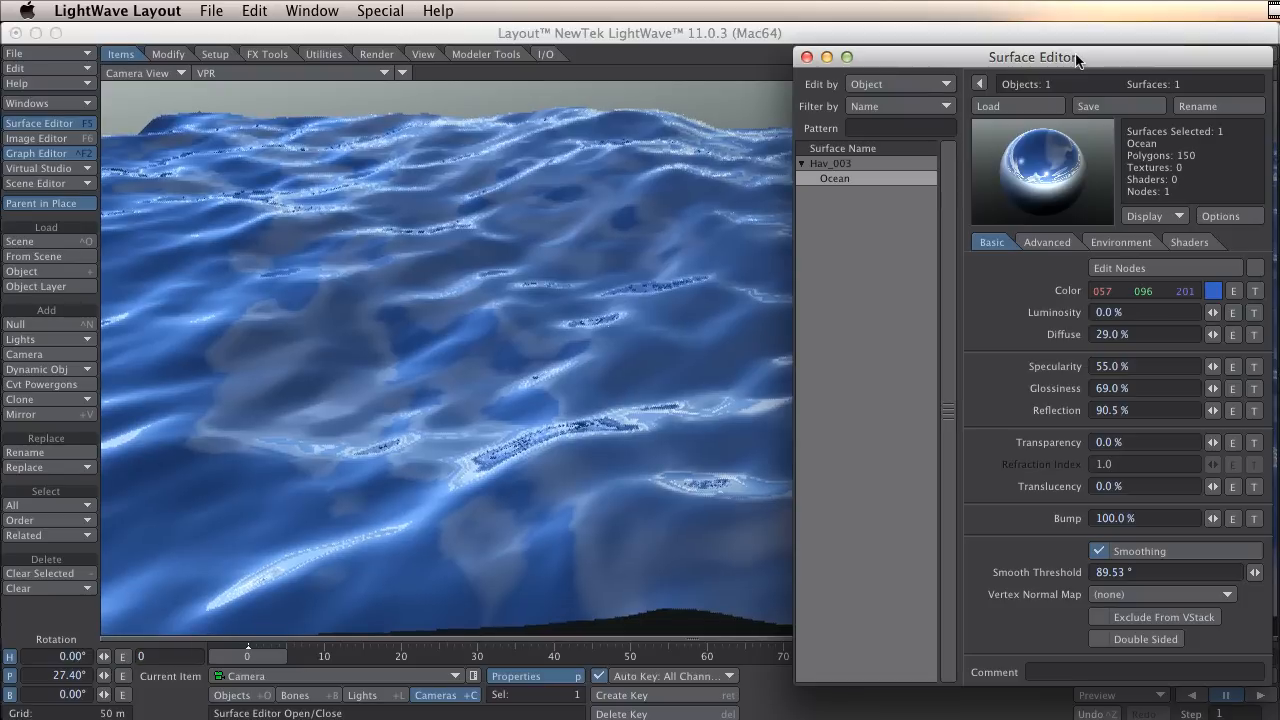
mouse_move(1076, 60)
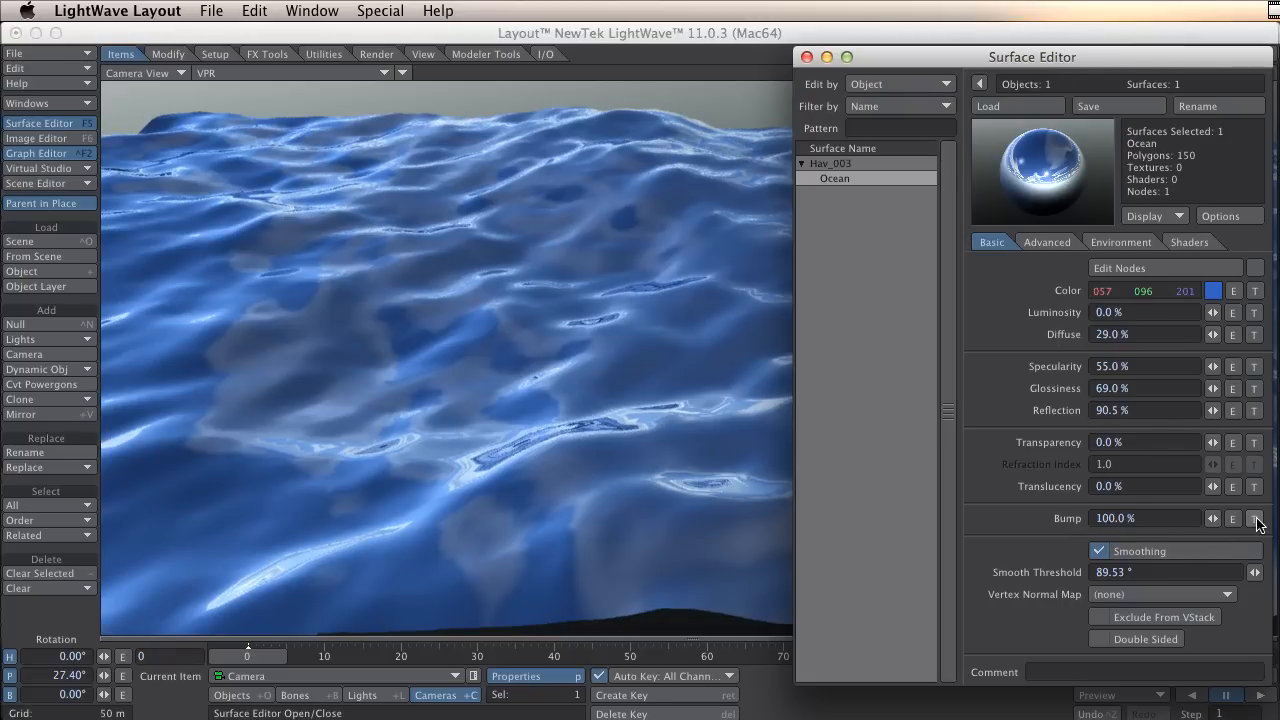
- Add a procedural turbulence layer to the Ocean bump channel at 50% opacity
left_click(1256, 516)
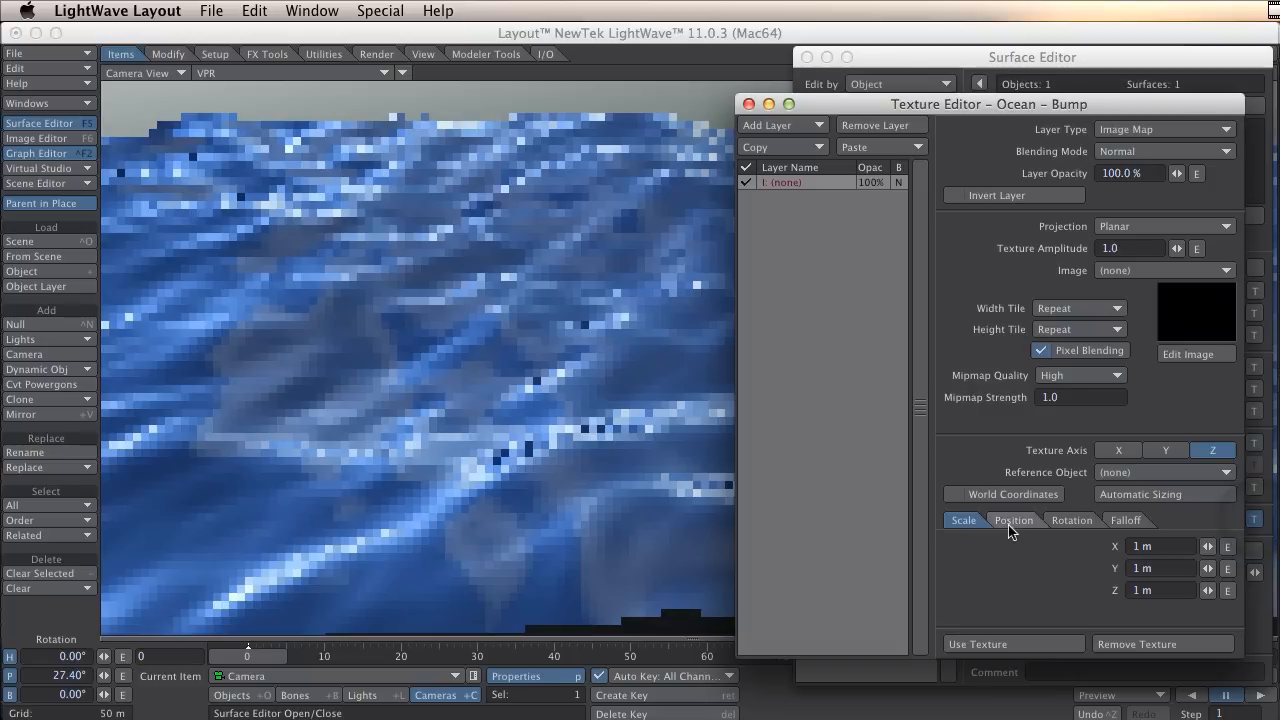
left_click(1164, 128)
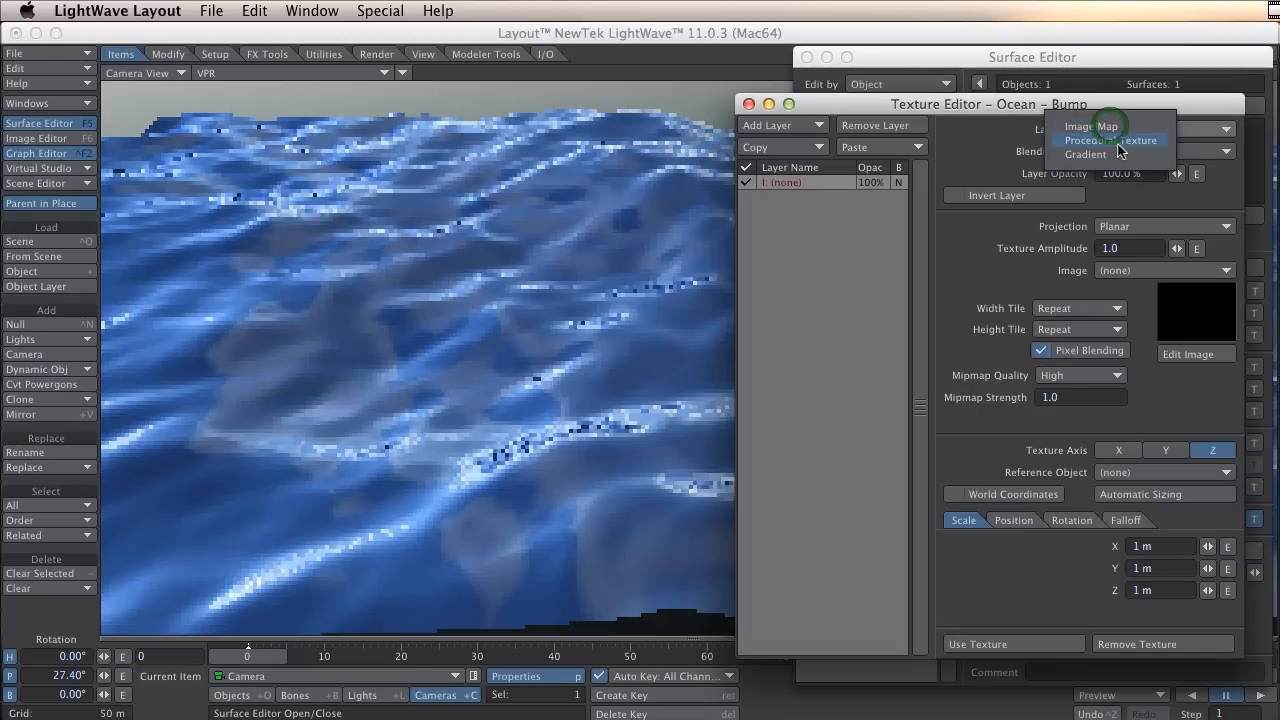
left_click(1108, 140)
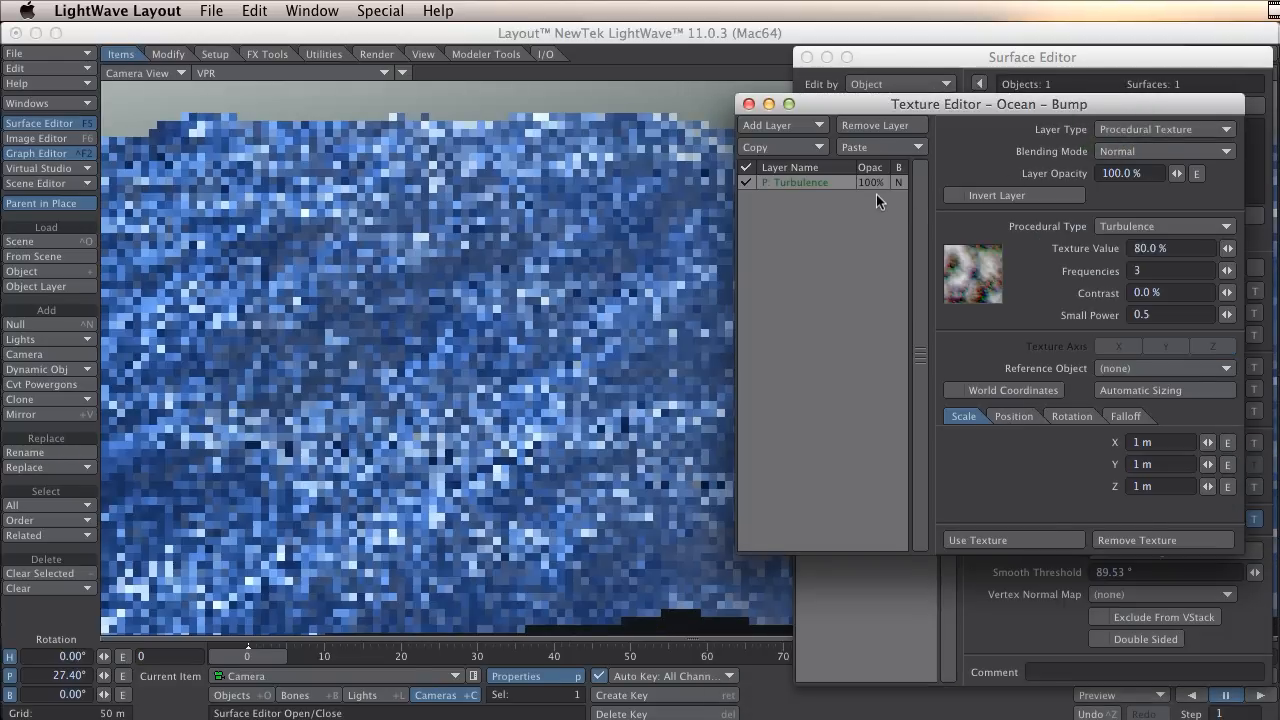
left_click(778, 124)
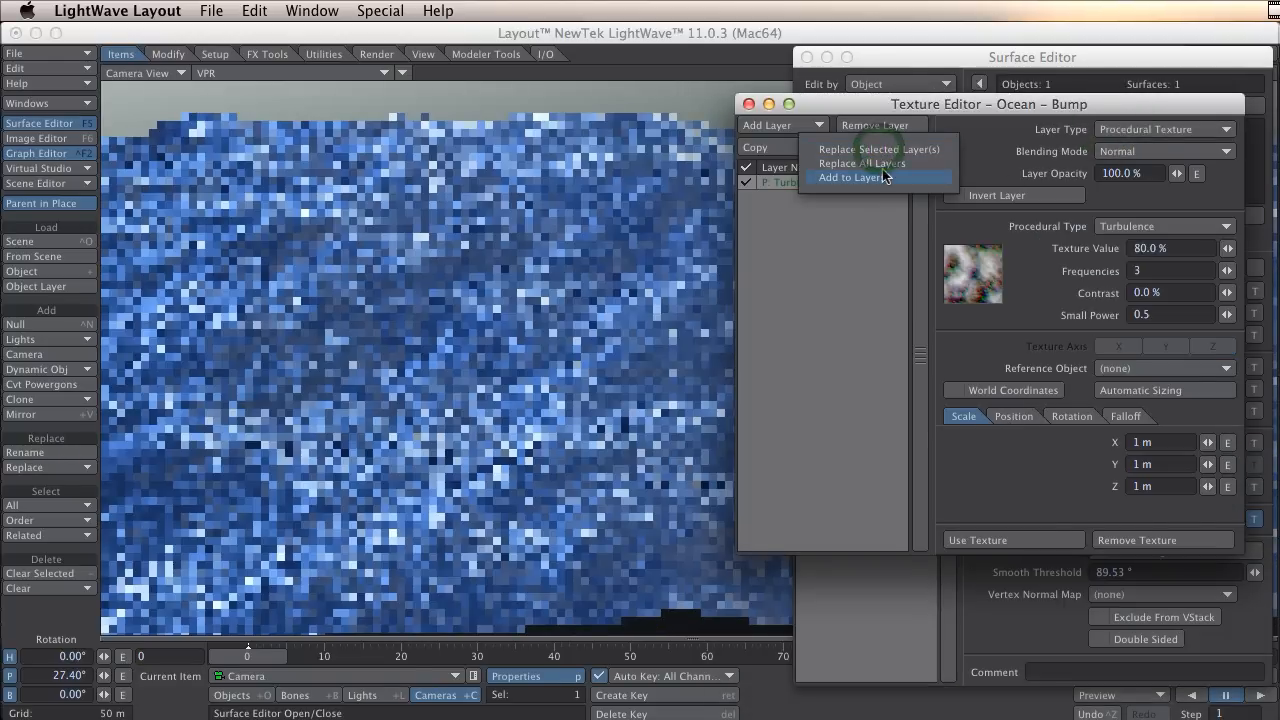
left_click(854, 176)
type("50")
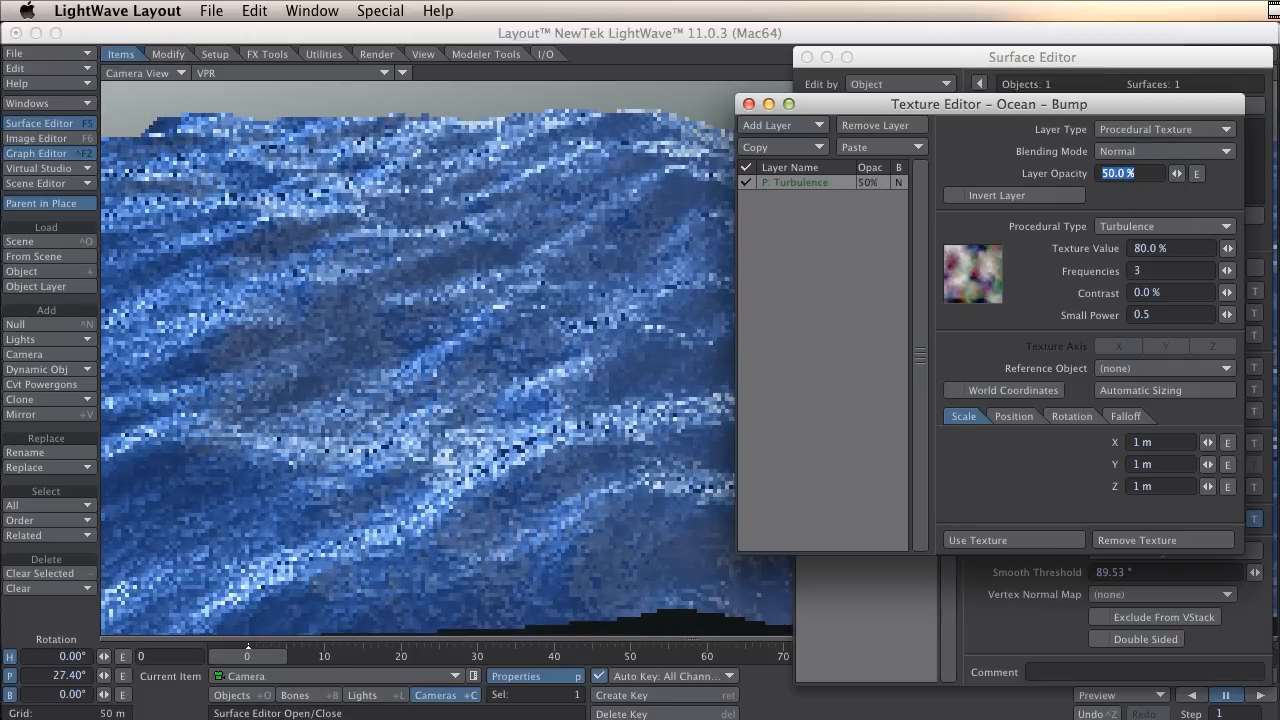
mouse_move(600, 548)
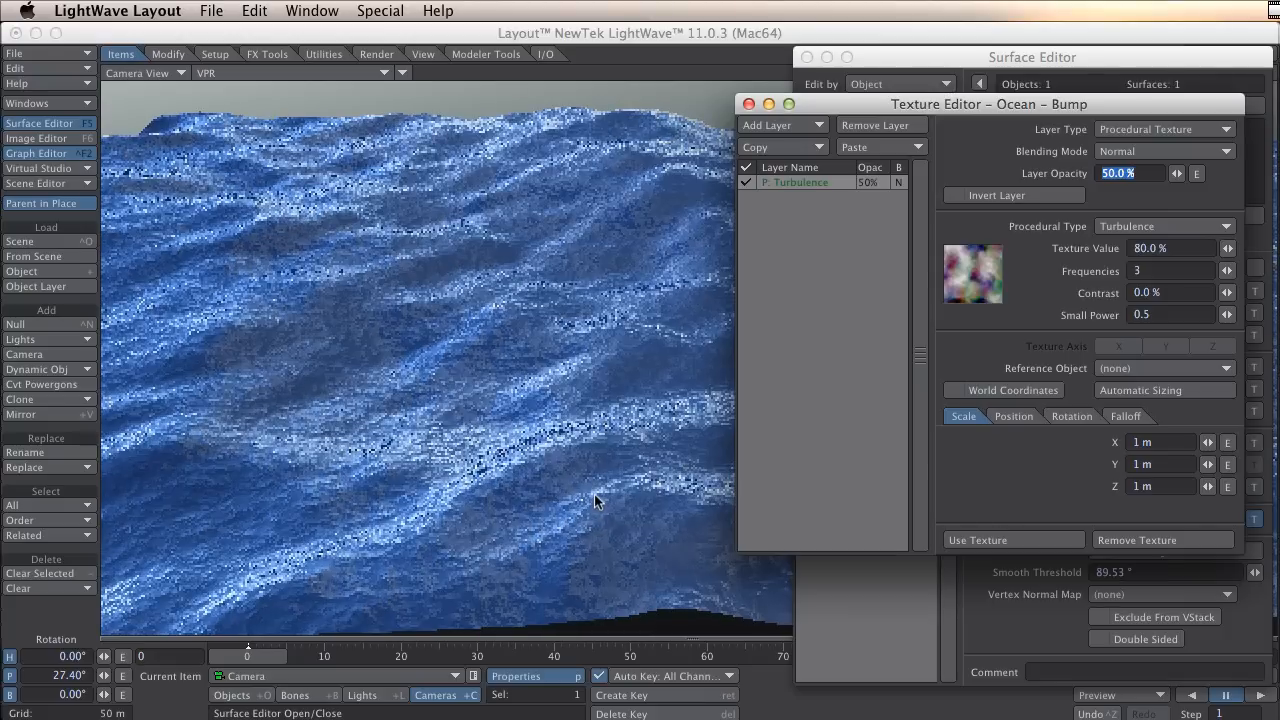
mouse_move(342, 480)
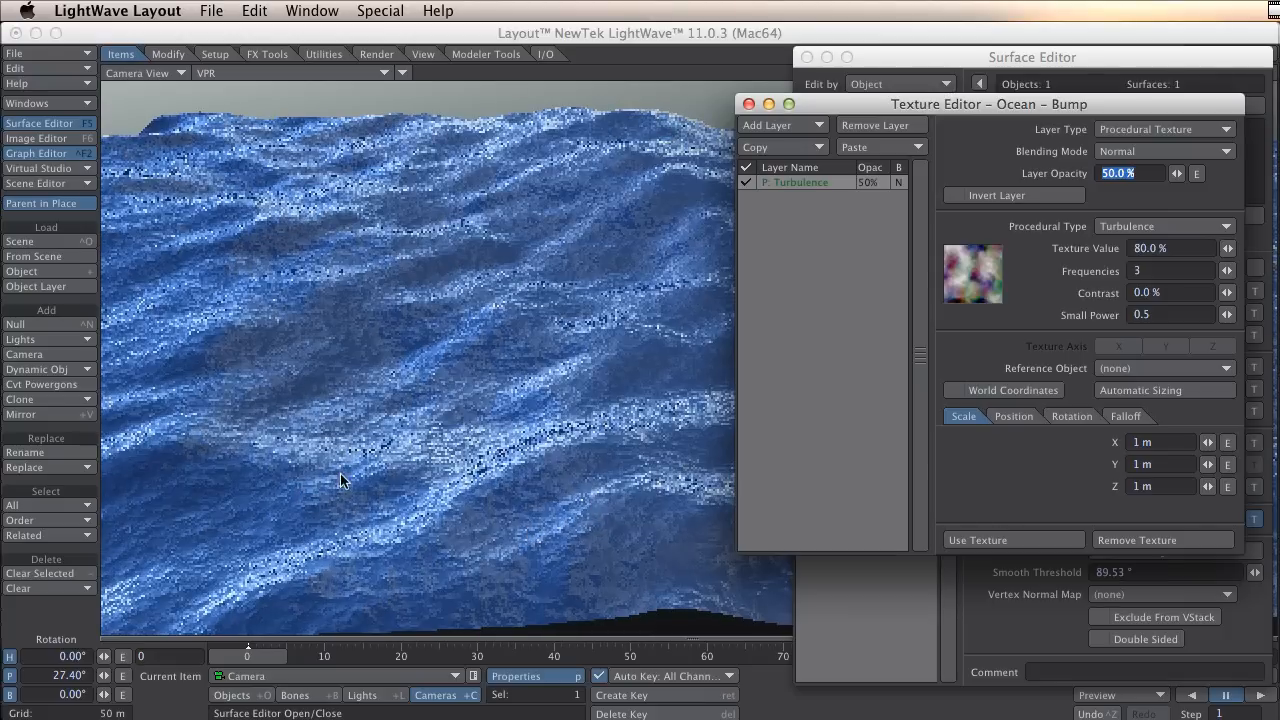
mouse_move(532, 494)
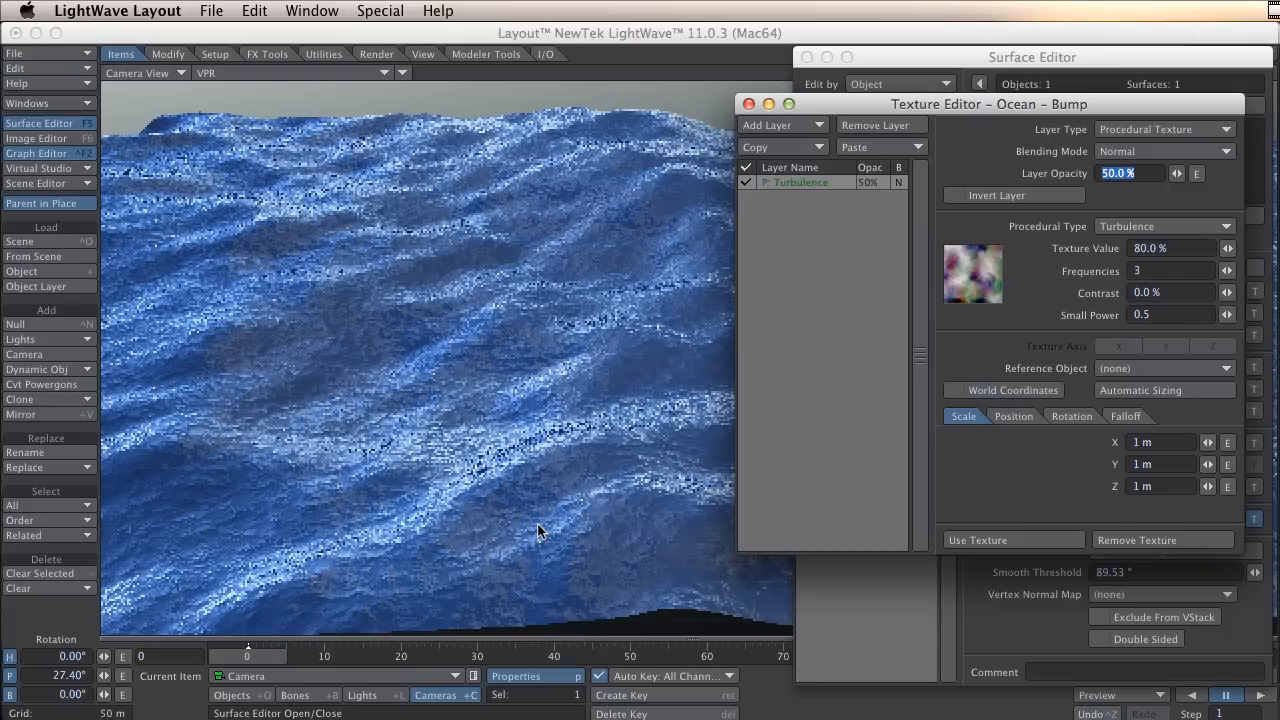
mouse_move(538, 536)
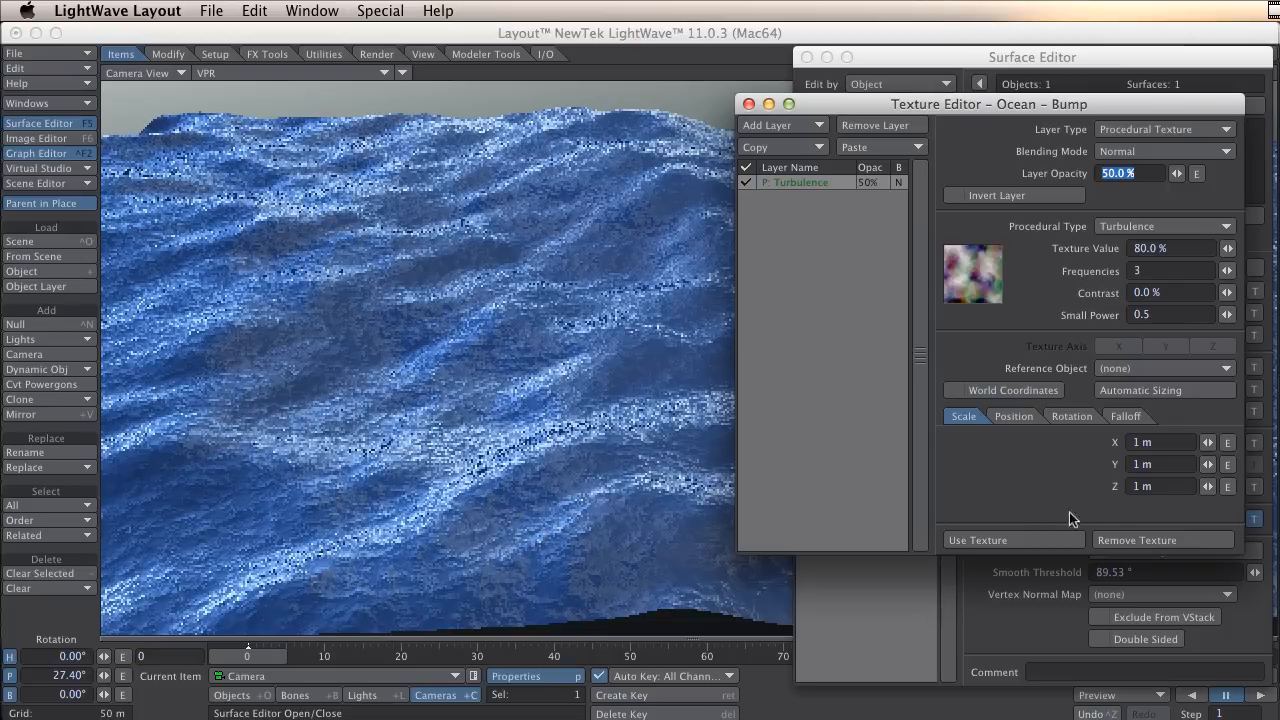
mouse_move(1060, 466)
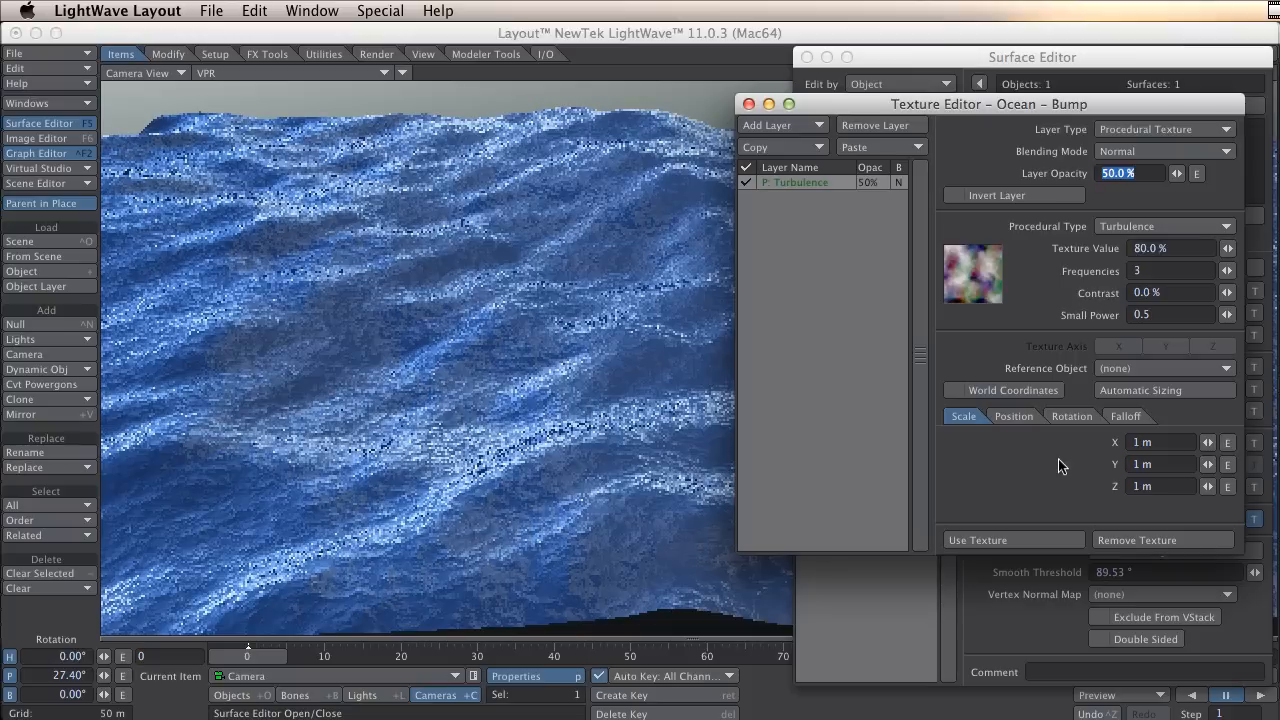
- Keyframe the bump turbulence's X position so it drifts over time
left_click(1012, 416)
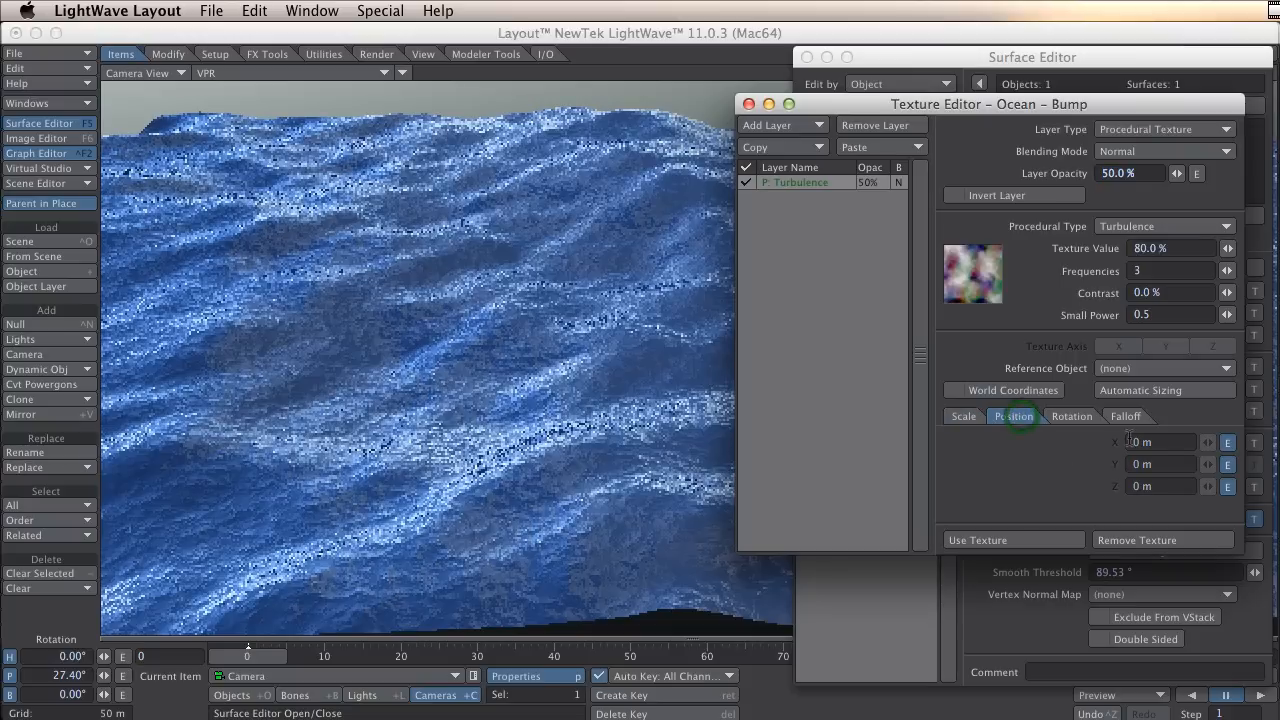
mouse_move(1224, 452)
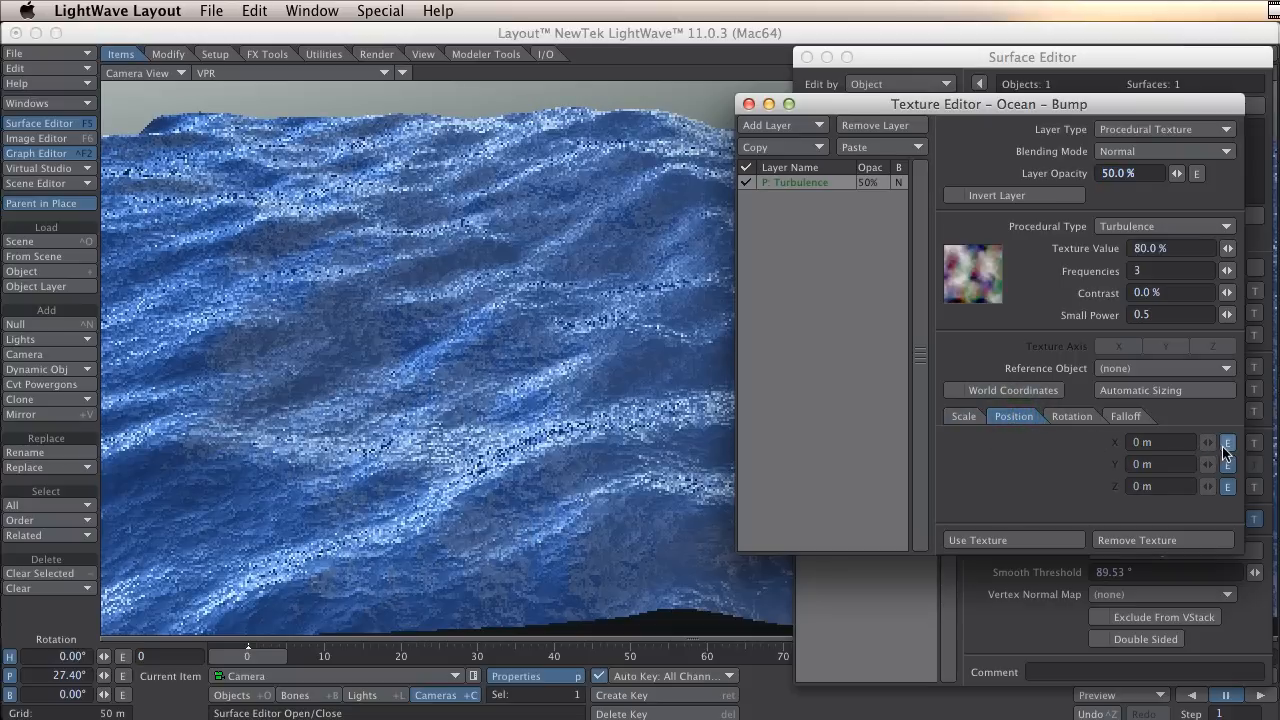
left_click(1228, 442)
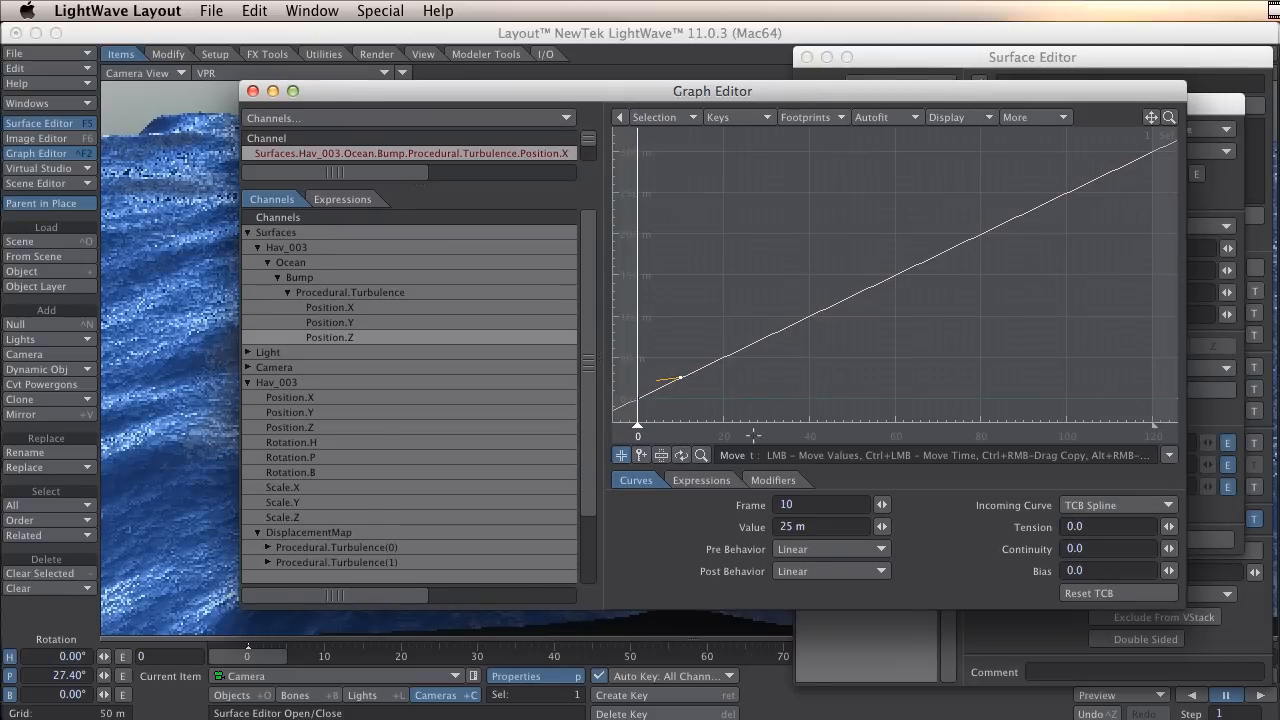
left_click(678, 384)
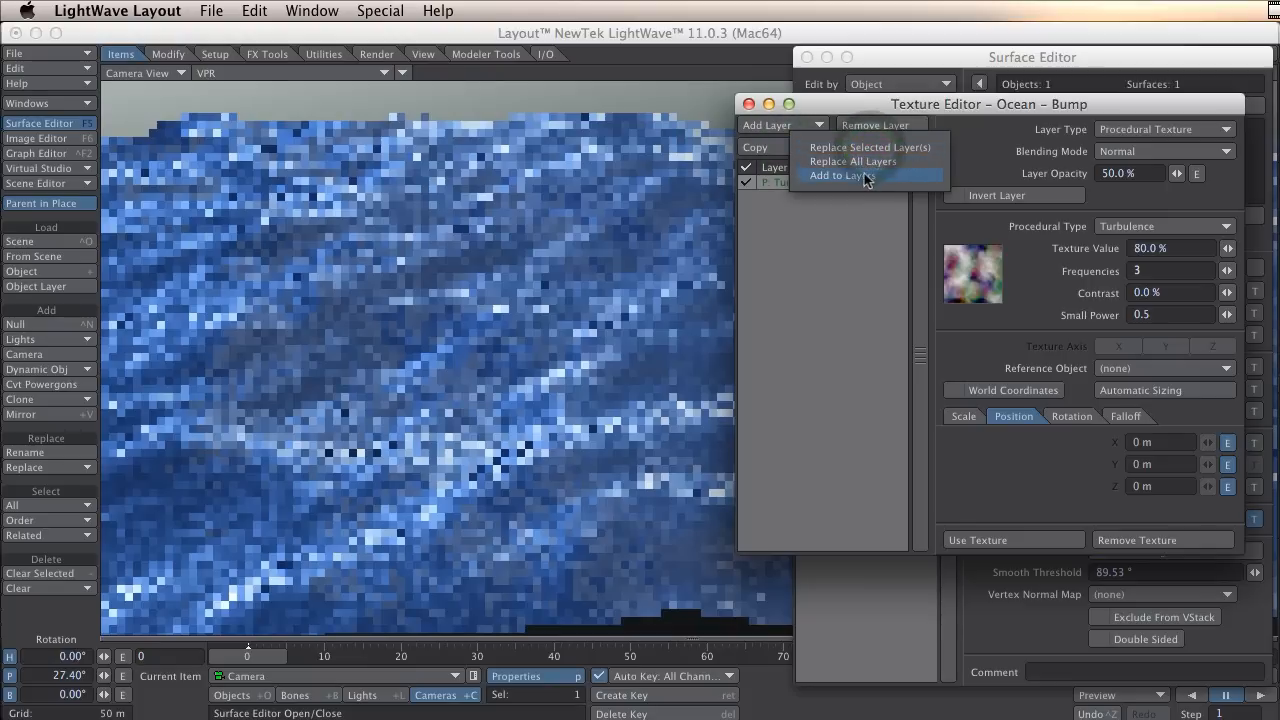
- Paste a second turbulence bump layer and offset its X position key for a different drift speed
left_click(840, 176)
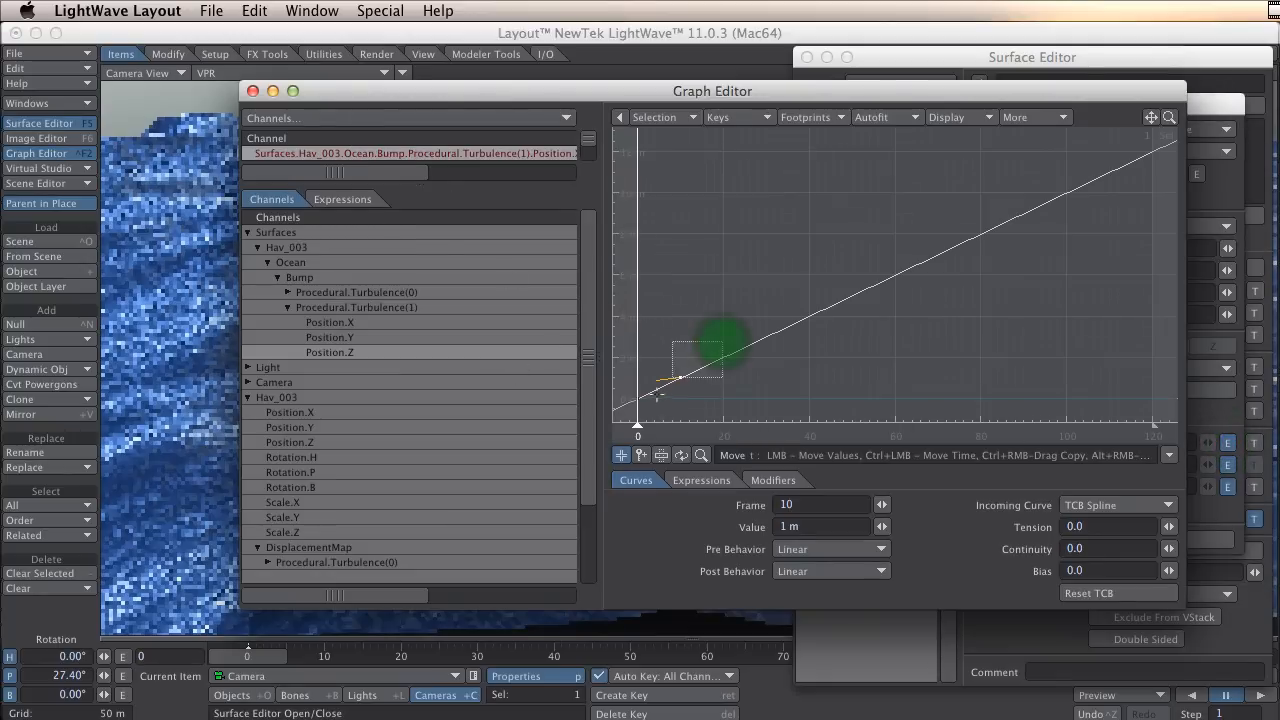
left_click_drag(724, 340, 680, 378)
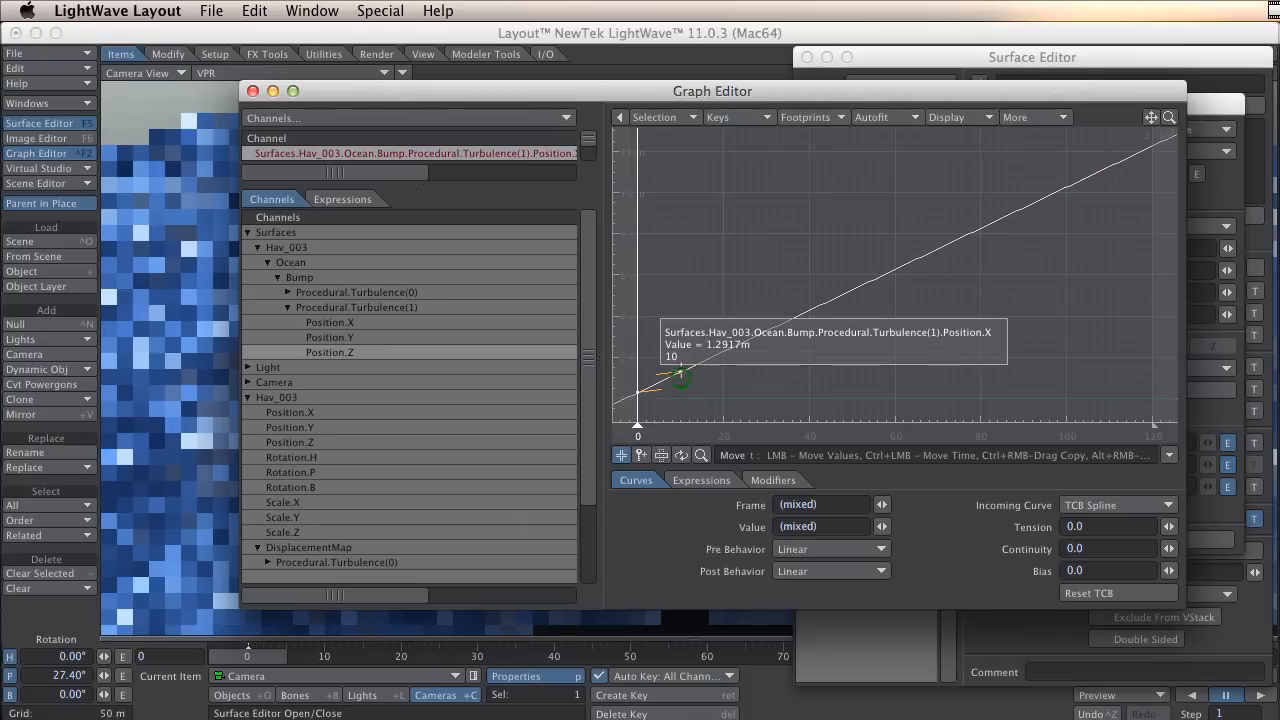
left_click_drag(680, 378, 680, 310)
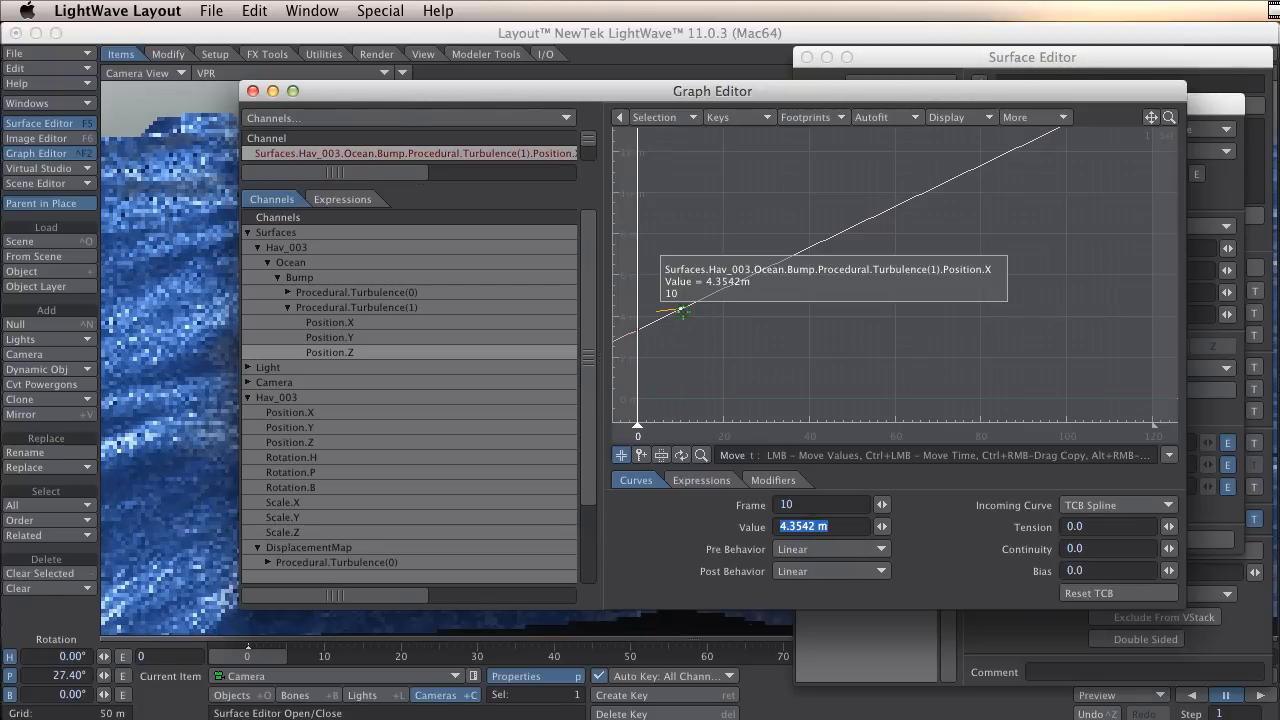
left_click_drag(684, 312, 684, 318)
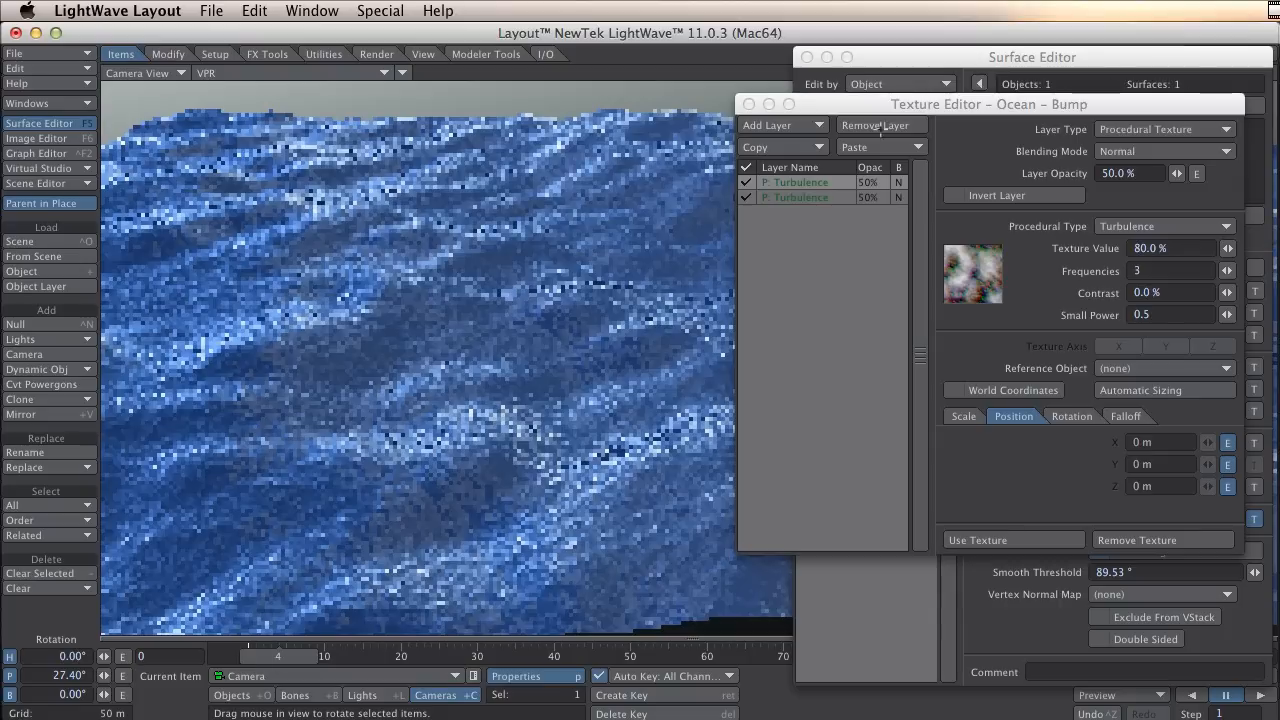
- Close the texture editor to leave the rippling ocean in the render view
left_click(770, 104)
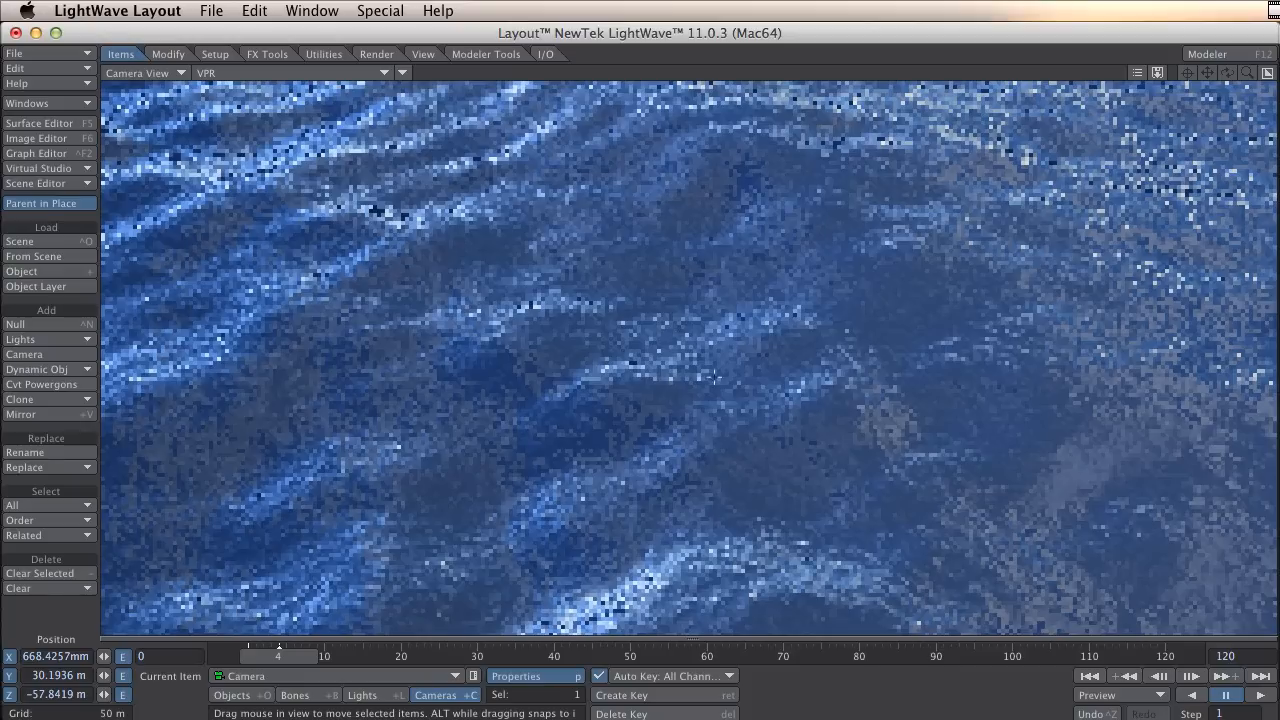
mouse_move(892, 676)
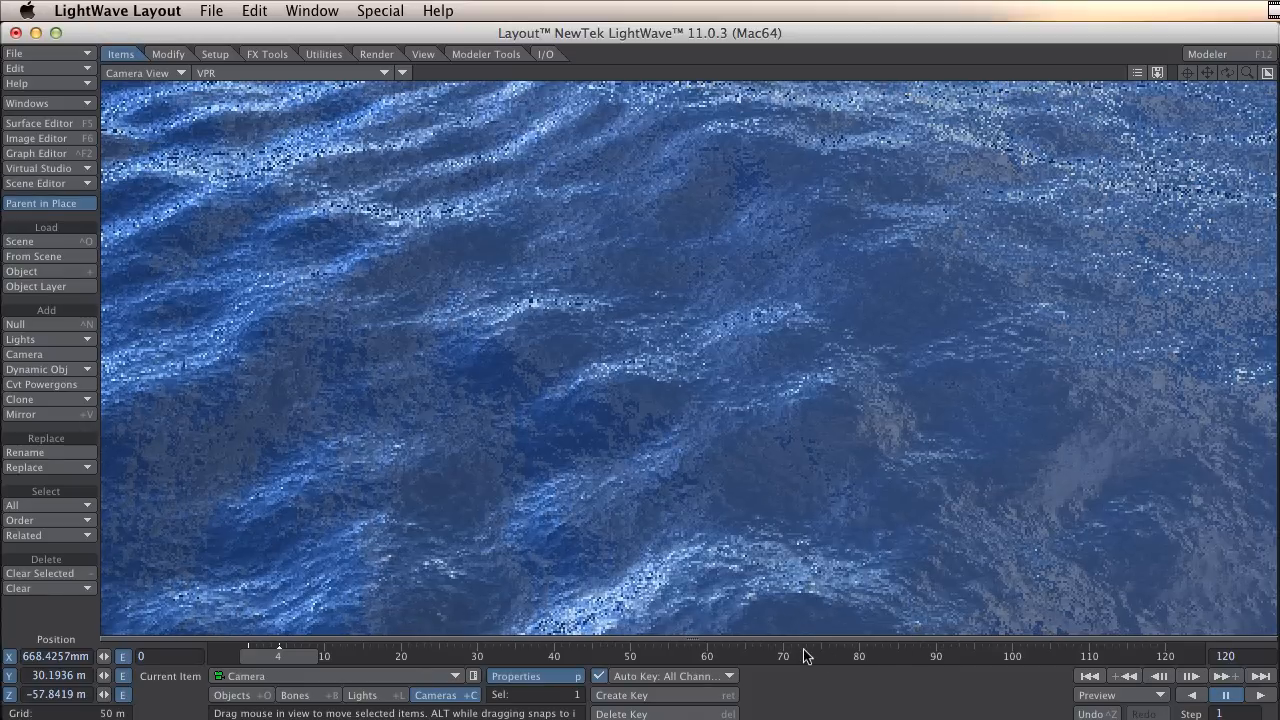
mouse_move(858, 668)
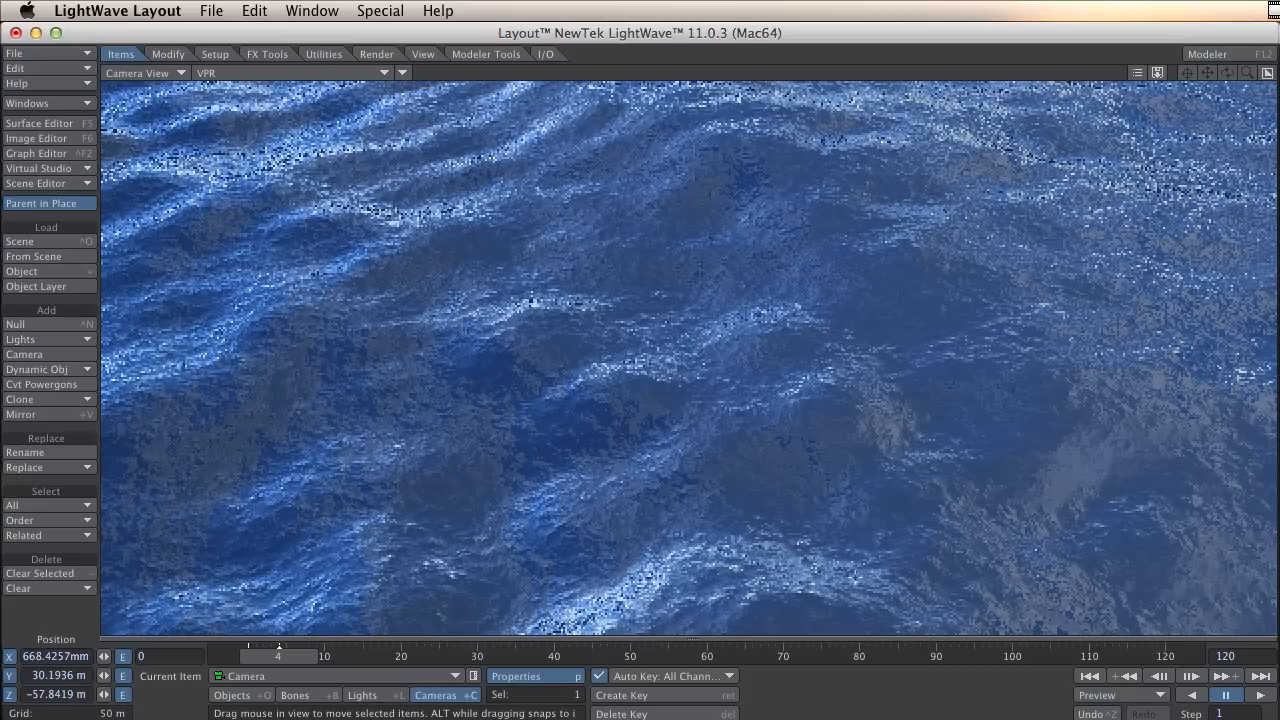
mouse_move(868, 708)
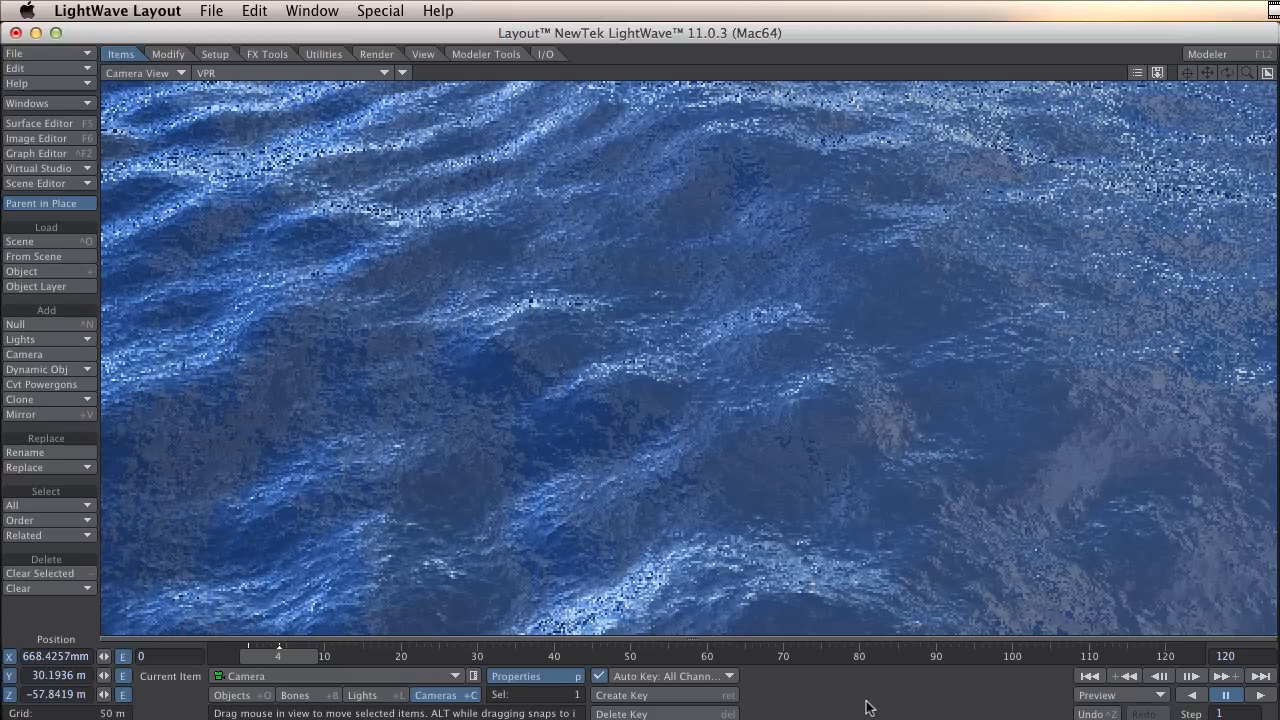